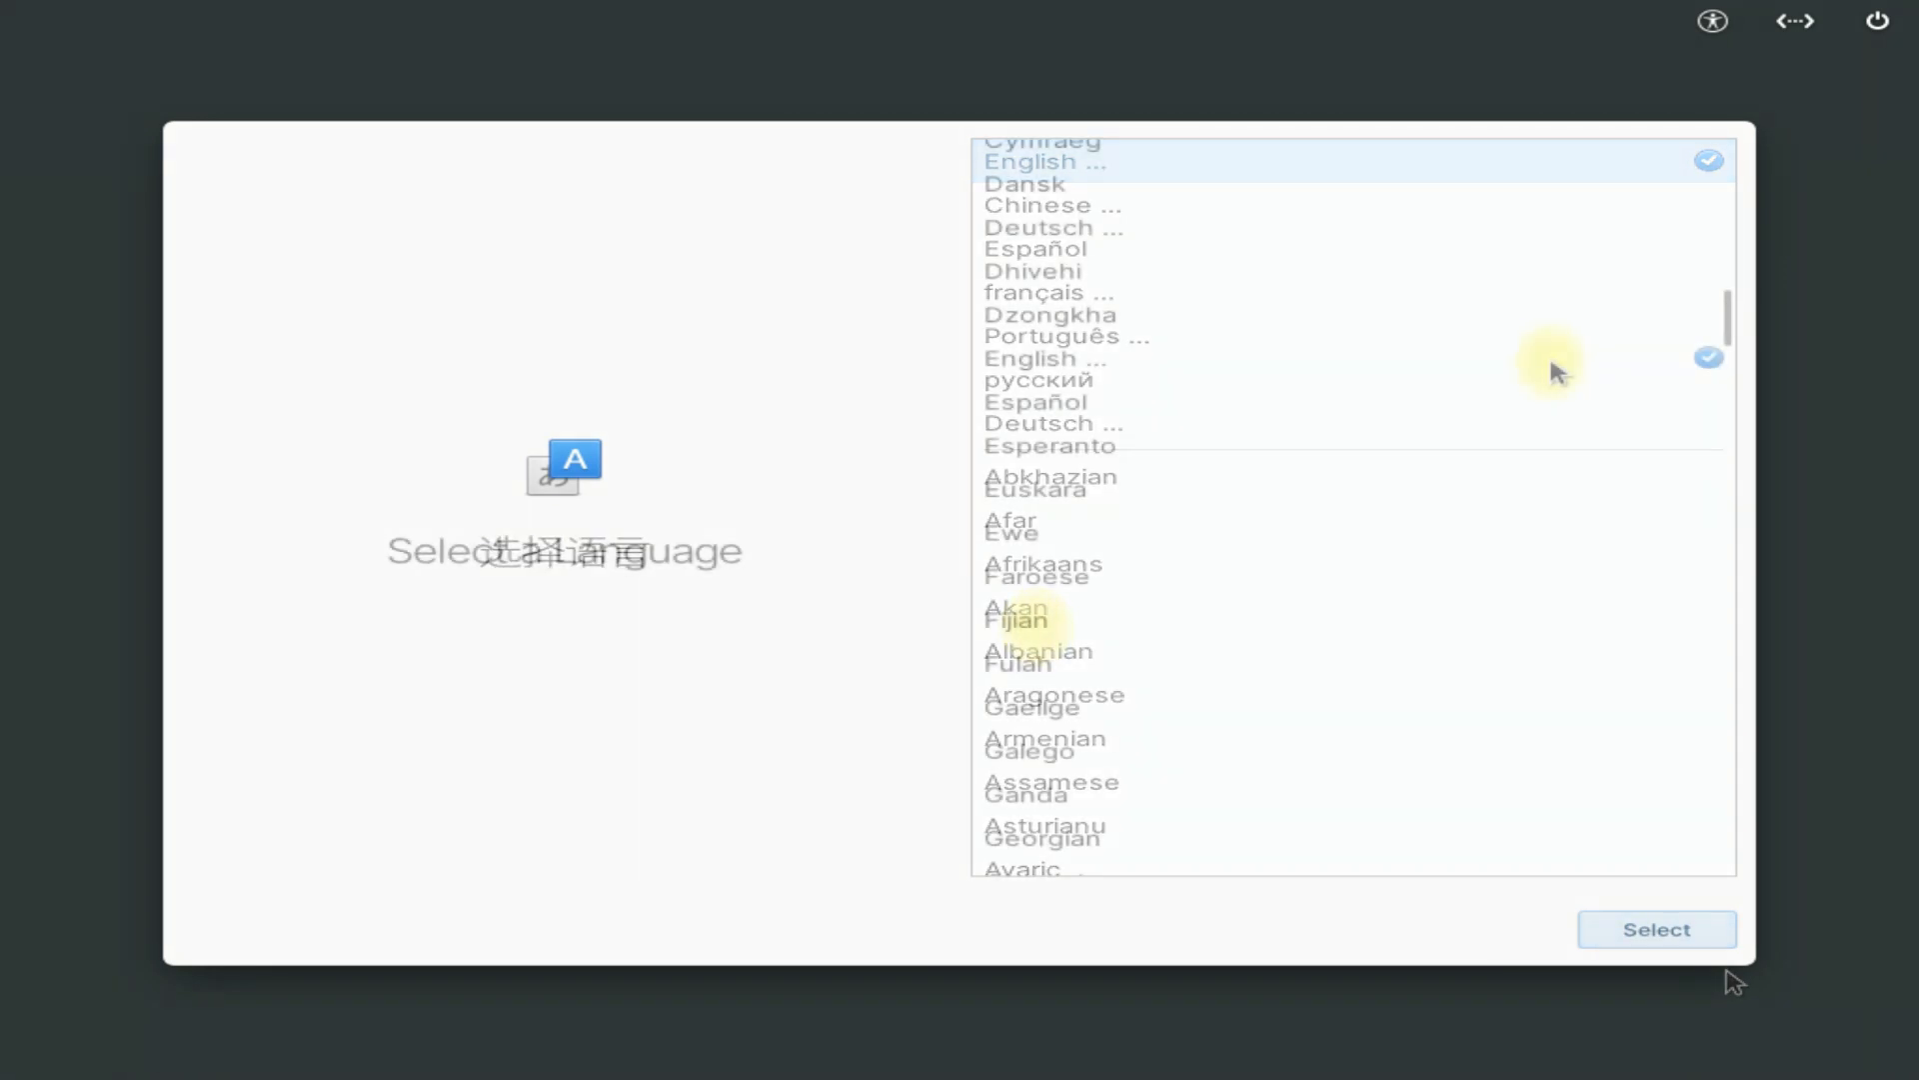
Keep English and the default keyboard layout, then choose Custom Install (Advanced).
left_click(1655, 929)
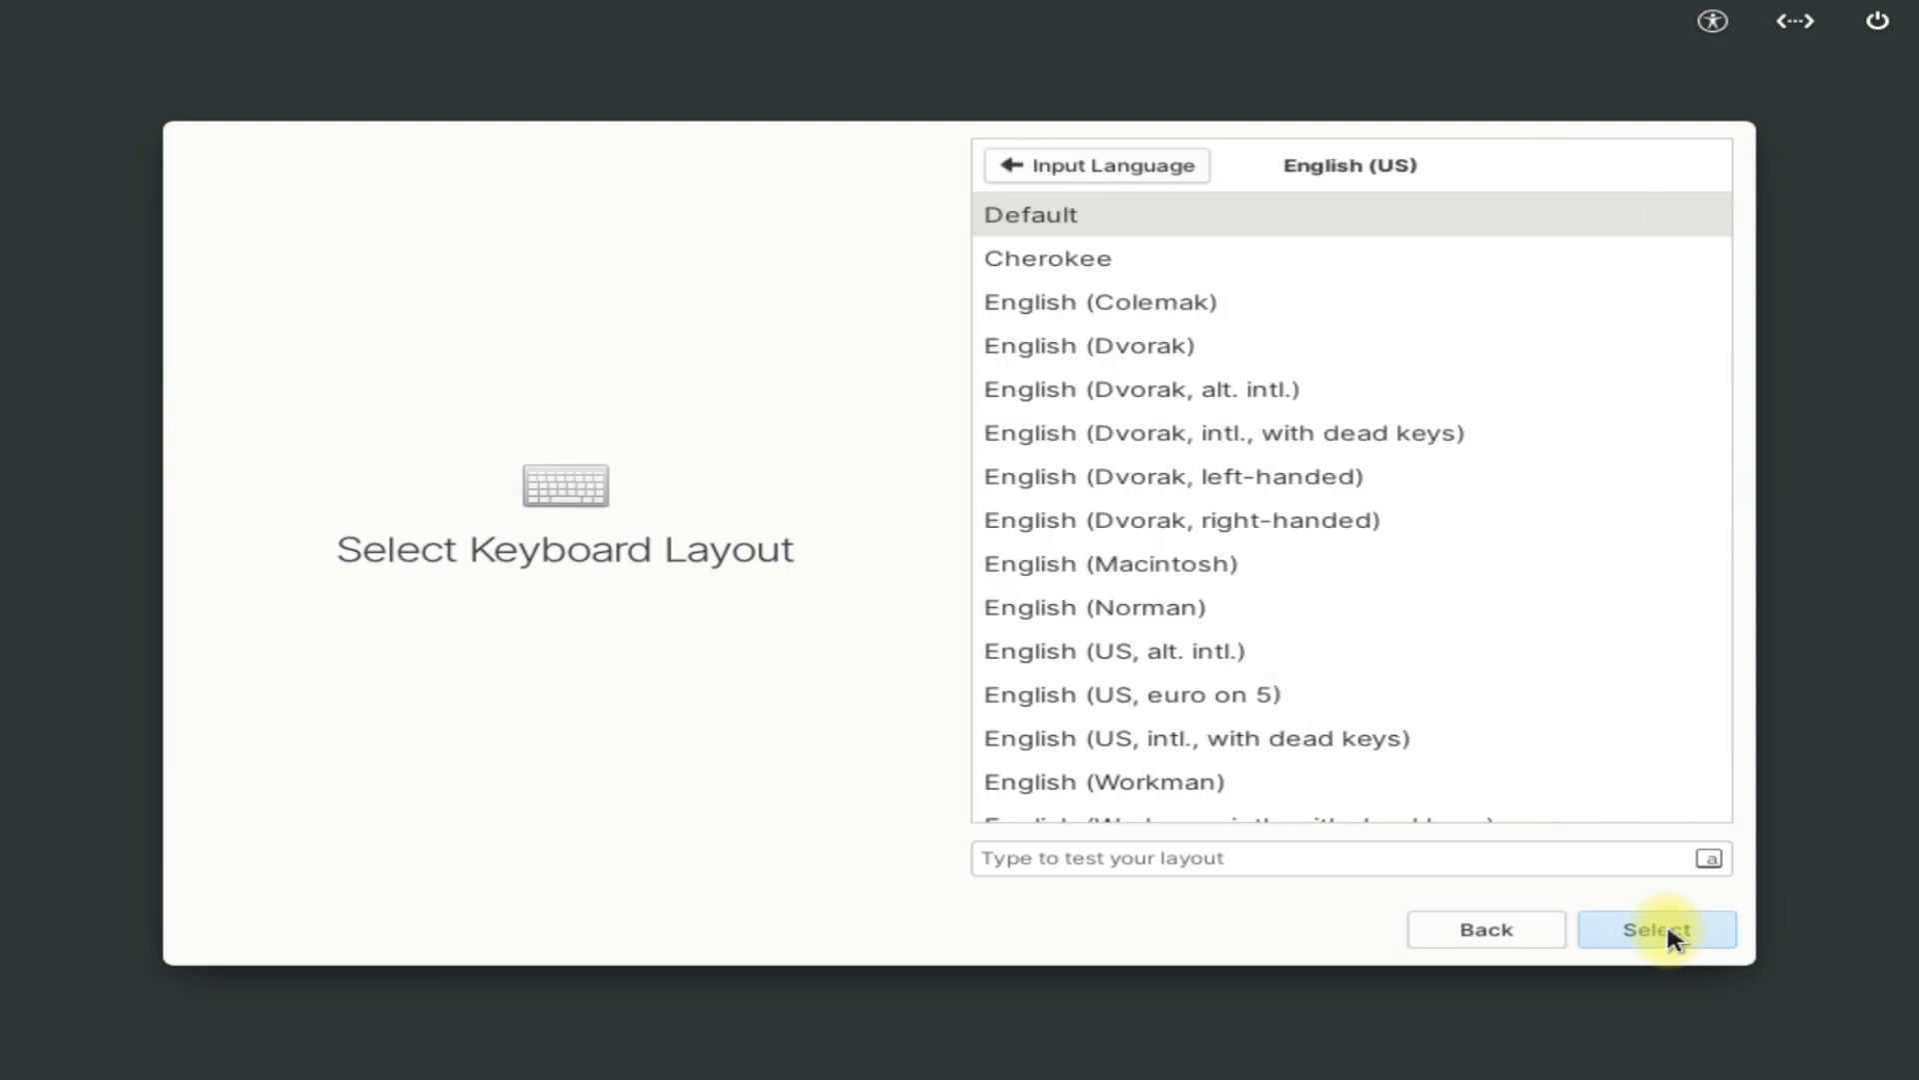
left_click(1655, 928)
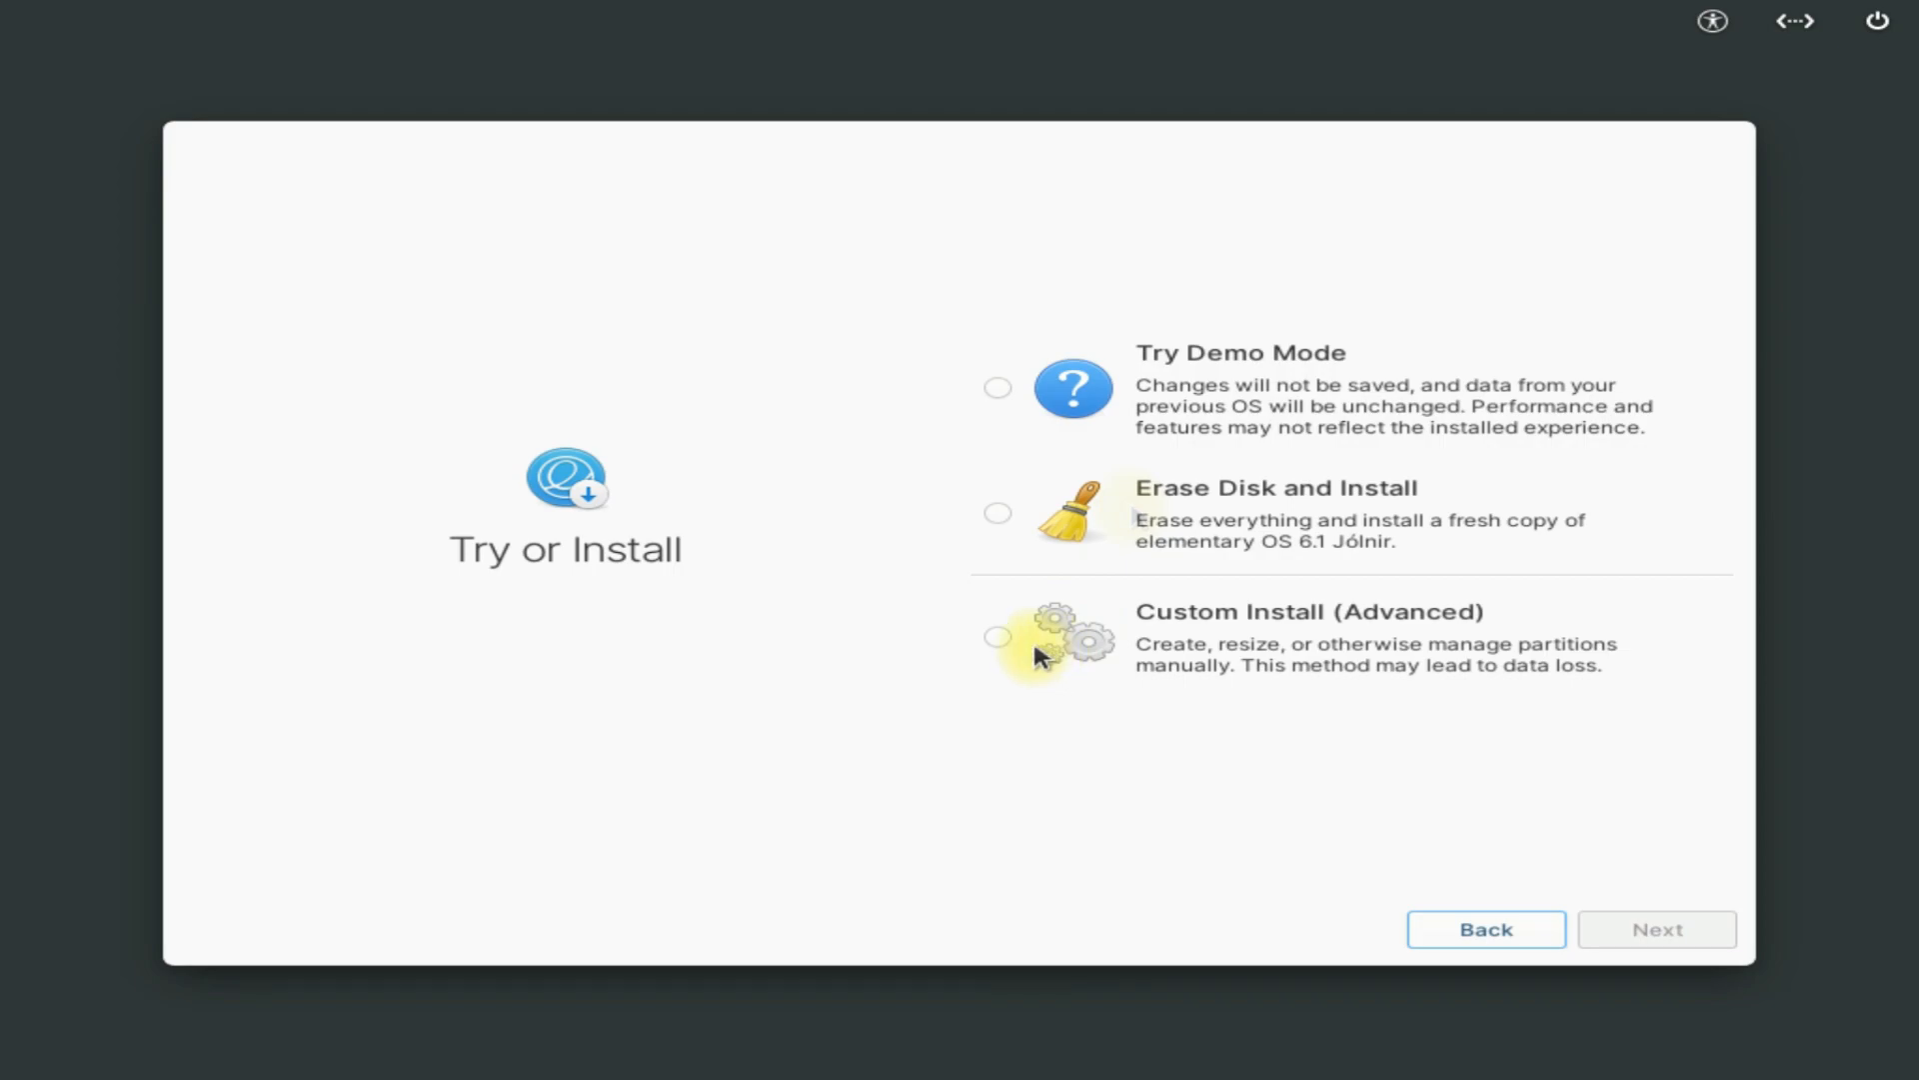
left_click(998, 636)
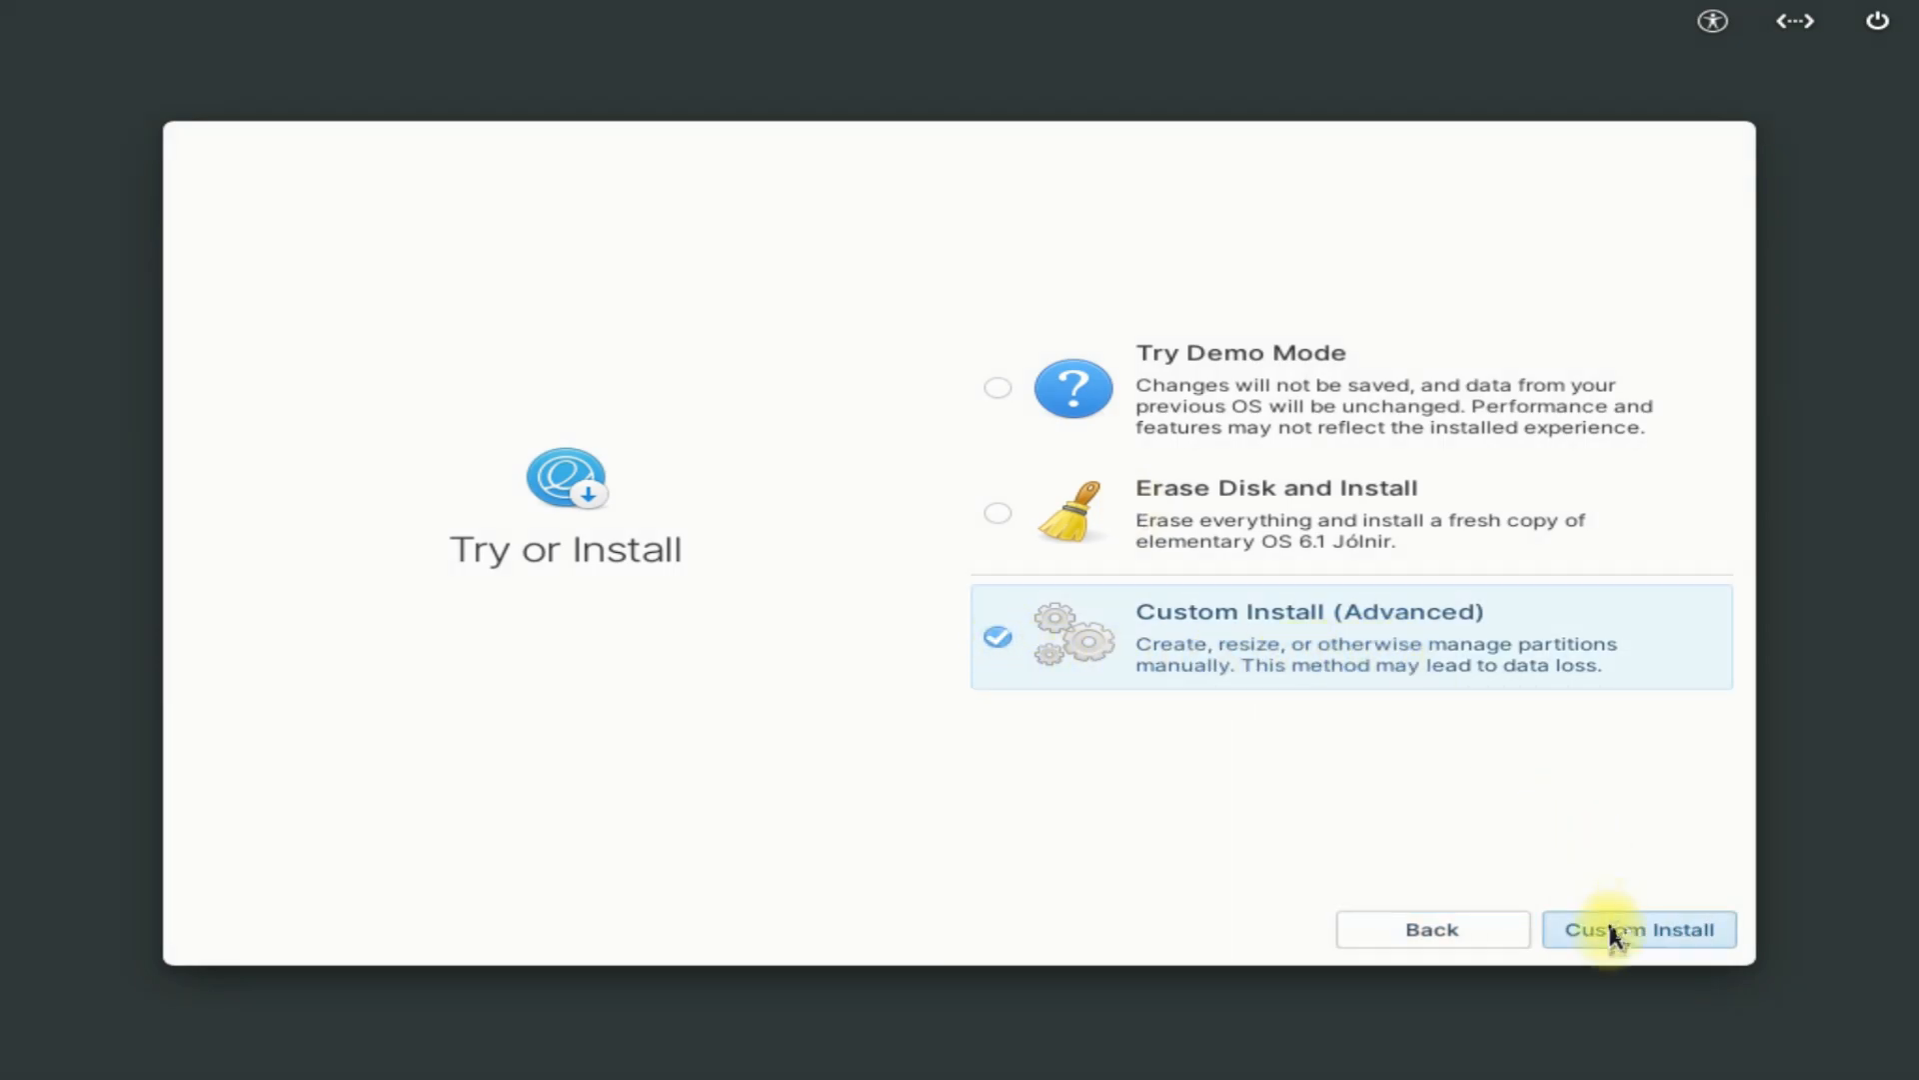
left_click(1639, 929)
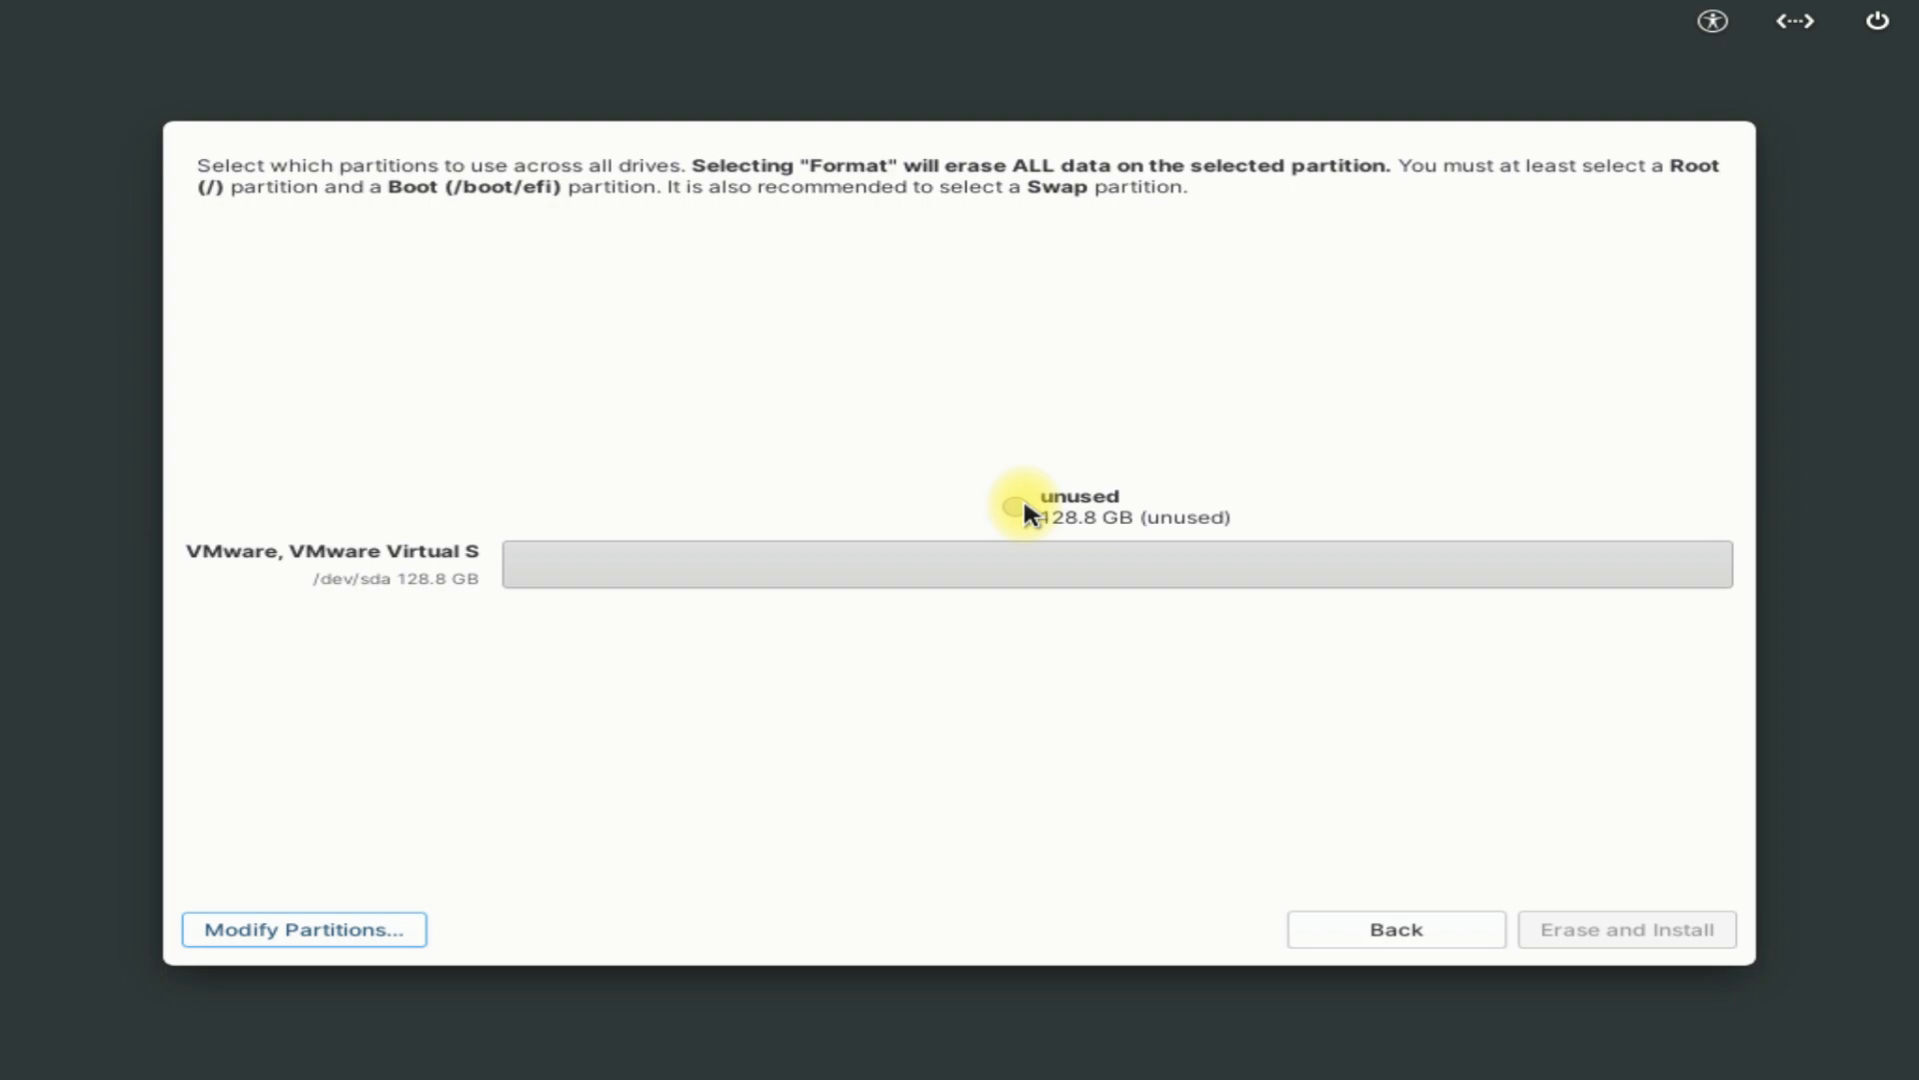
mouse_move(245, 948)
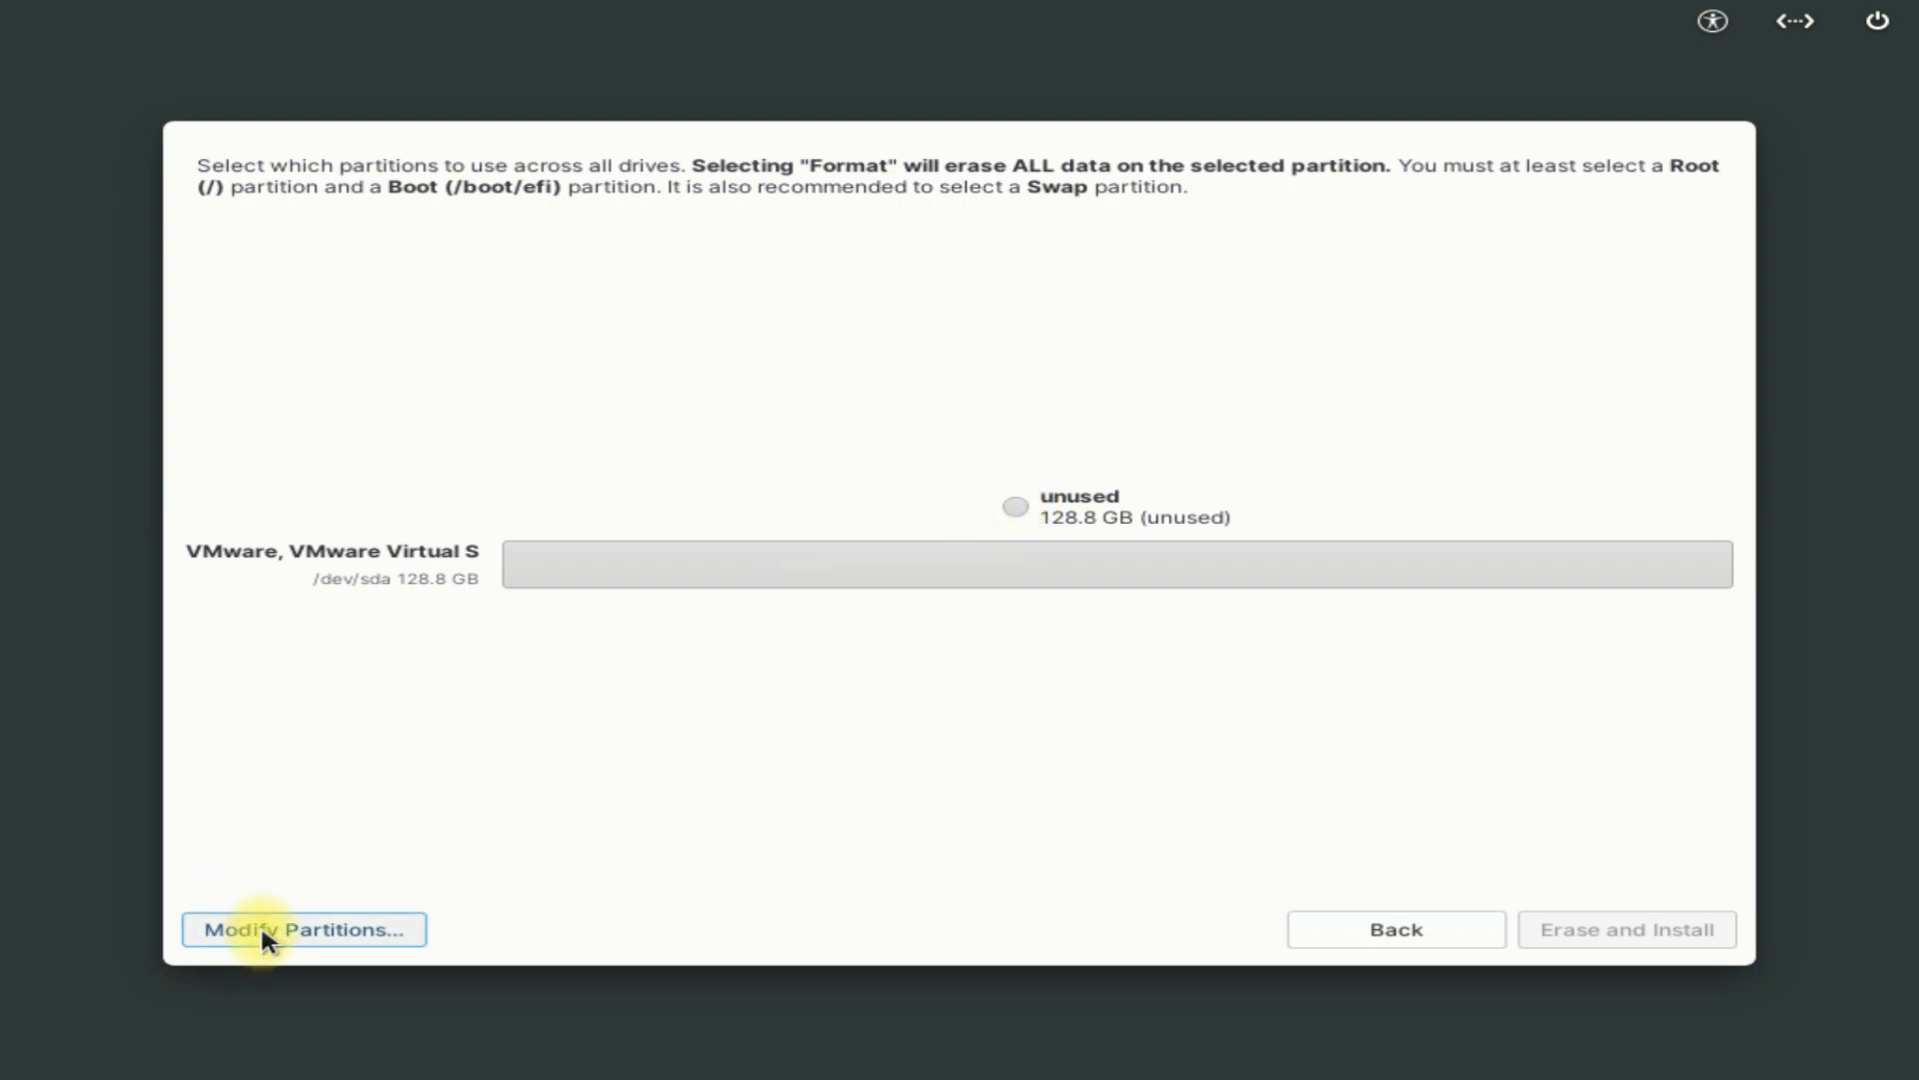
Launch GParted with Modify Partitions... for the 128.8 GB disk.
left_click(304, 929)
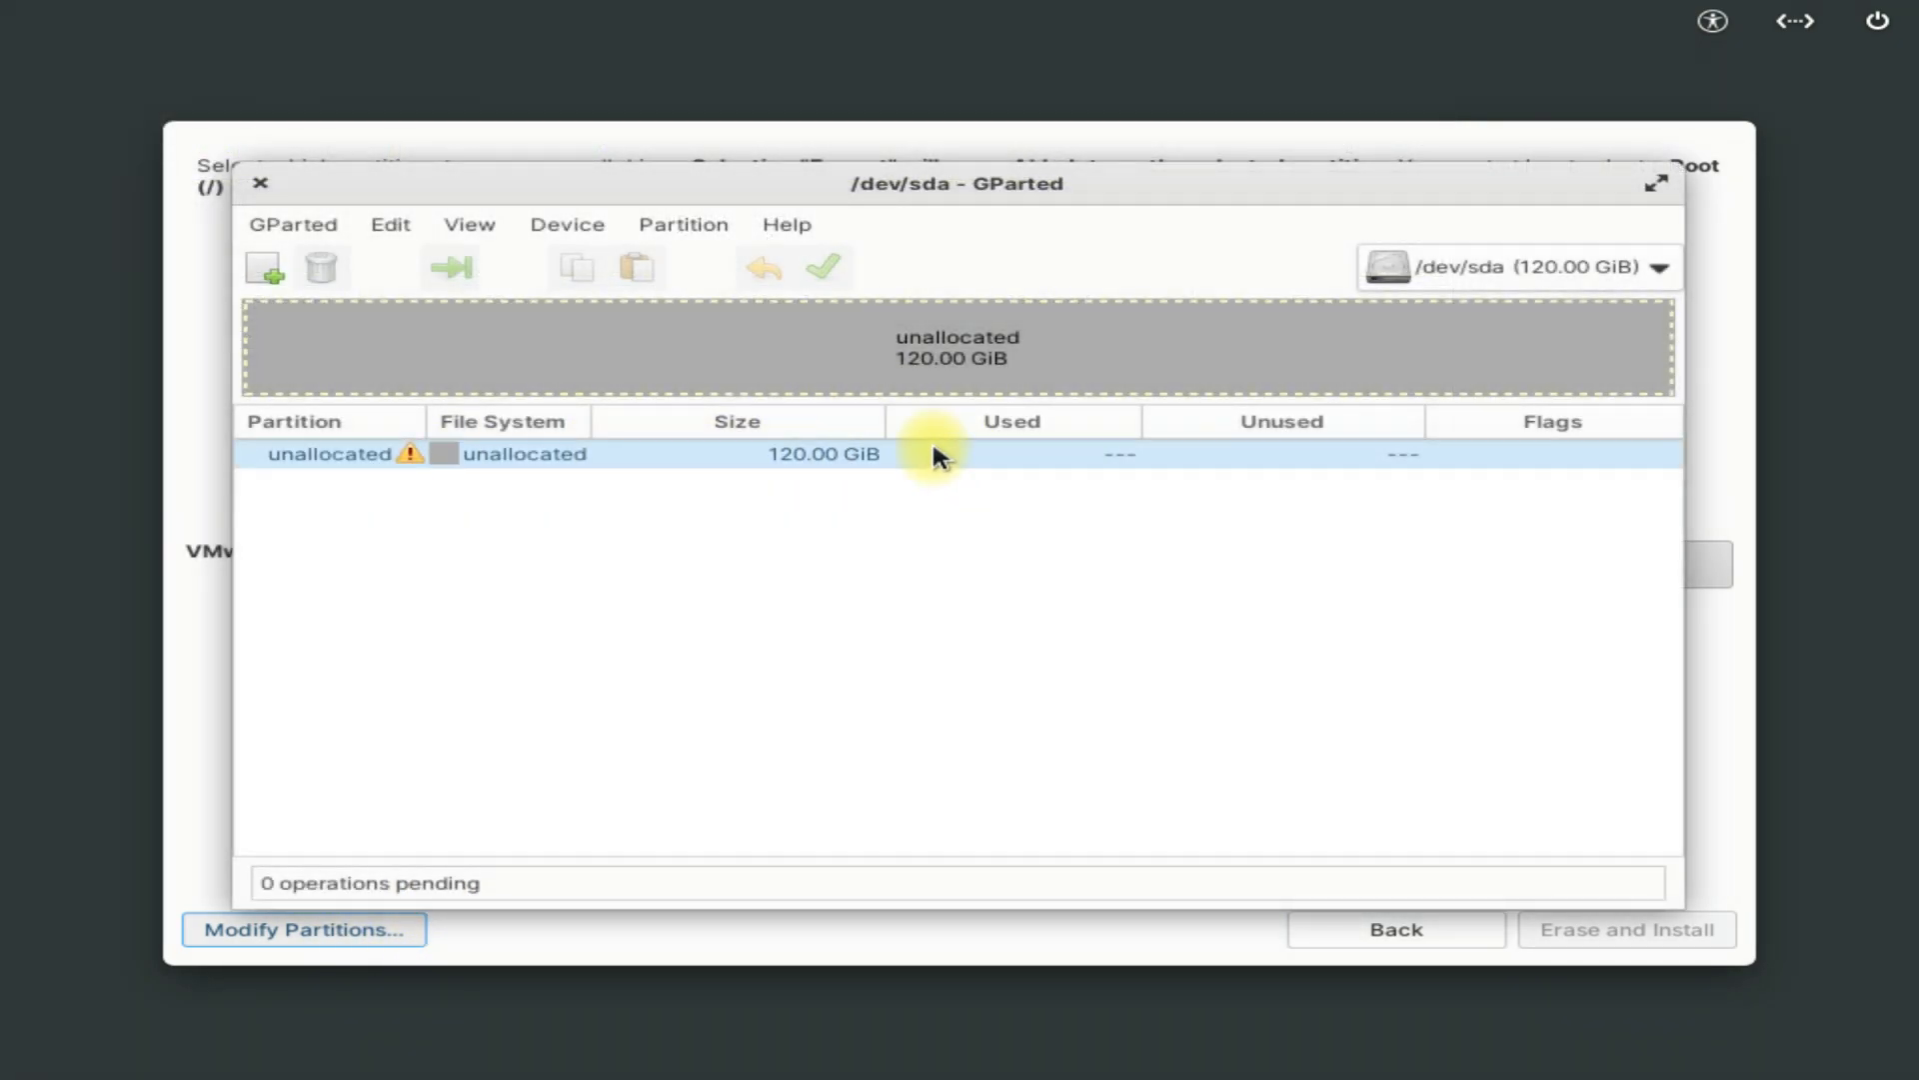
Start a new partition table on /dev/sda from the Device menu, choosing gpt.
left_click(682, 224)
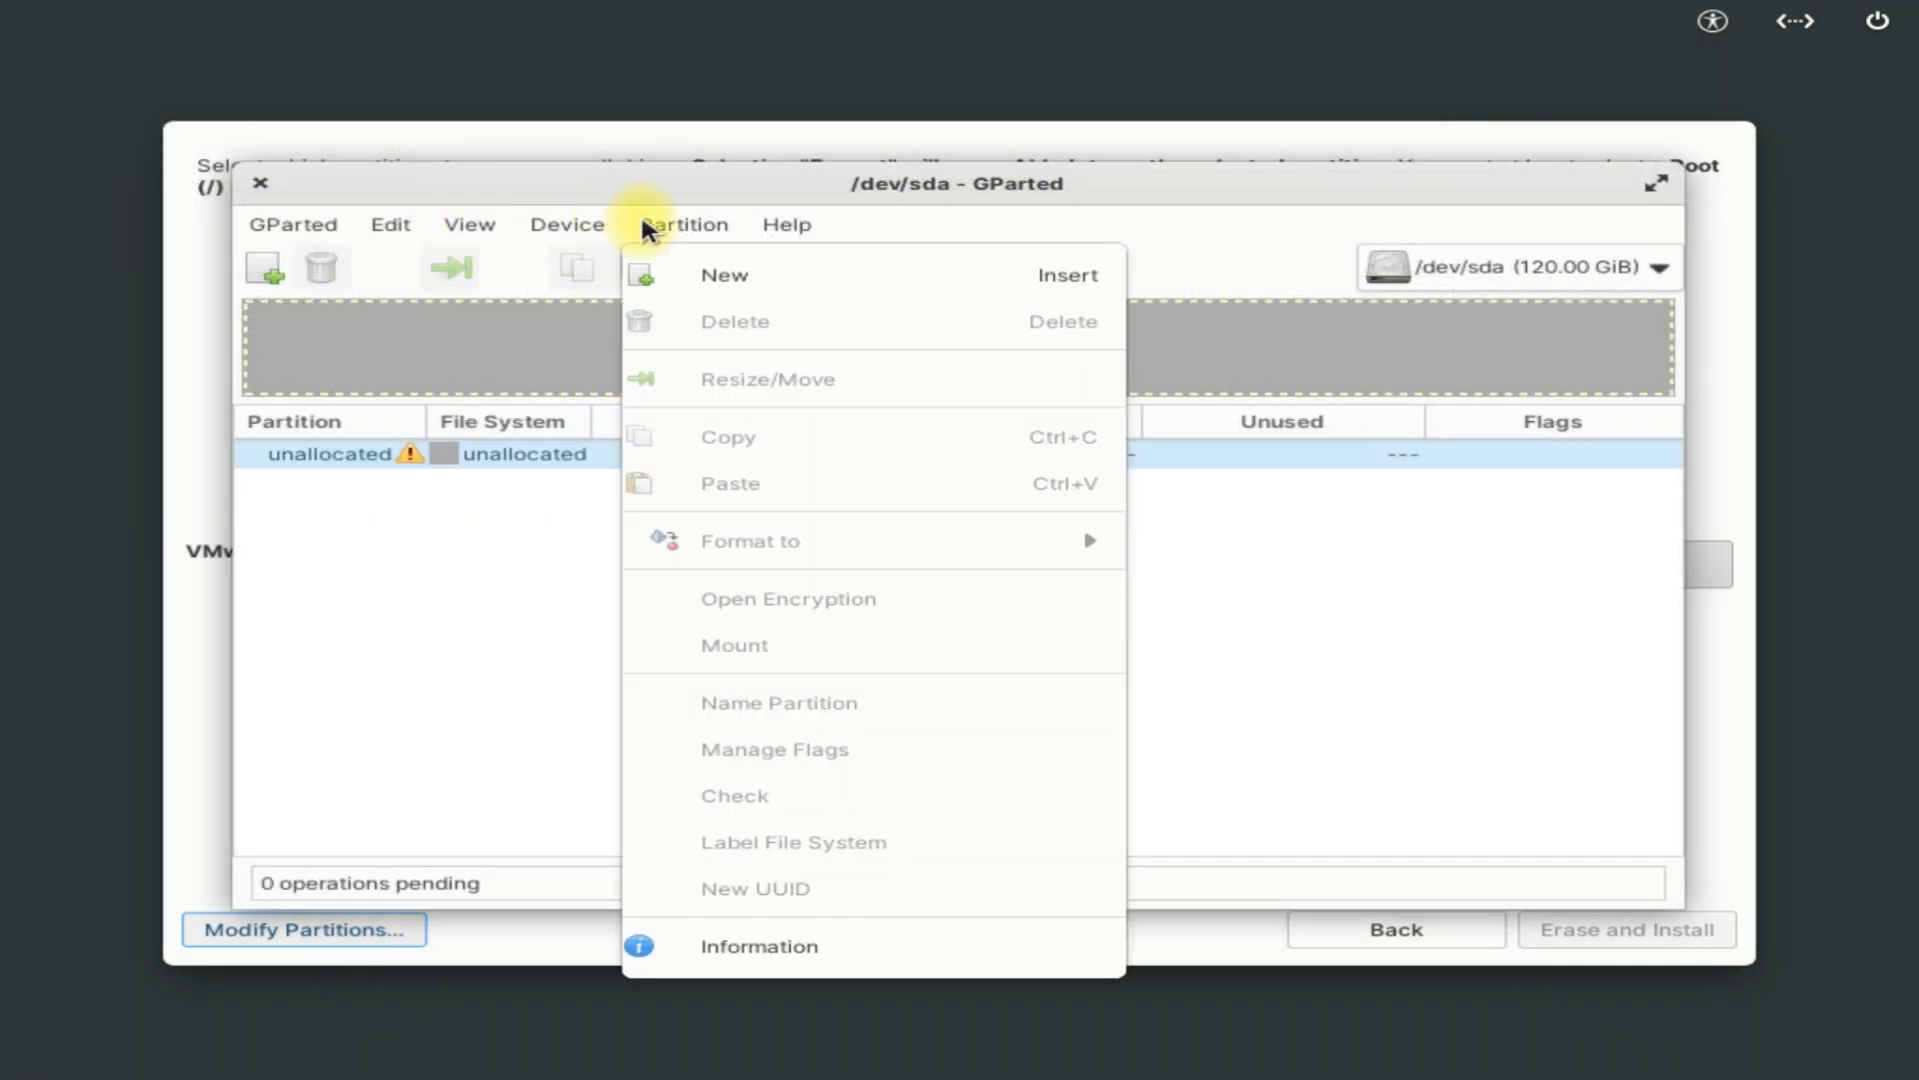
left_click(389, 224)
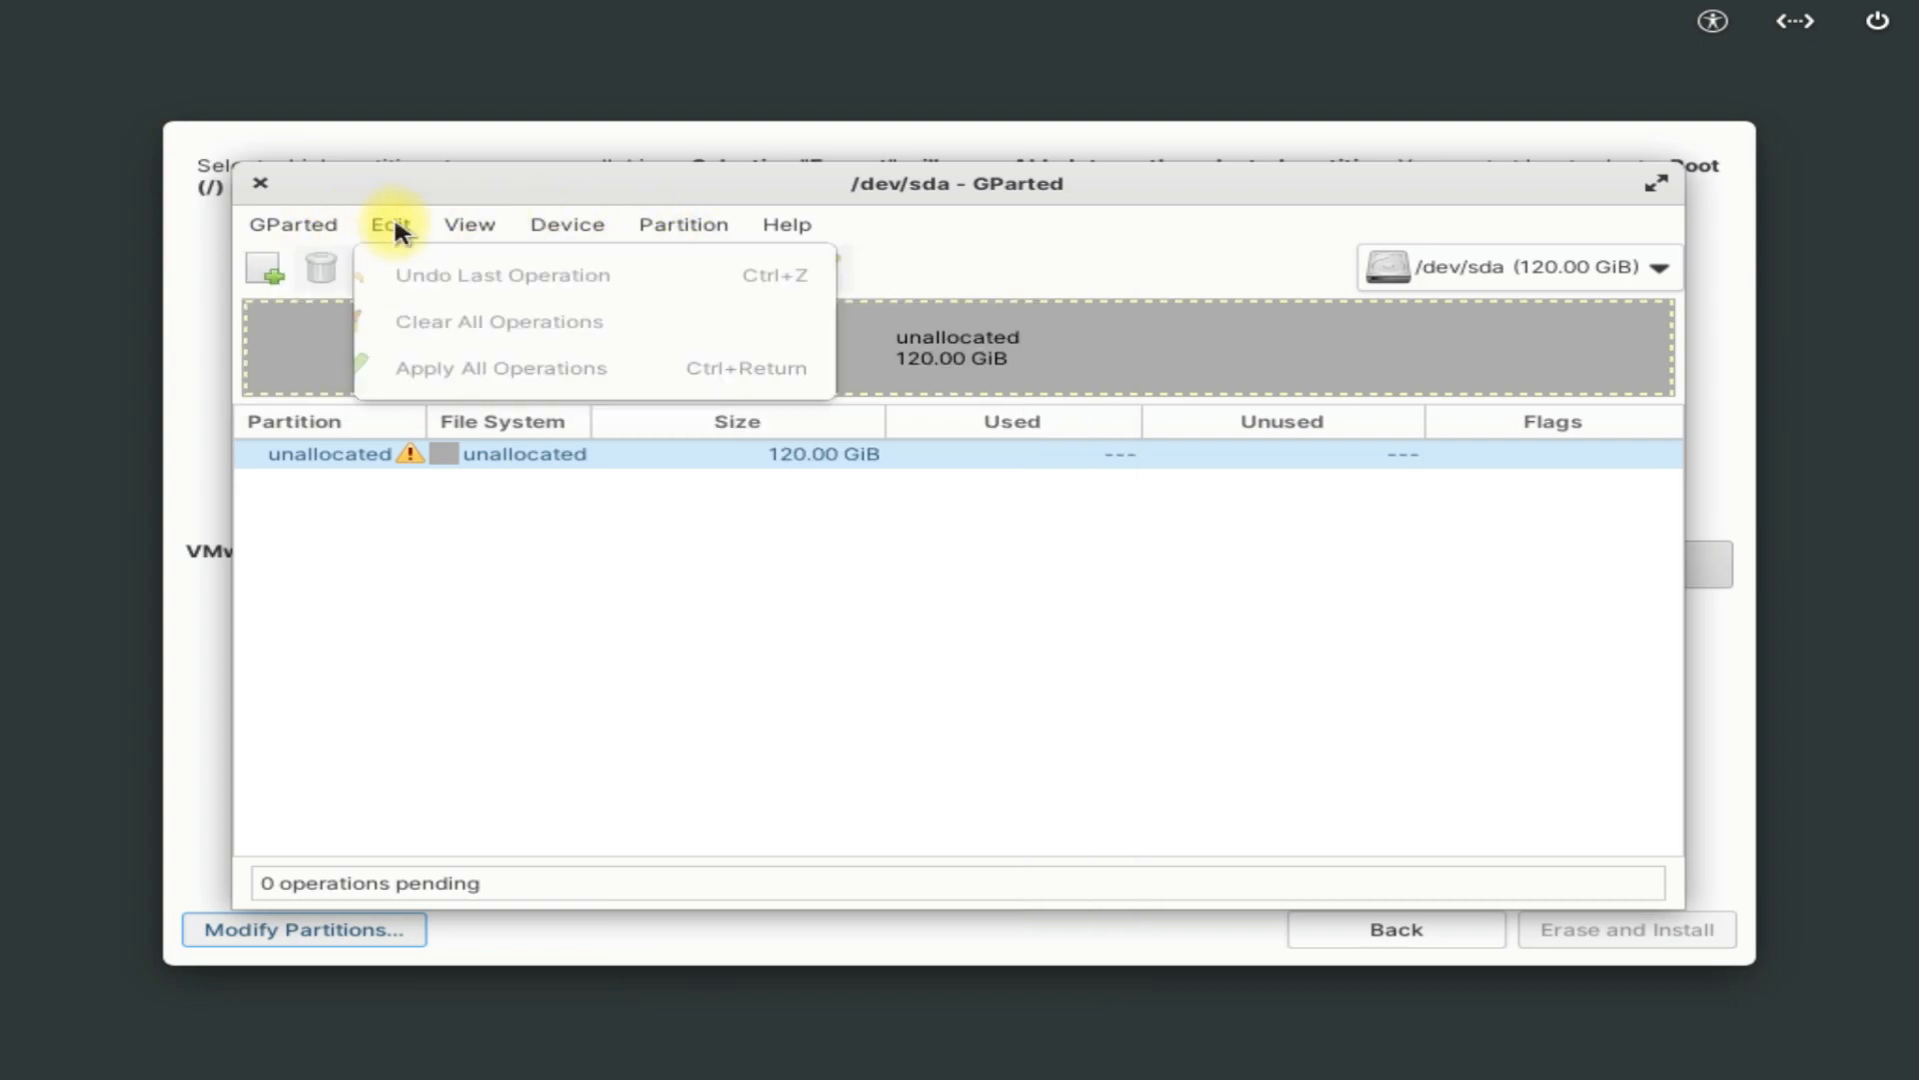
left_click(568, 224)
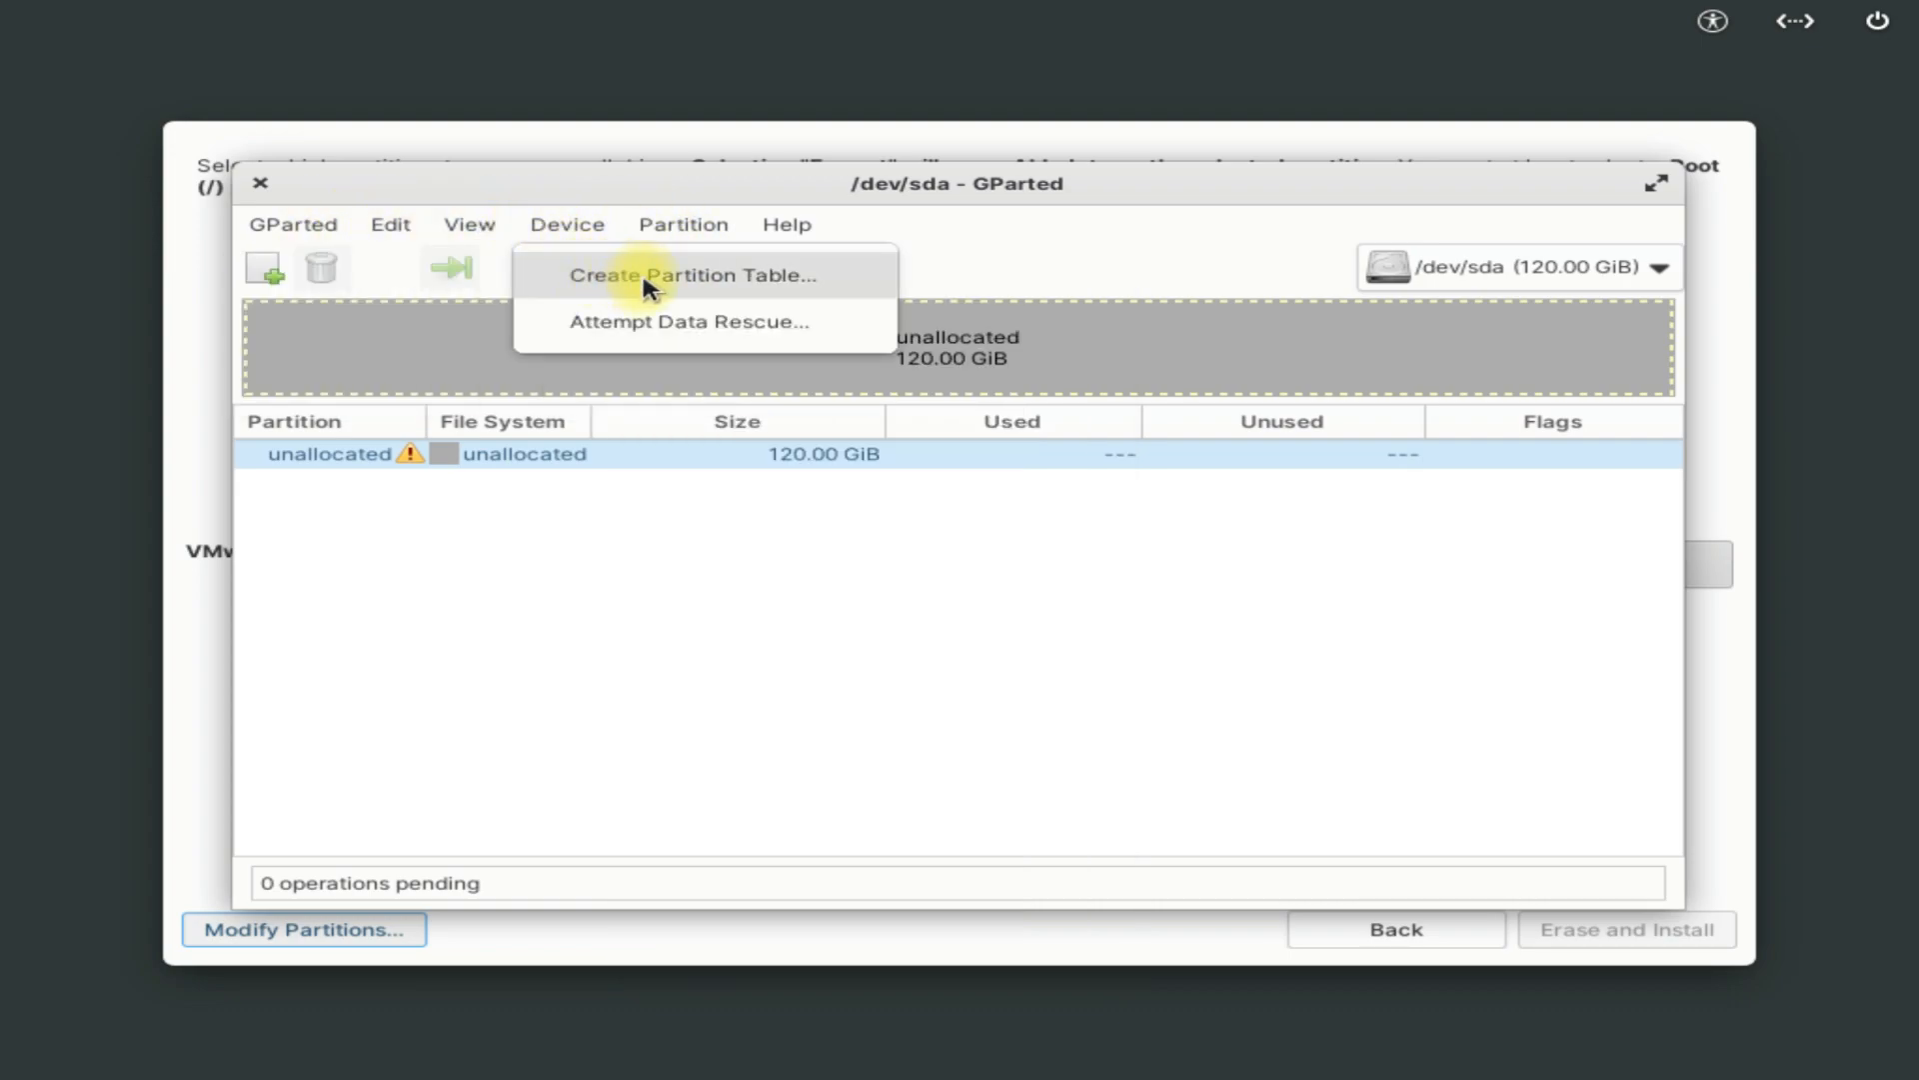
left_click(696, 274)
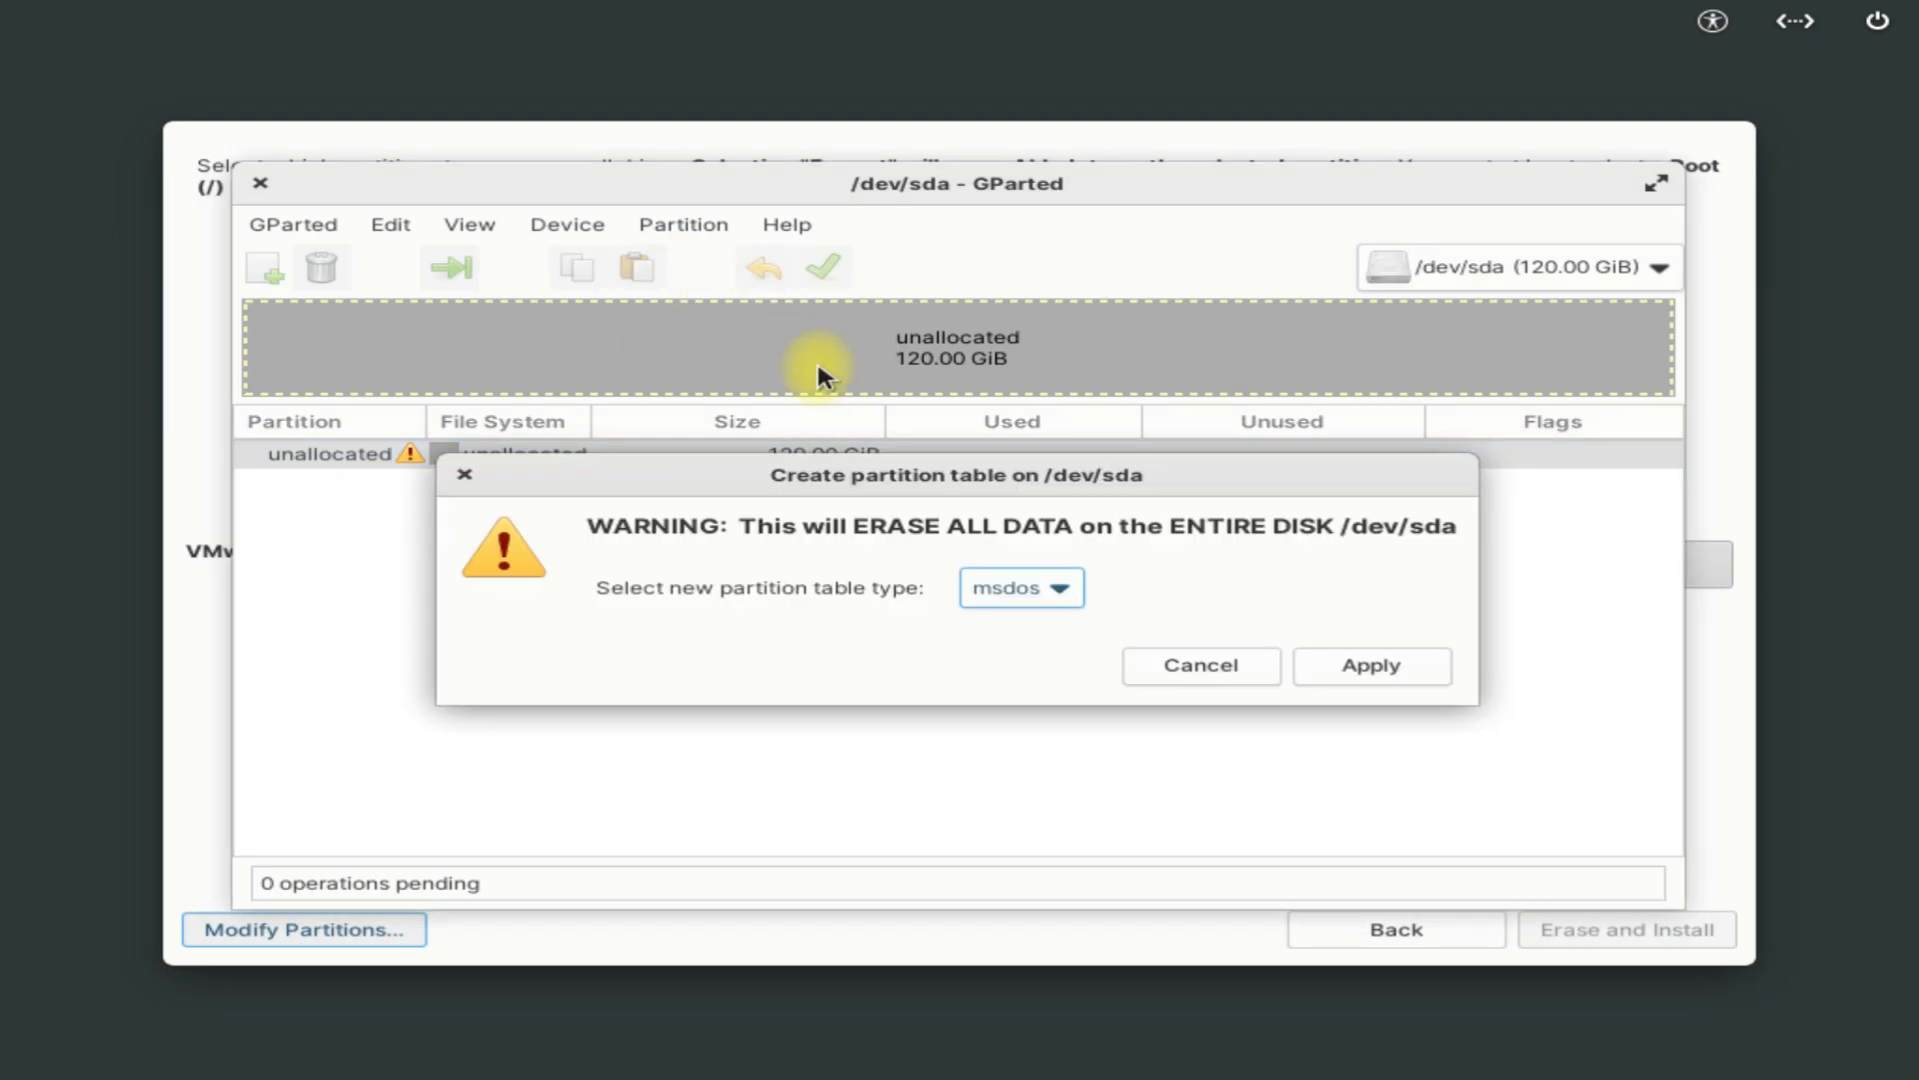
left_click(1020, 588)
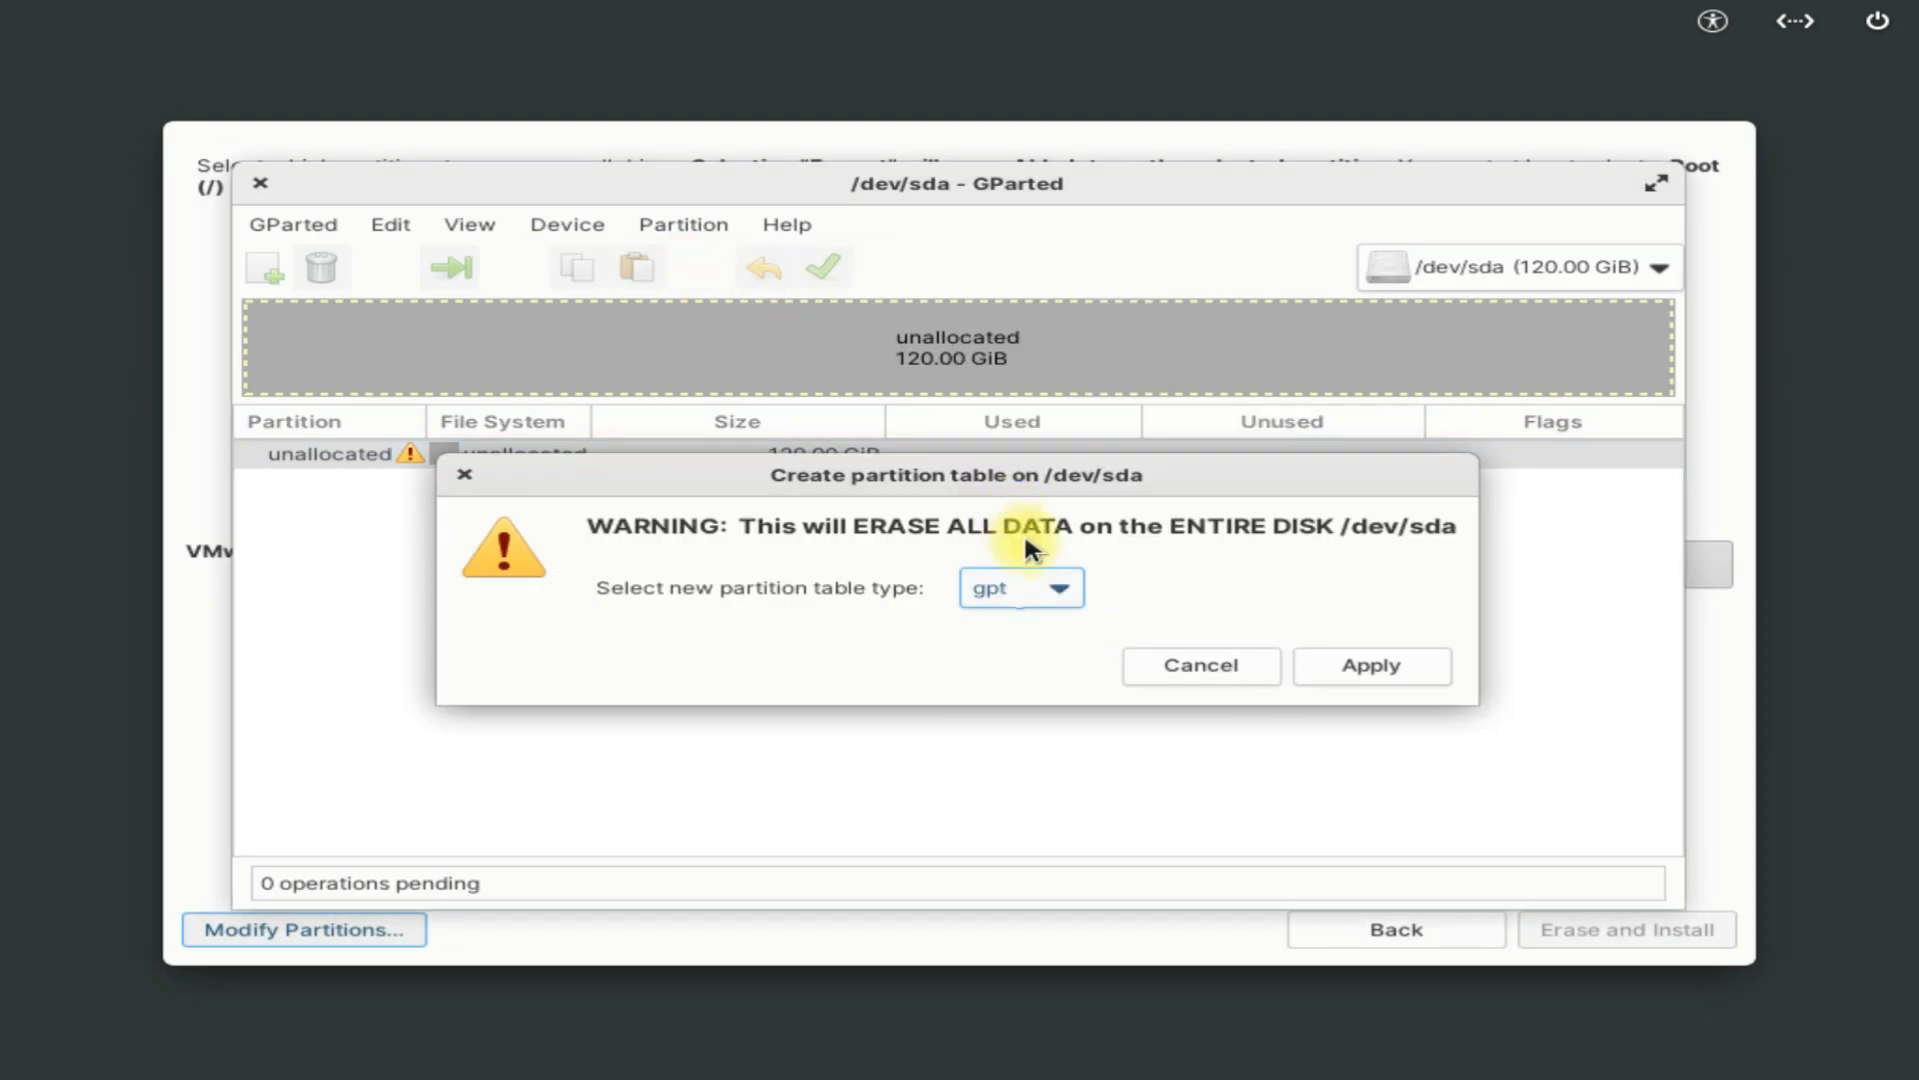
mouse_move(1369, 665)
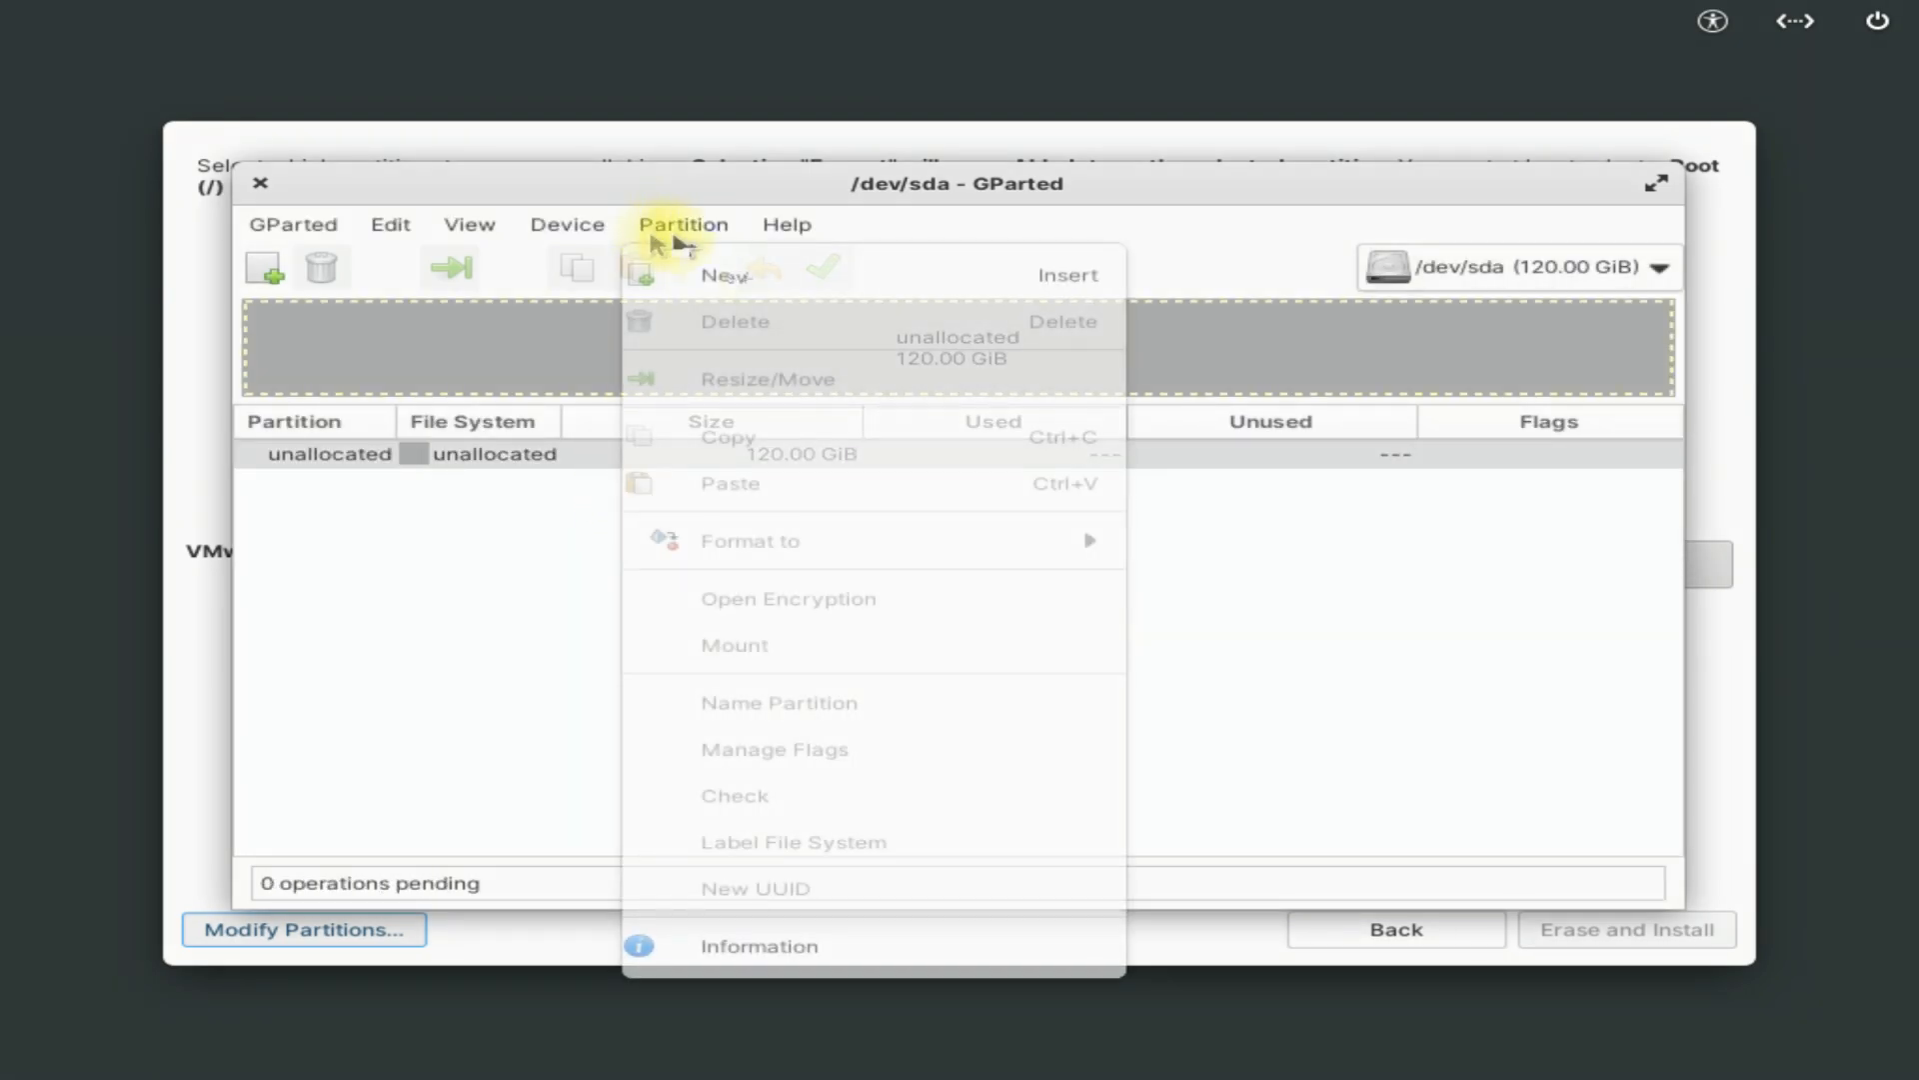
Add a 512 MiB fat32 partition and an 8 GiB linux-swap partition.
left_click(725, 274)
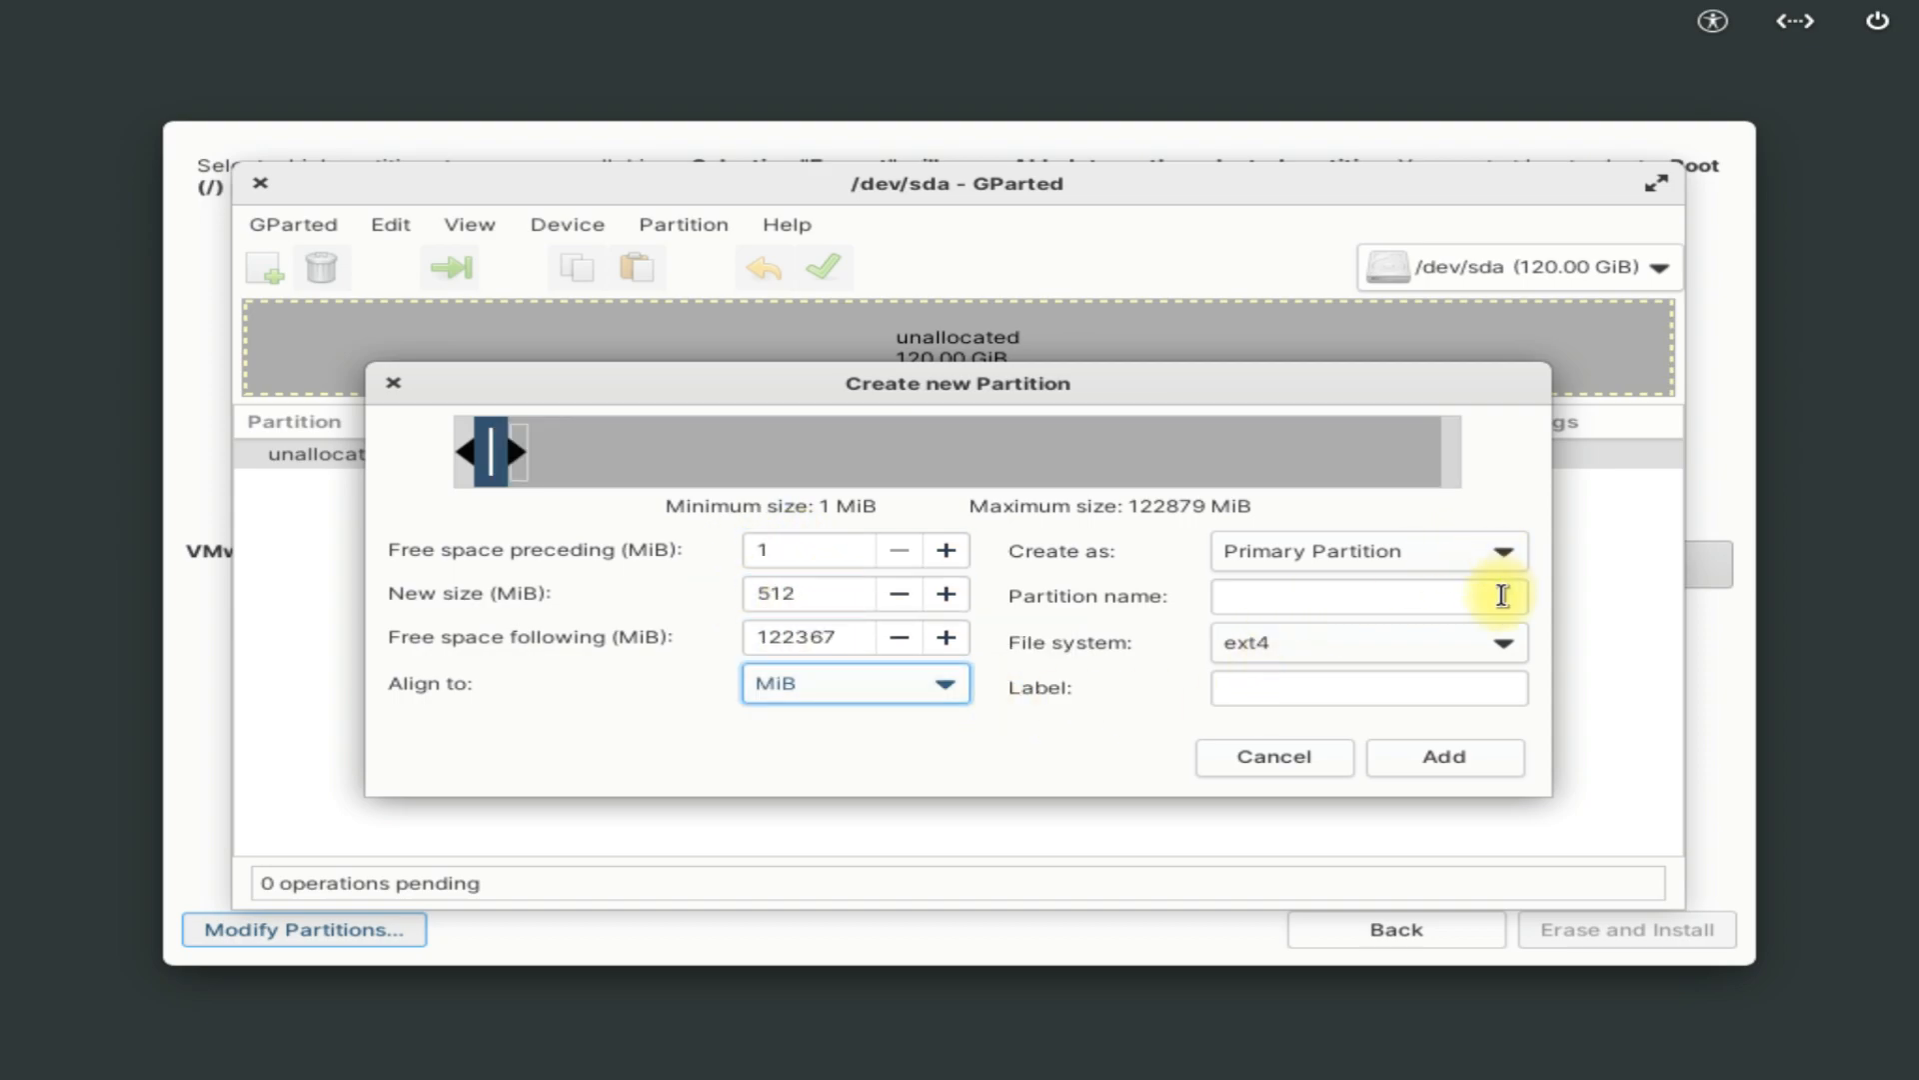
left_click(1364, 642)
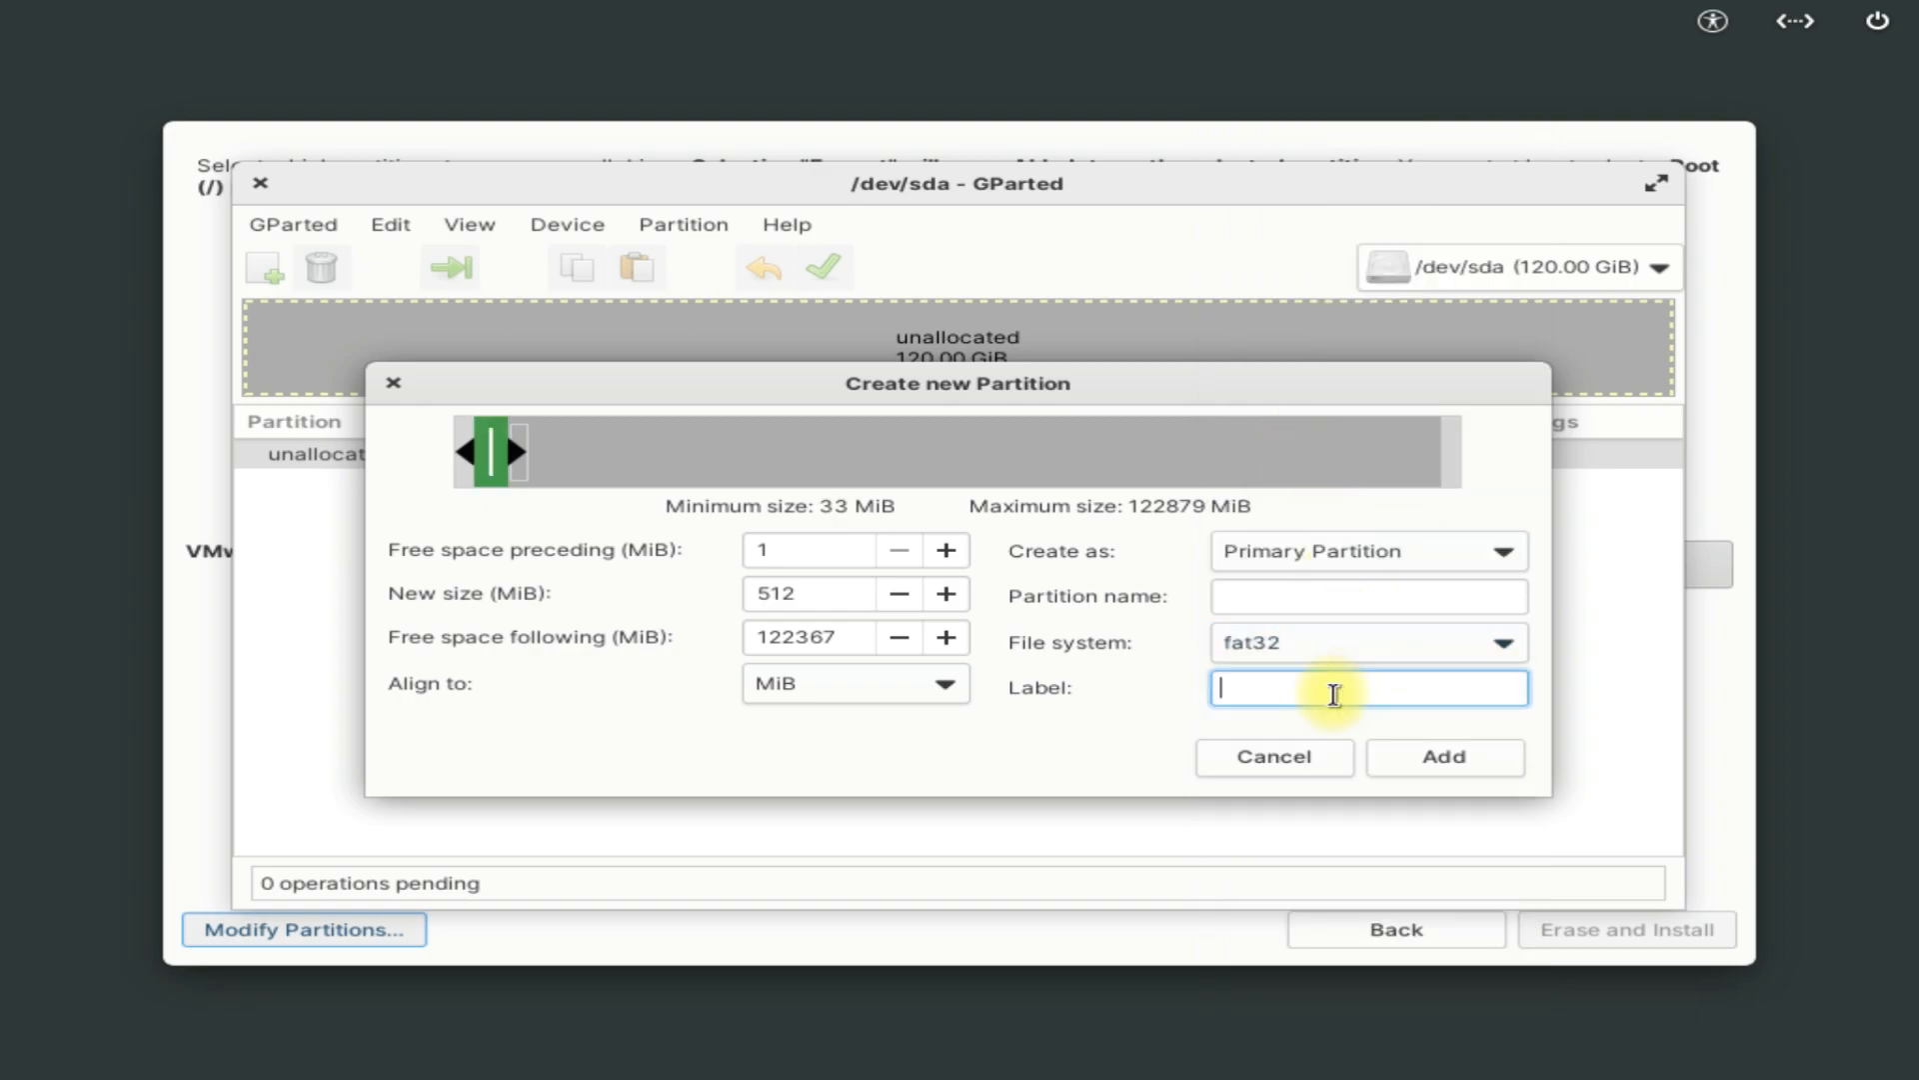
left_click(1442, 757)
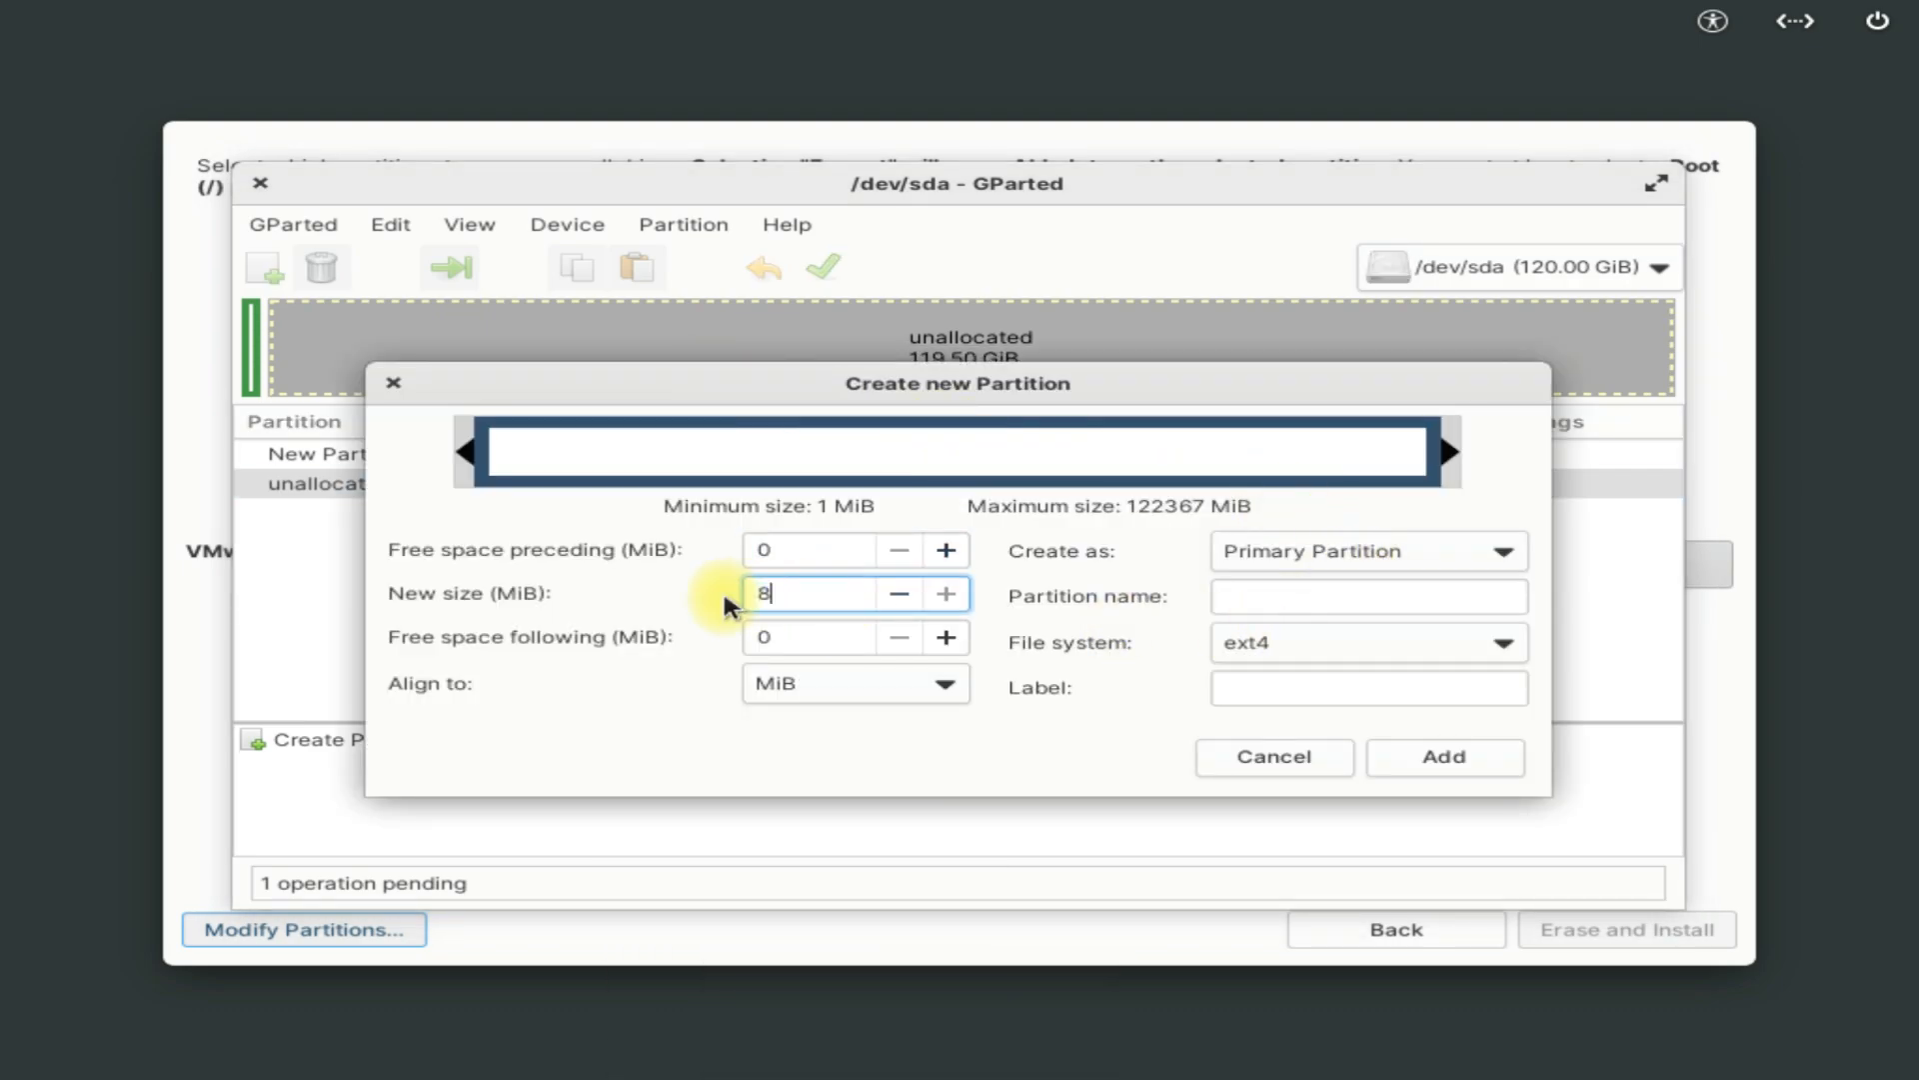
left_click(1444, 756)
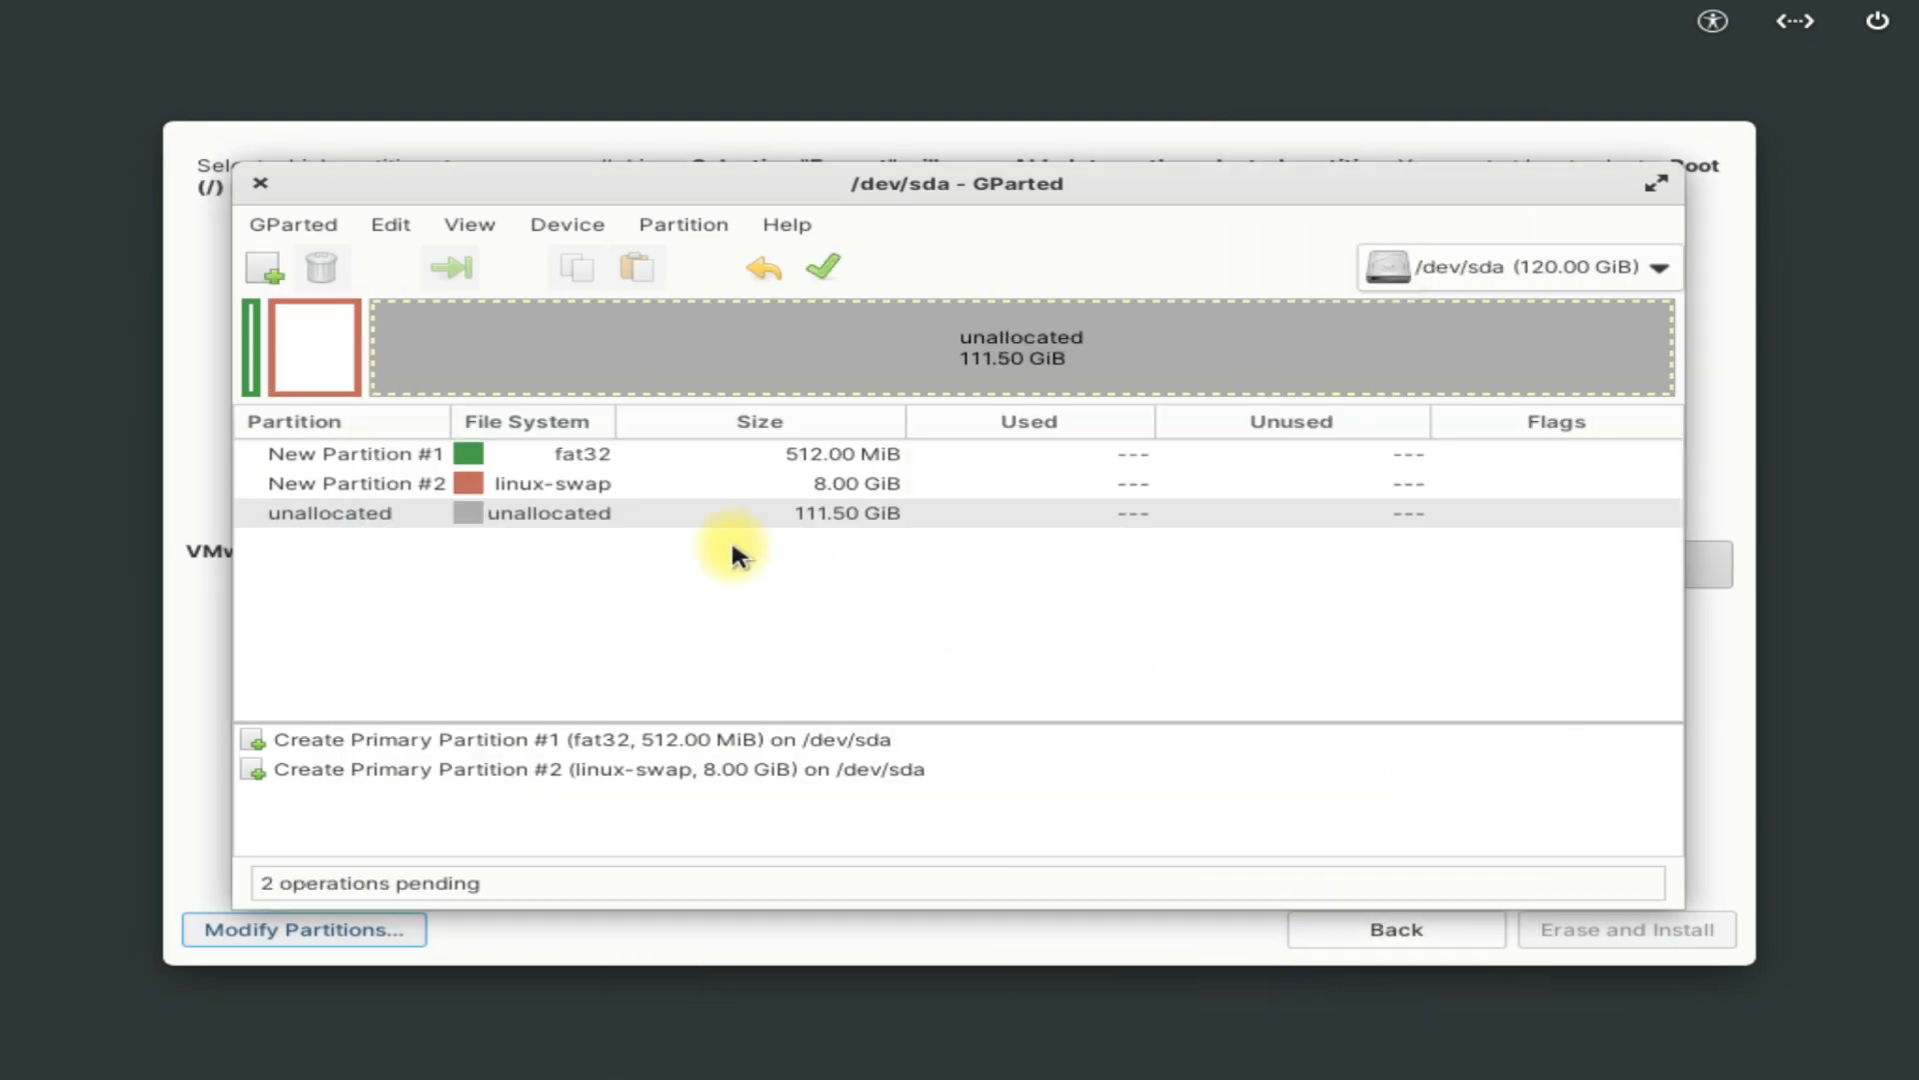
Add the remaining space as ext4 labelled 'root' and apply all queued changes.
left_click(262, 268)
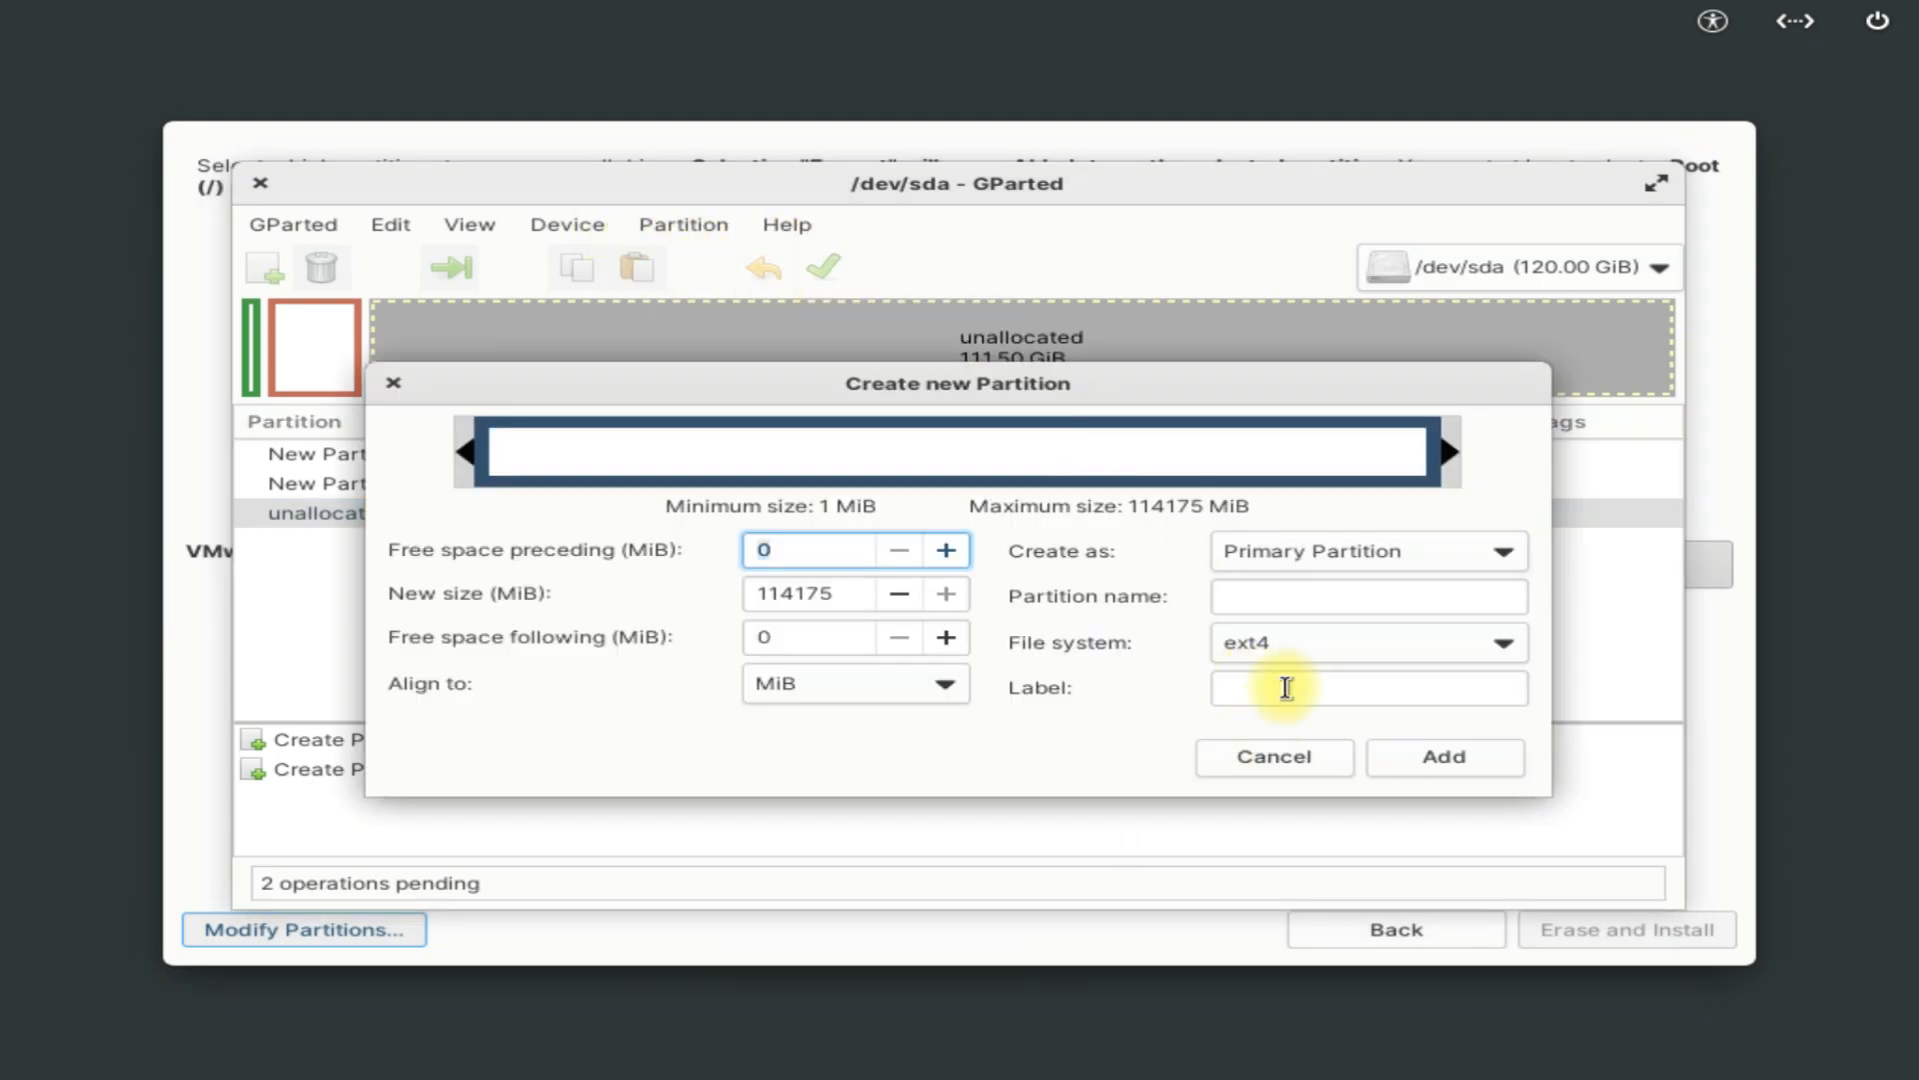
type("root")
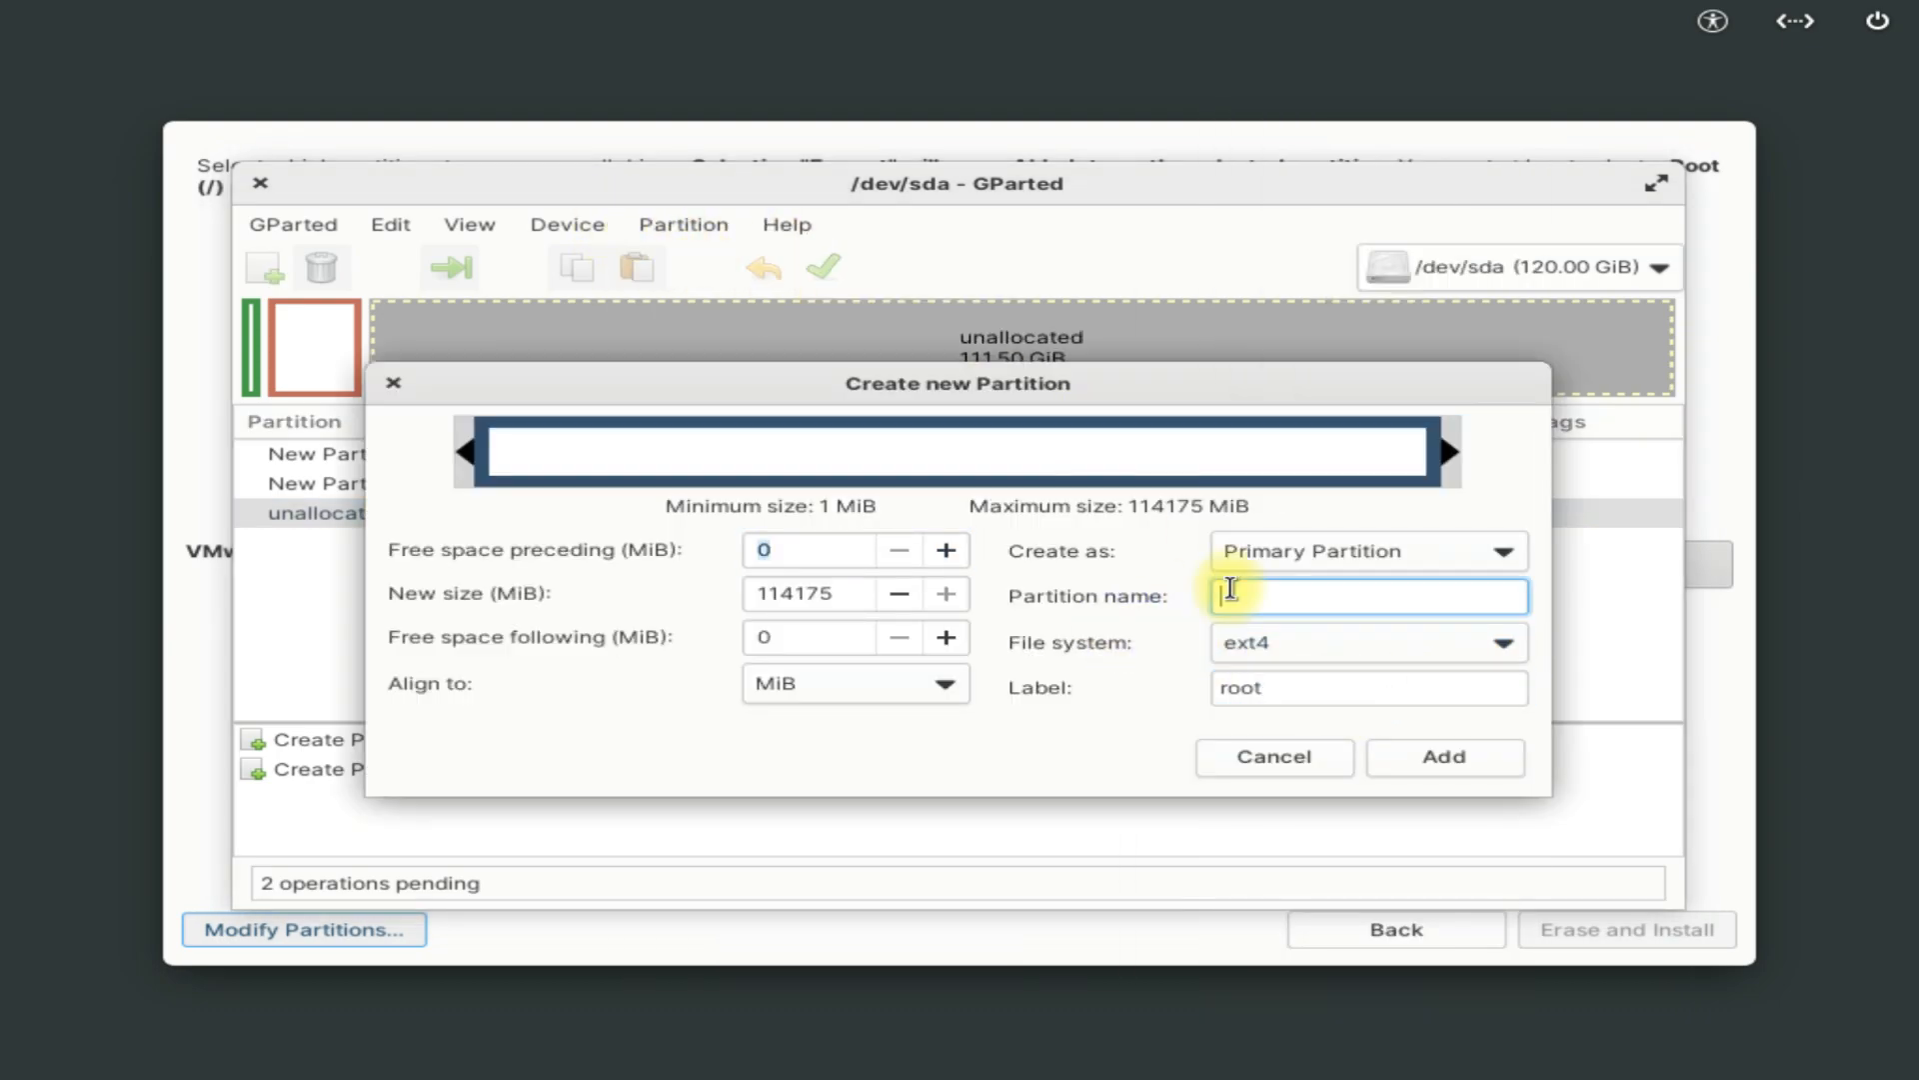
left_click(1444, 757)
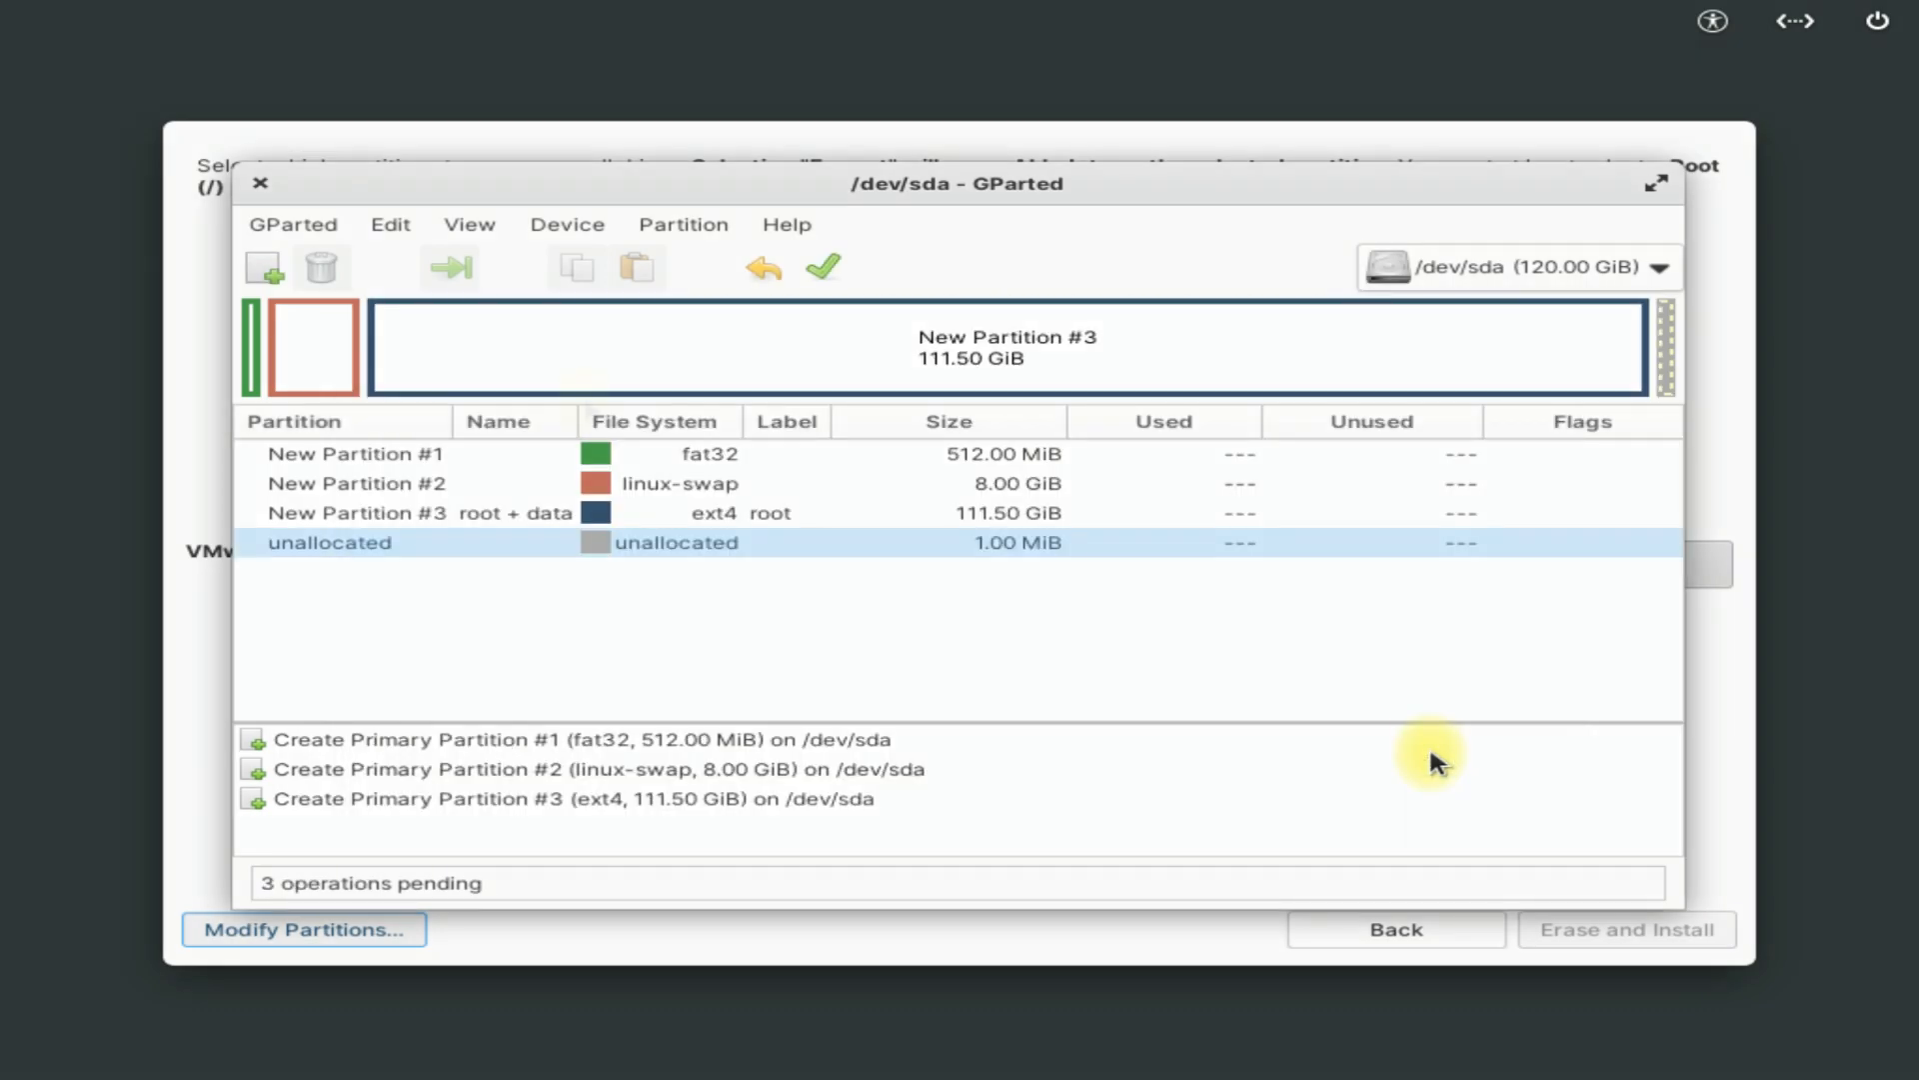
left_click(825, 268)
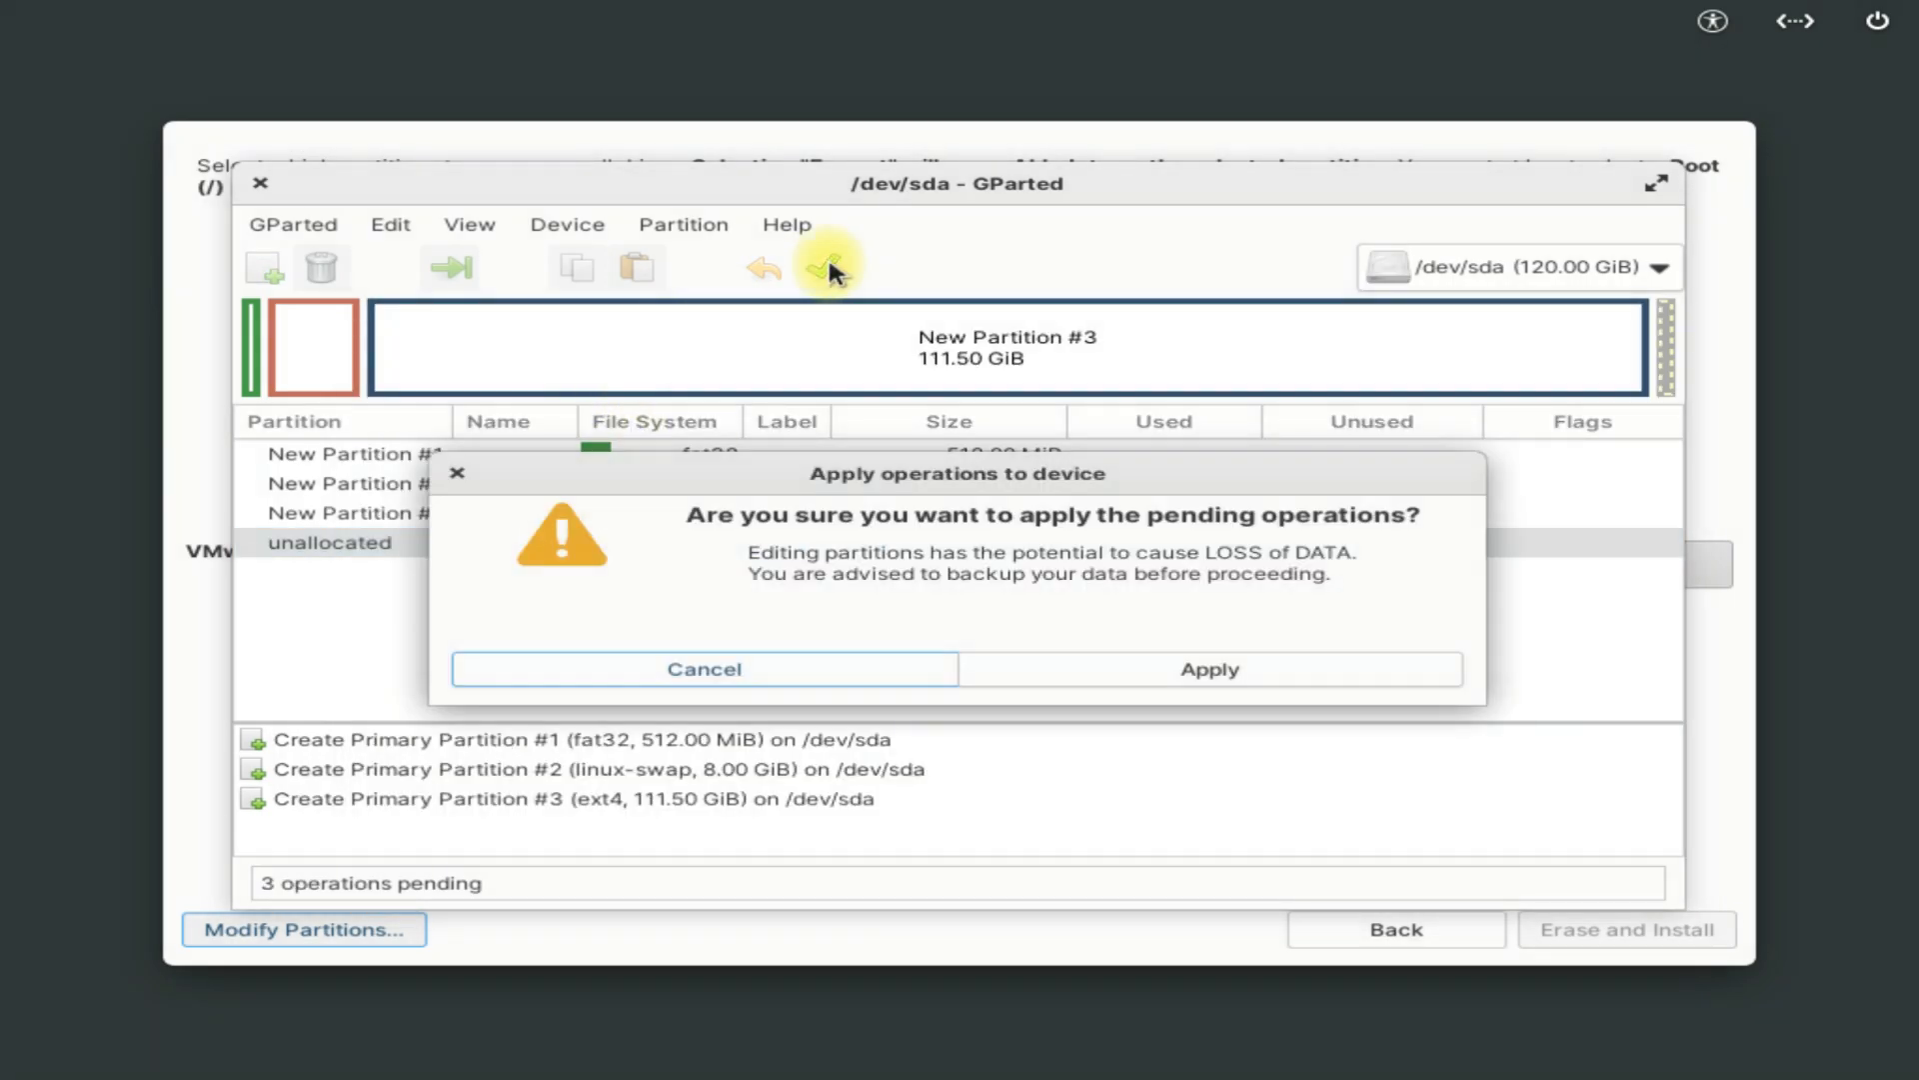
Confirm writing the three partitions to /dev/sda, dismiss the report, and quit GParted.
left_click(1209, 669)
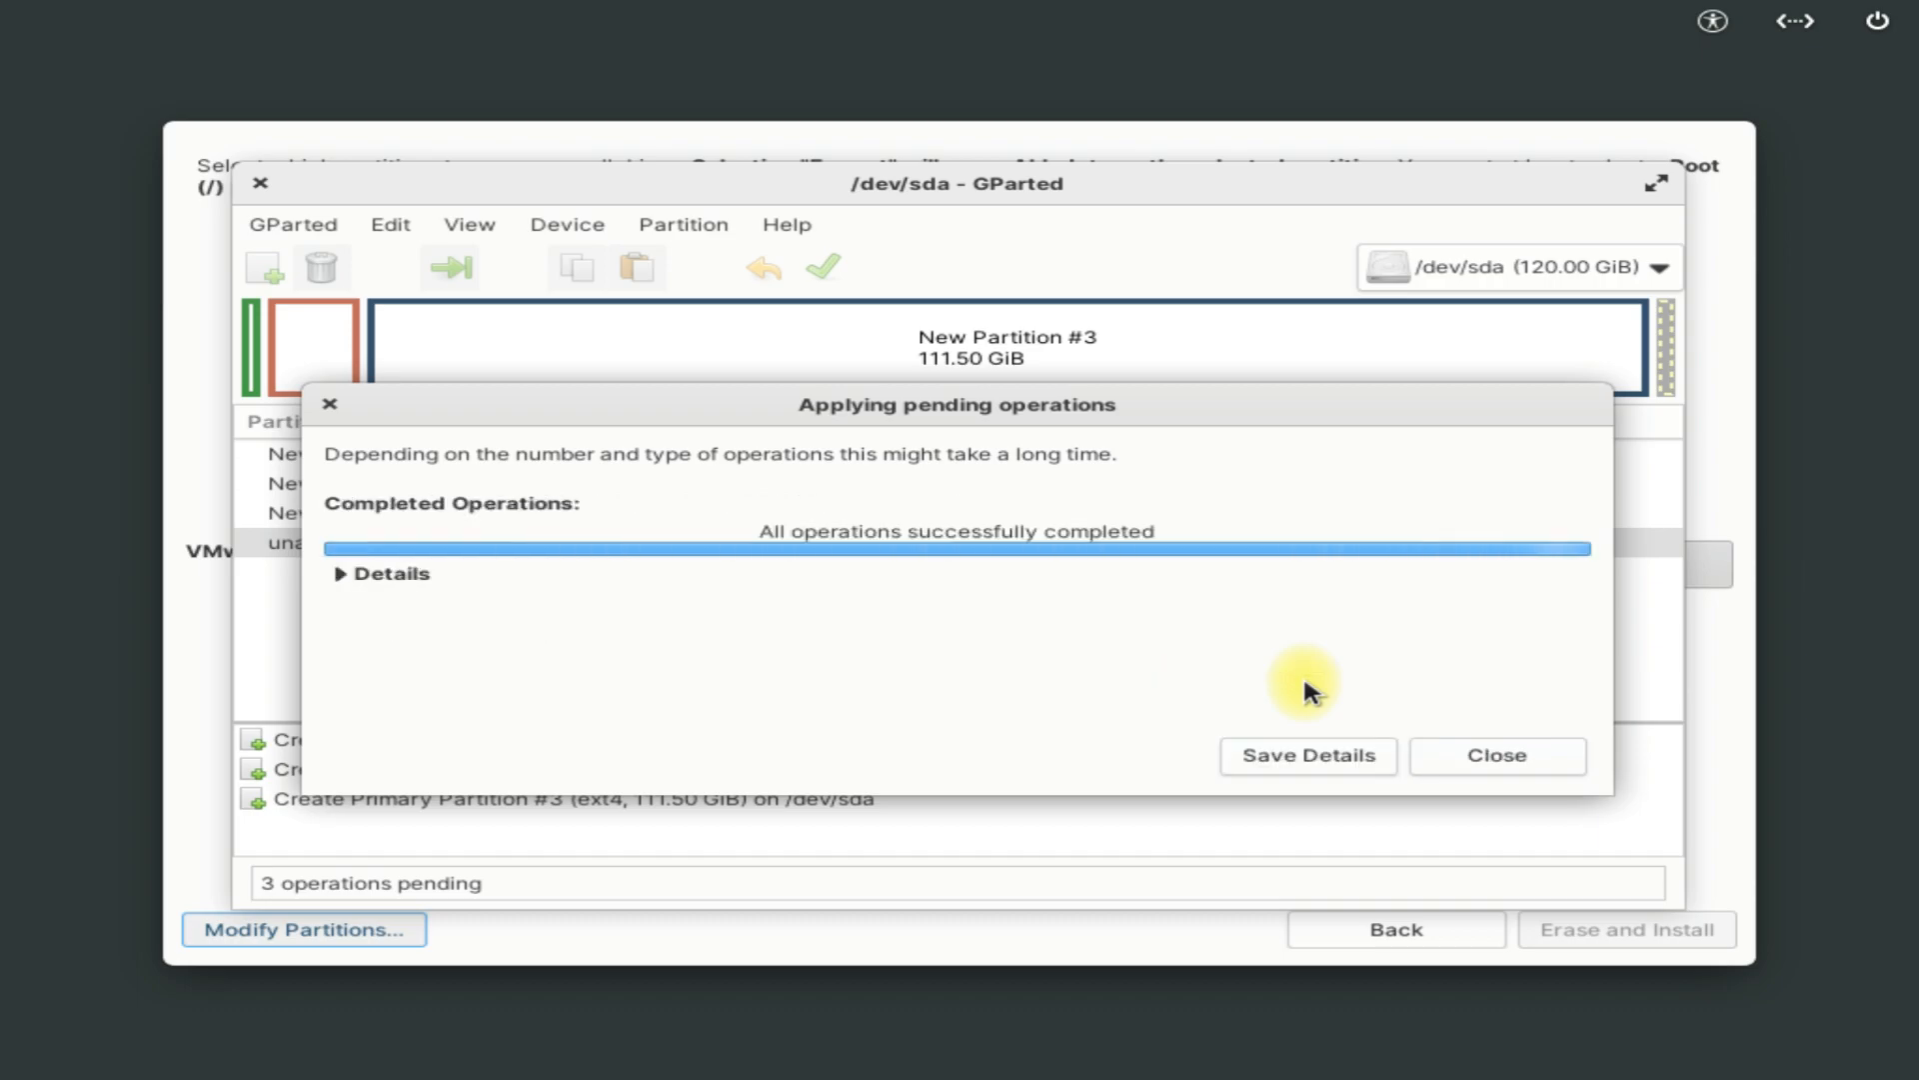
left_click(1495, 756)
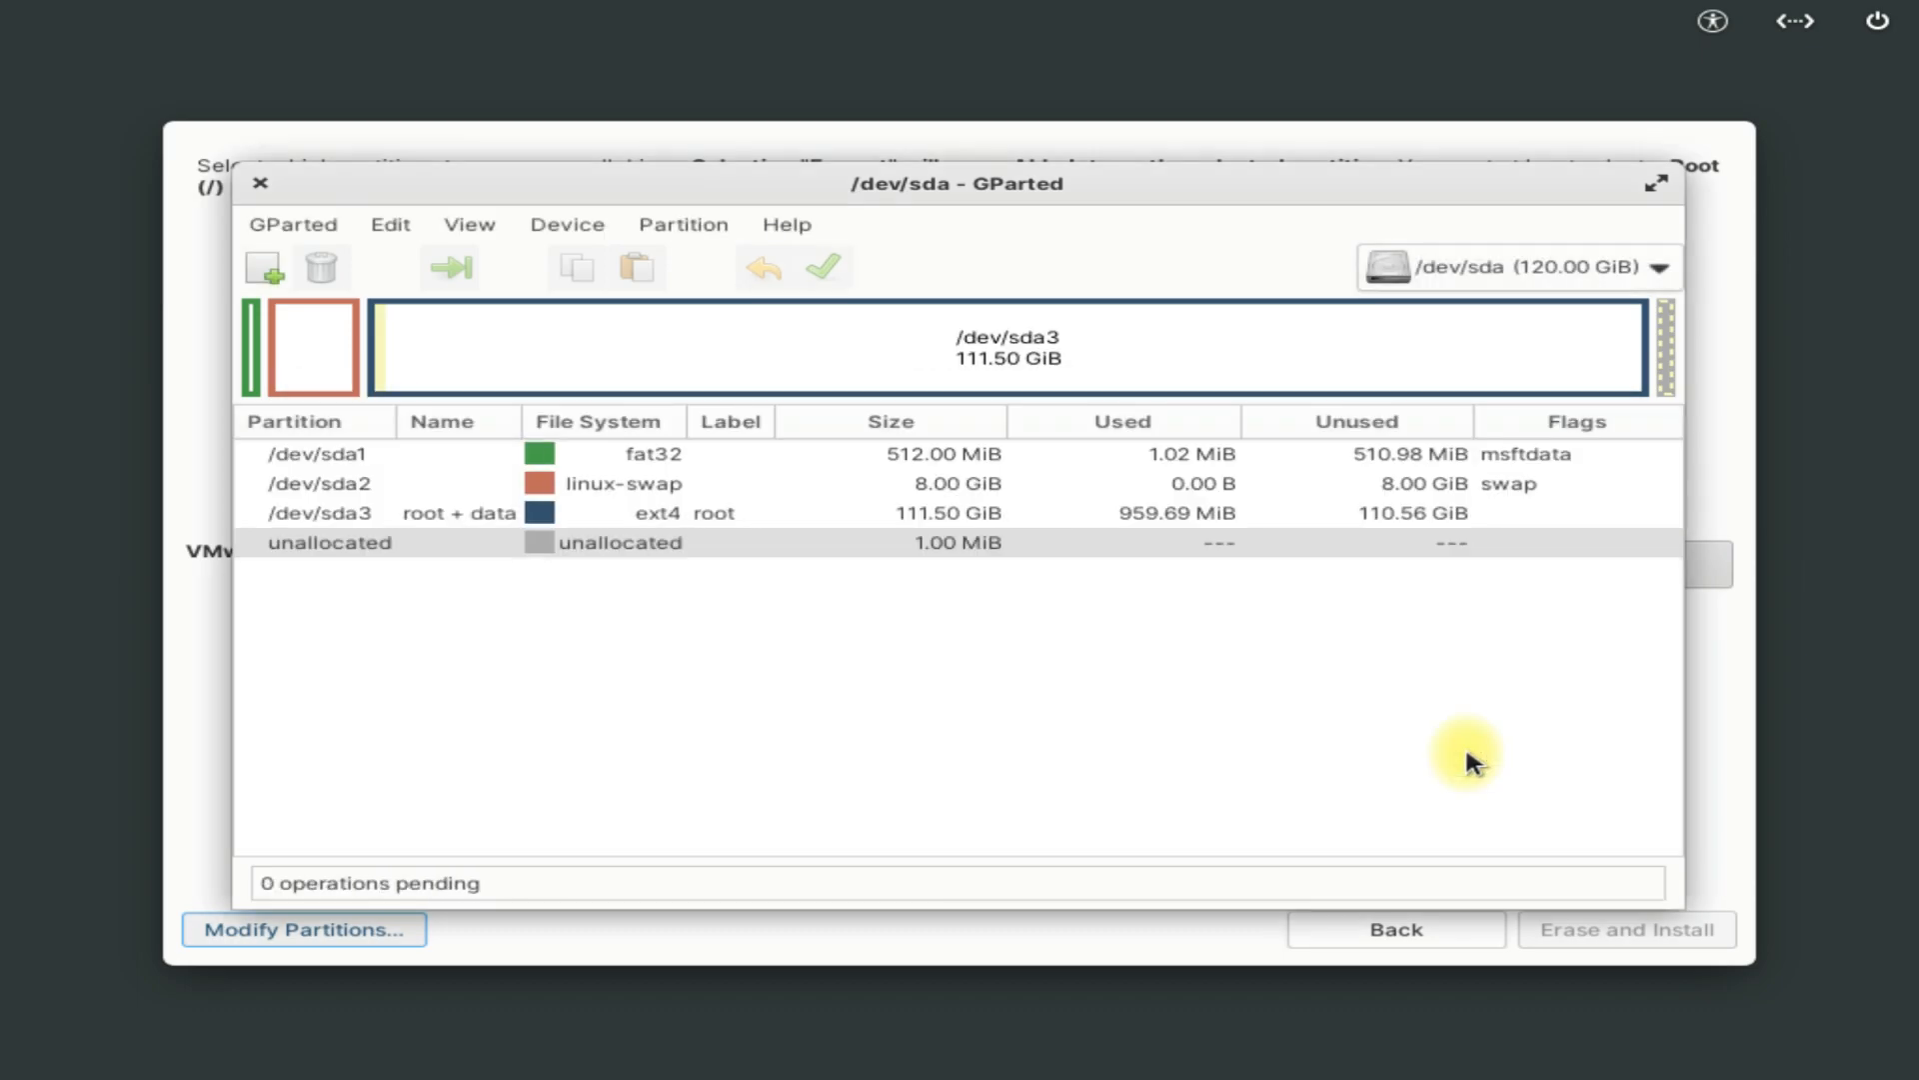
left_click(293, 224)
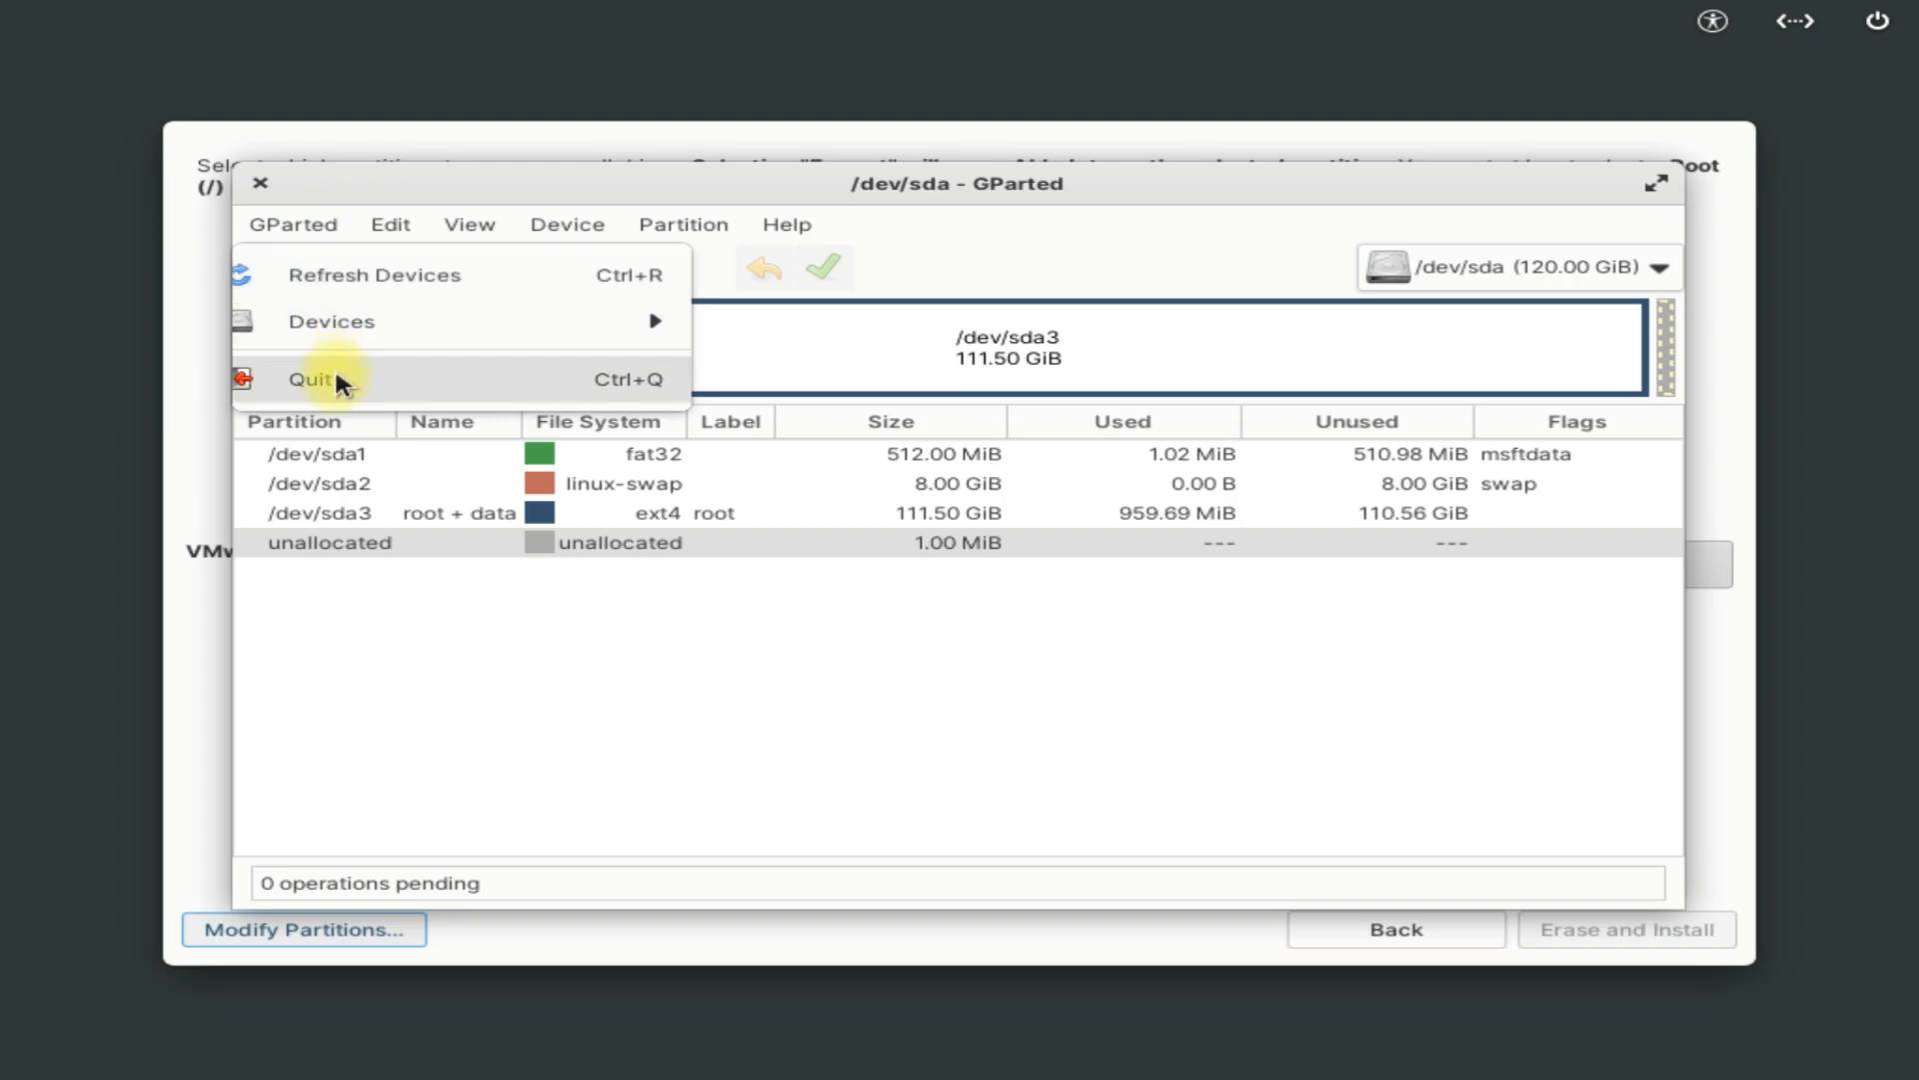
left_click(313, 378)
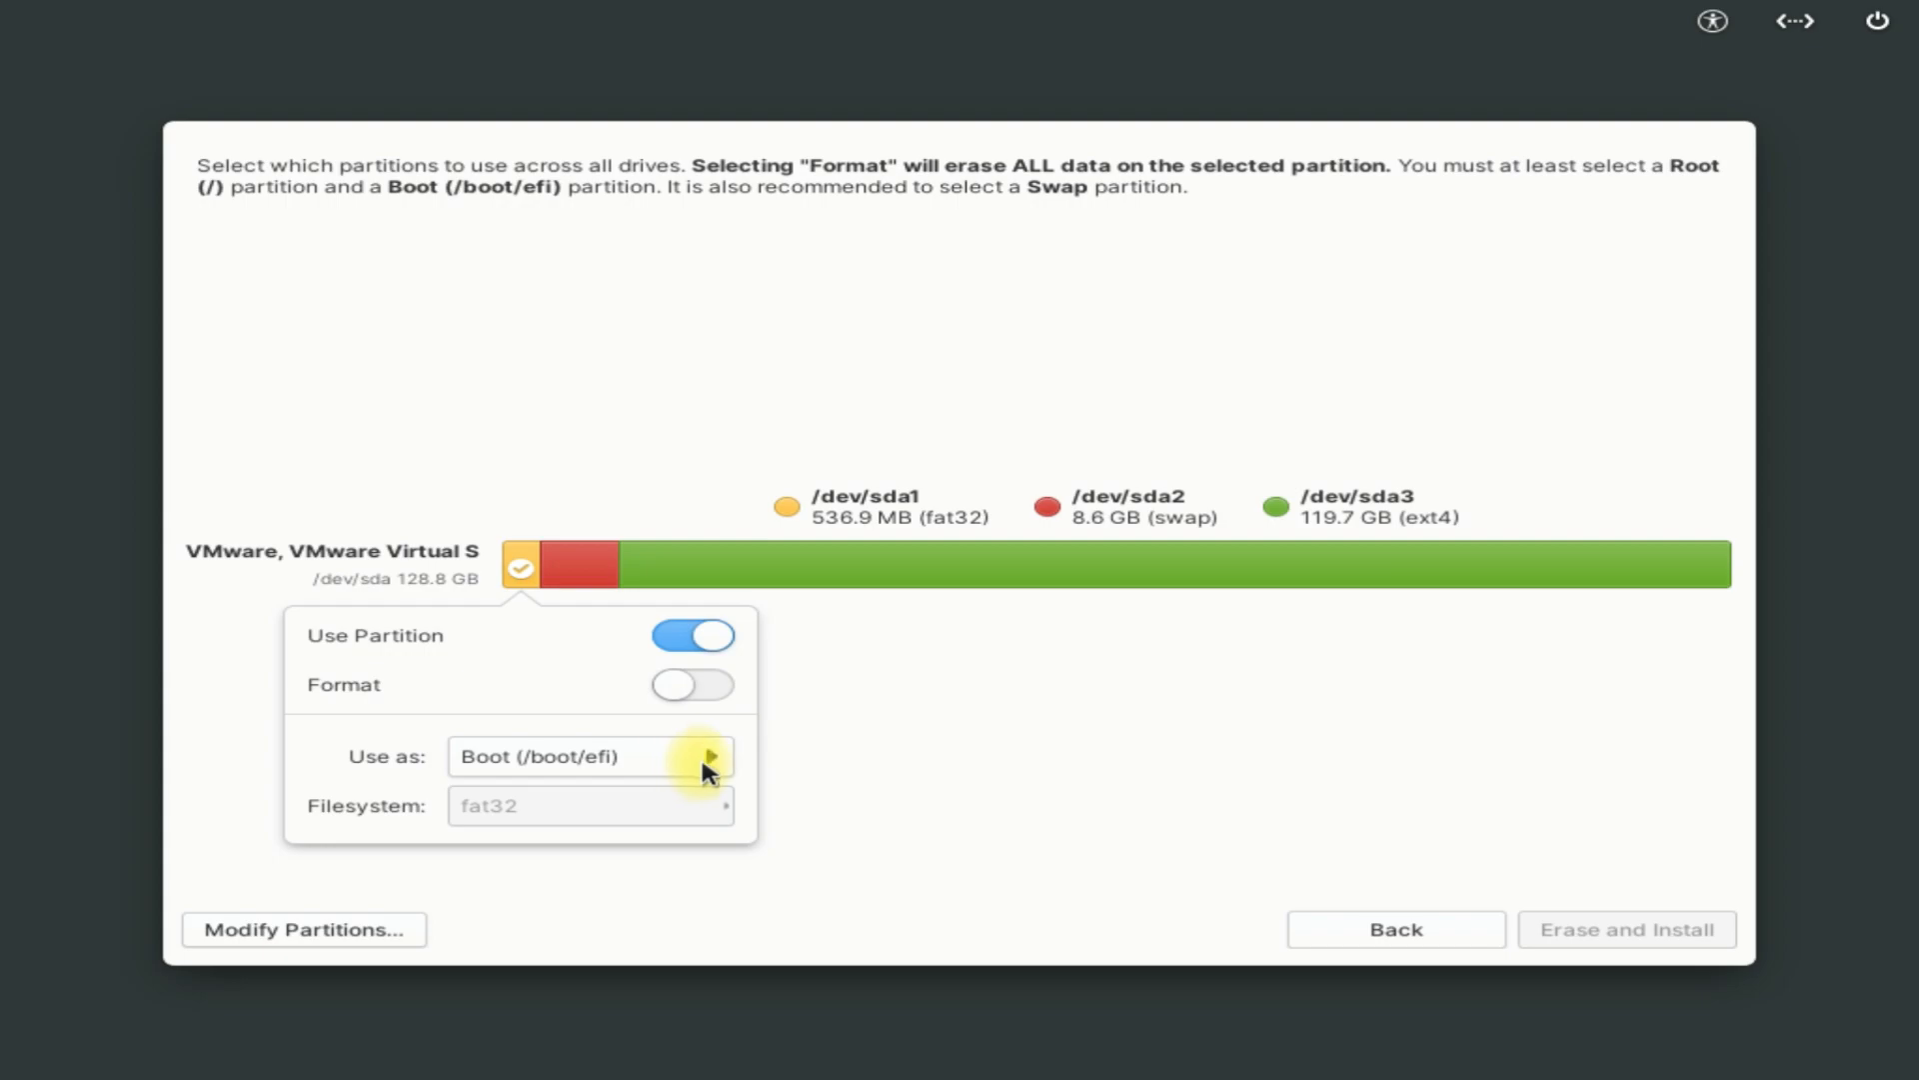
mouse_move(927, 740)
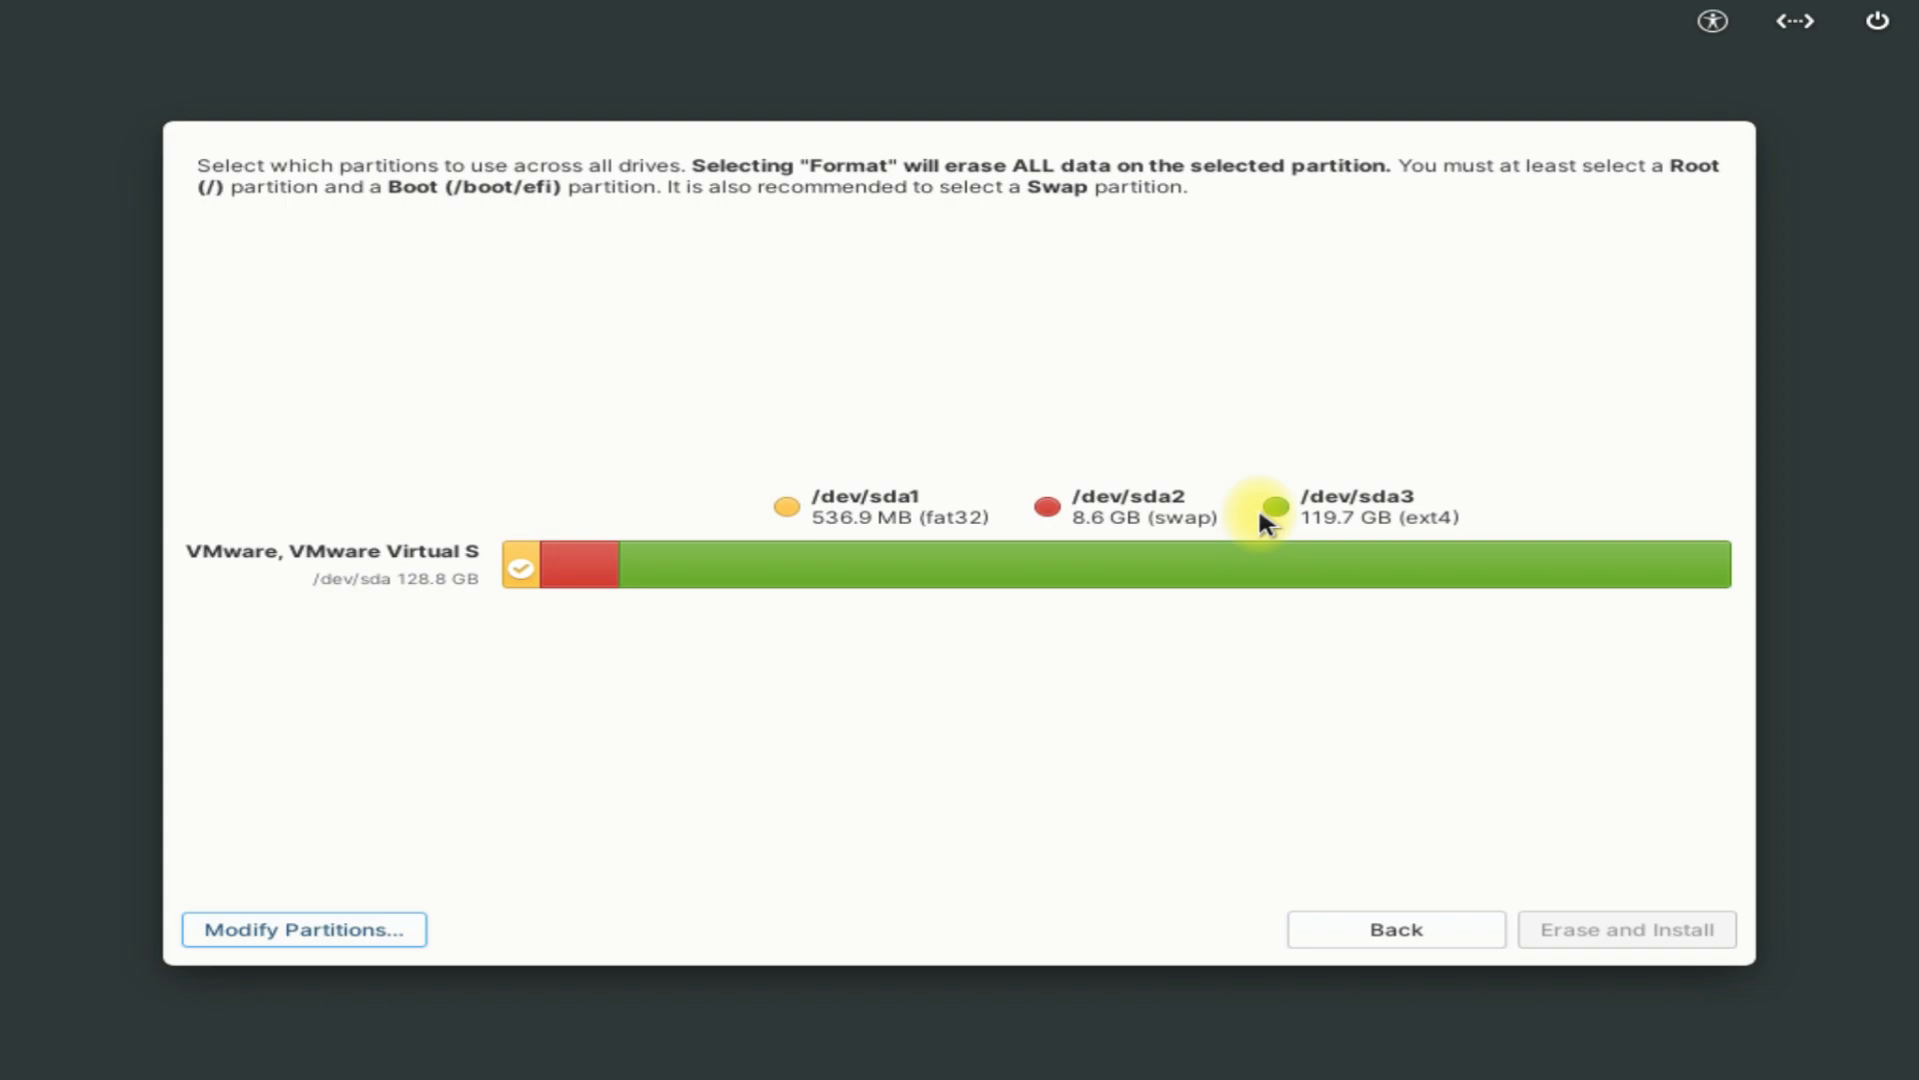
Format /dev/sda3 and use it as Root (/), then start Erase and Install.
left_click(1278, 504)
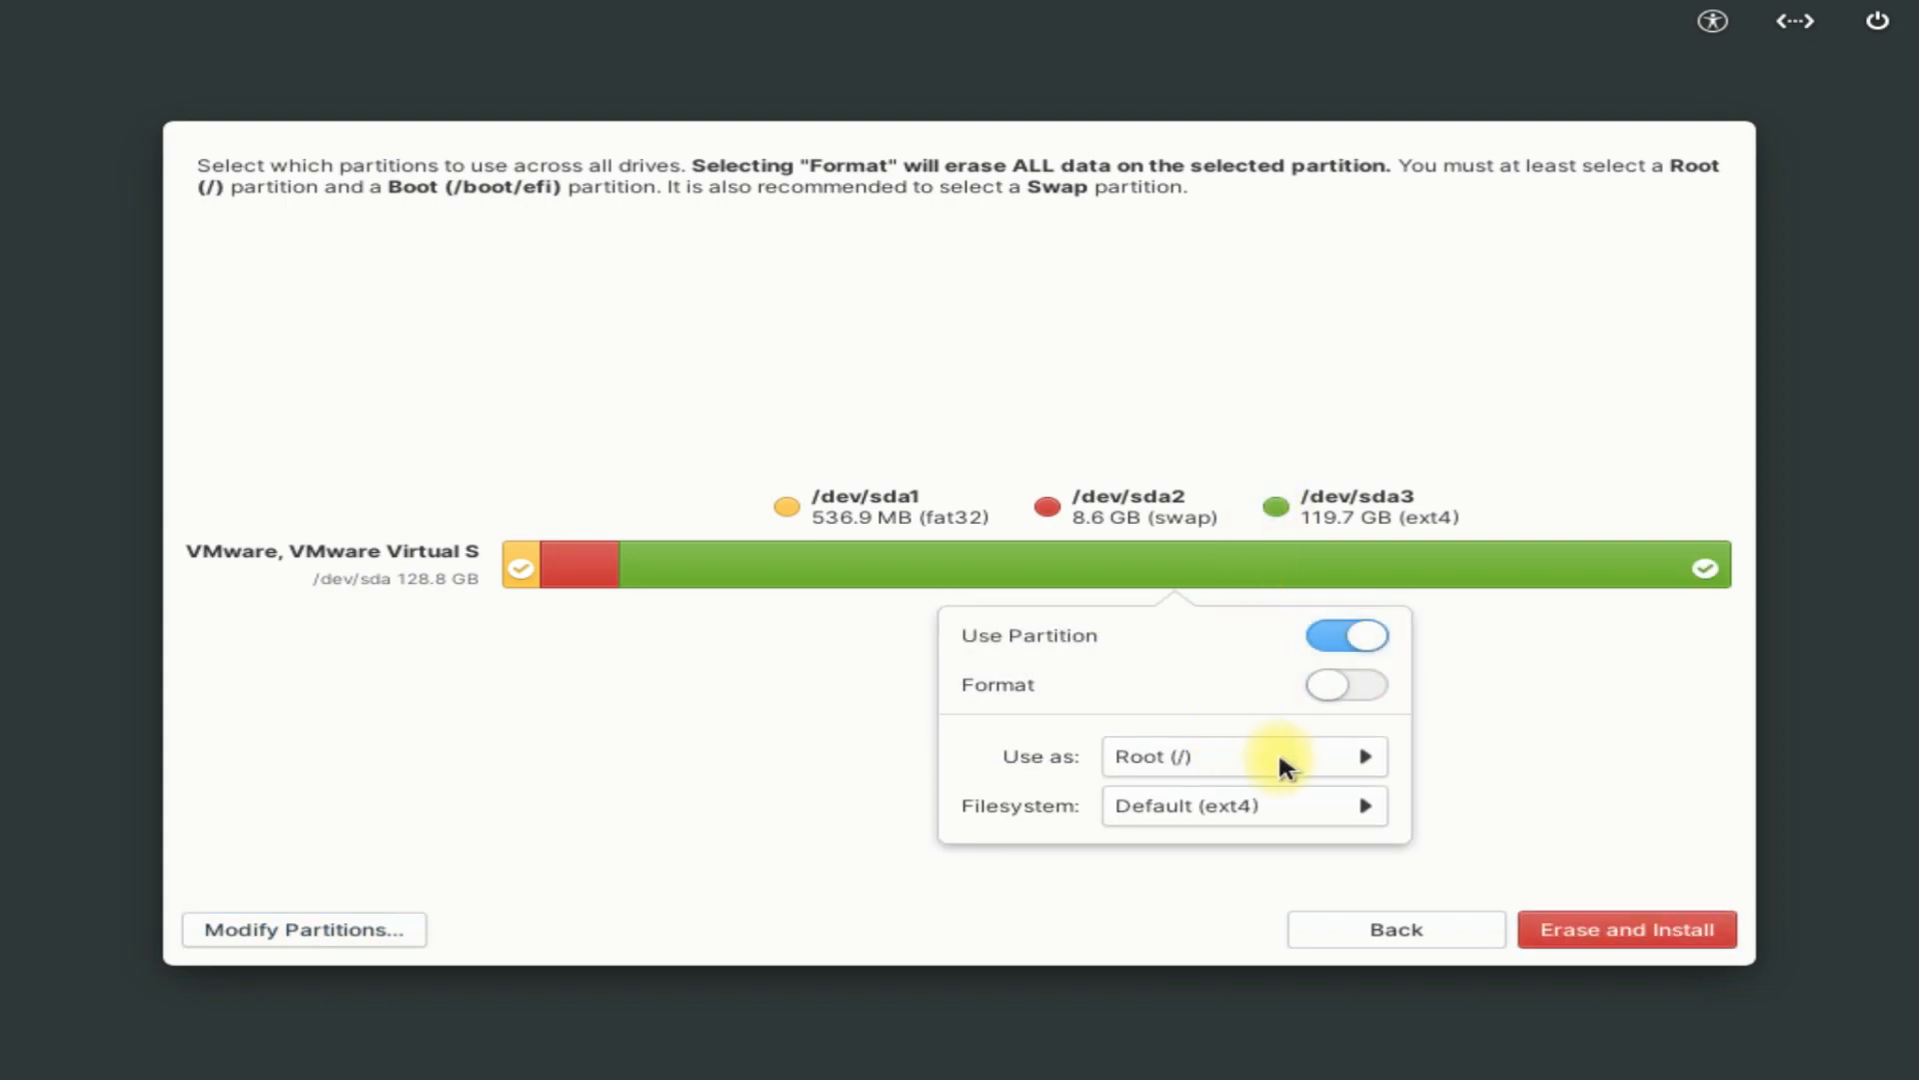
left_click(1345, 684)
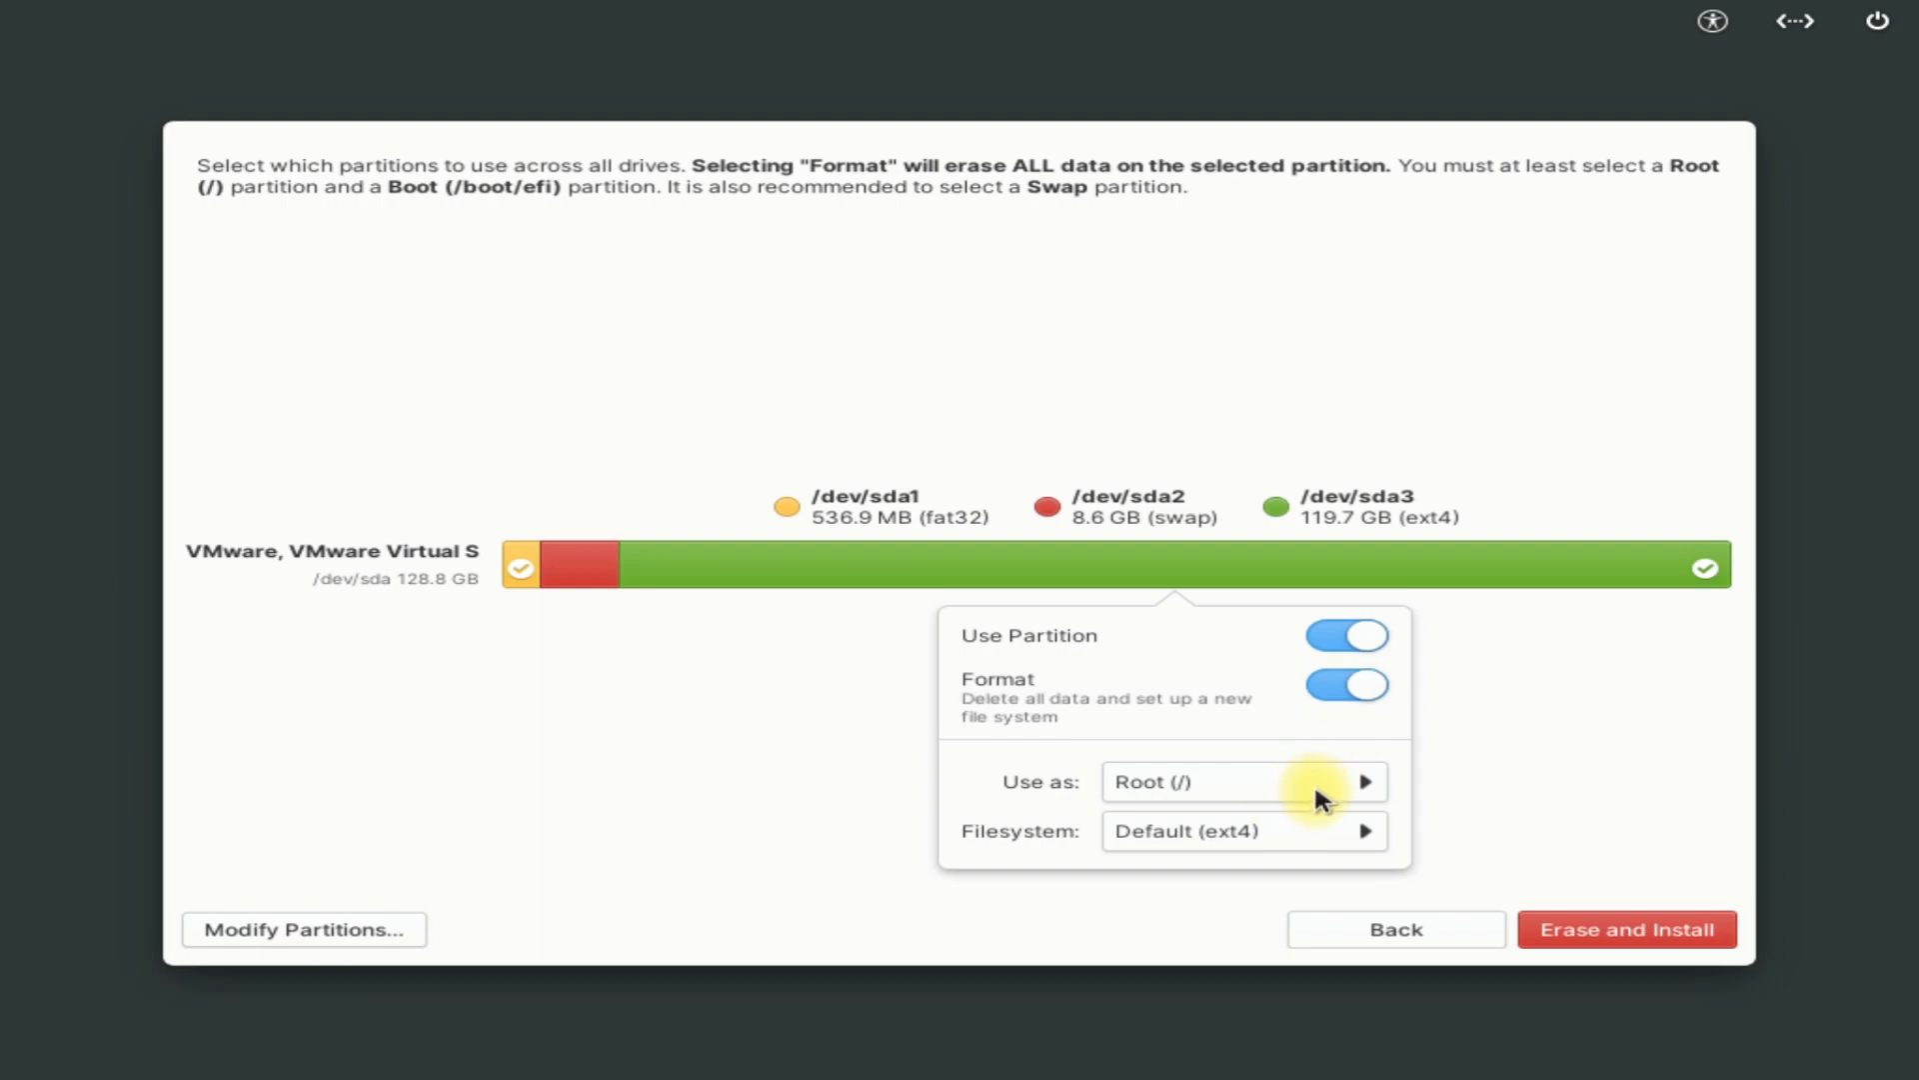
left_click(1243, 780)
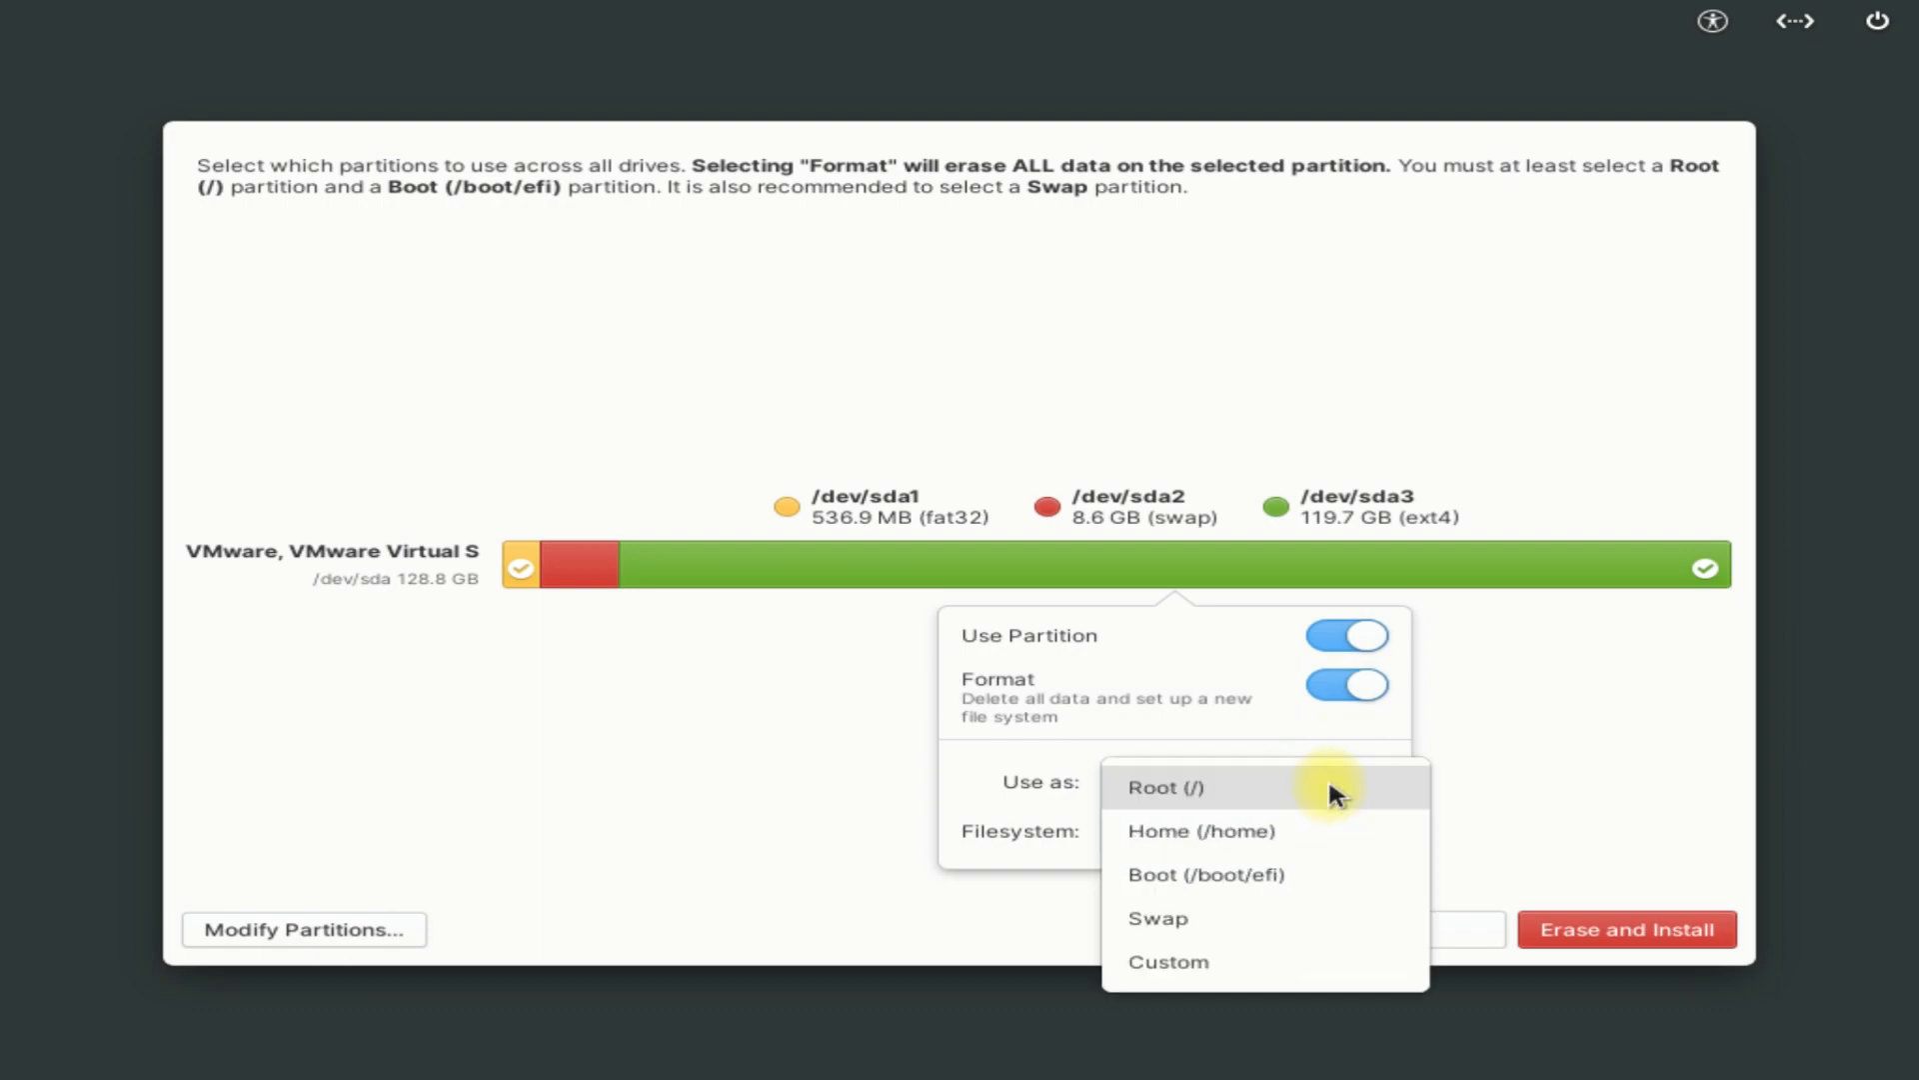
left_click(1172, 787)
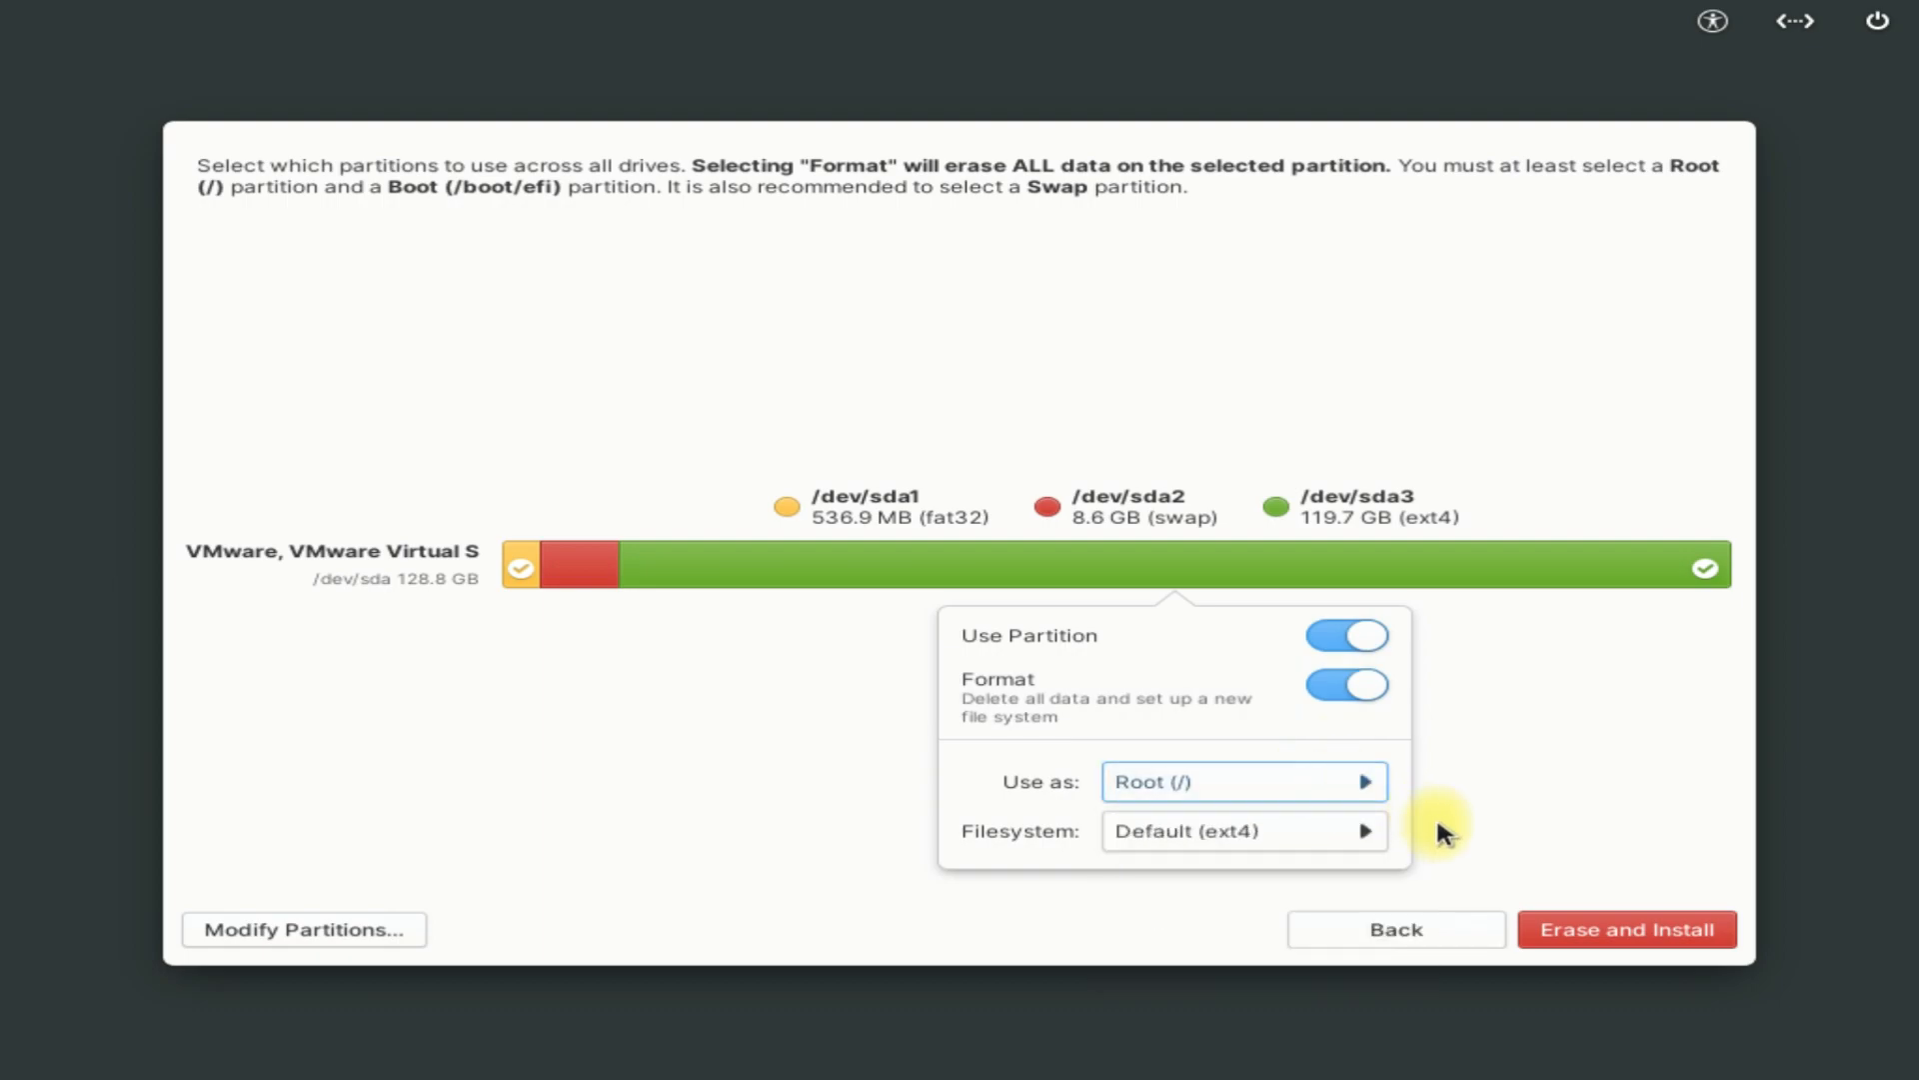
left_click(1560, 845)
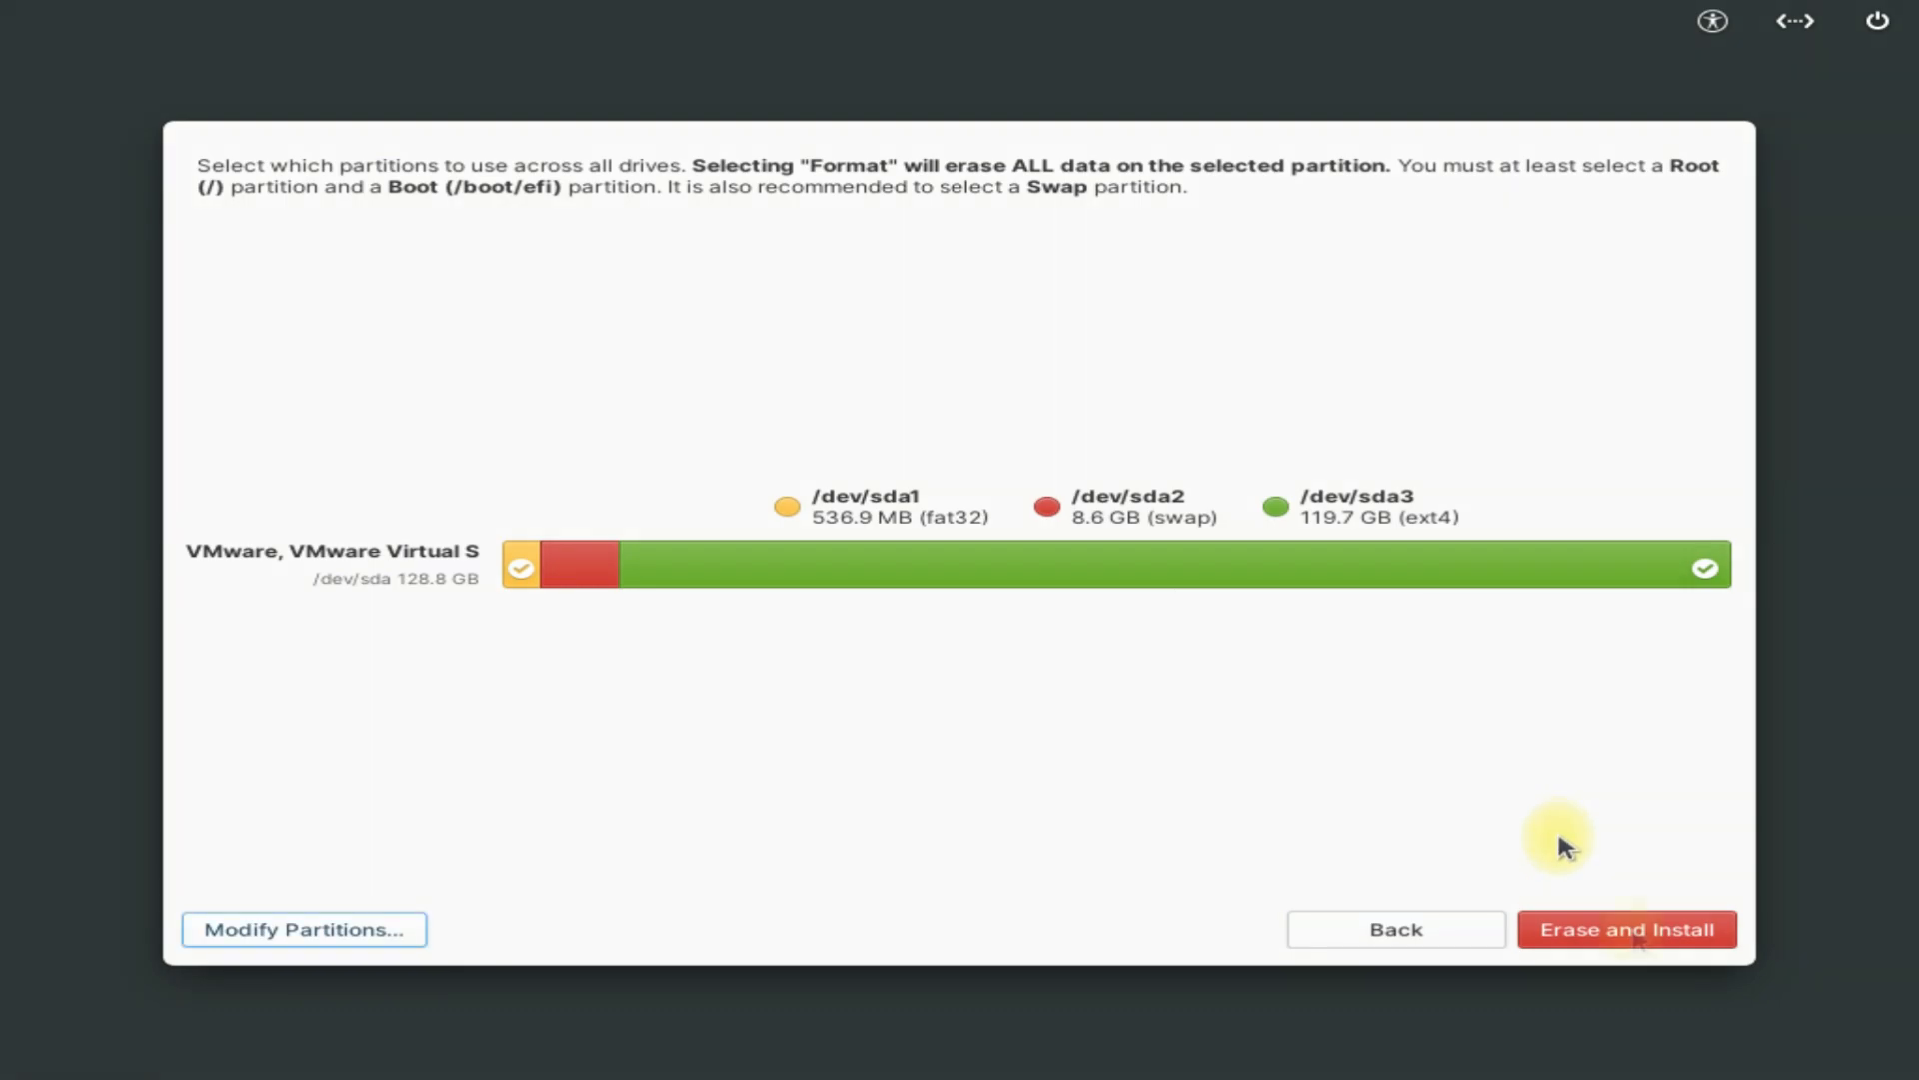
left_click(1627, 929)
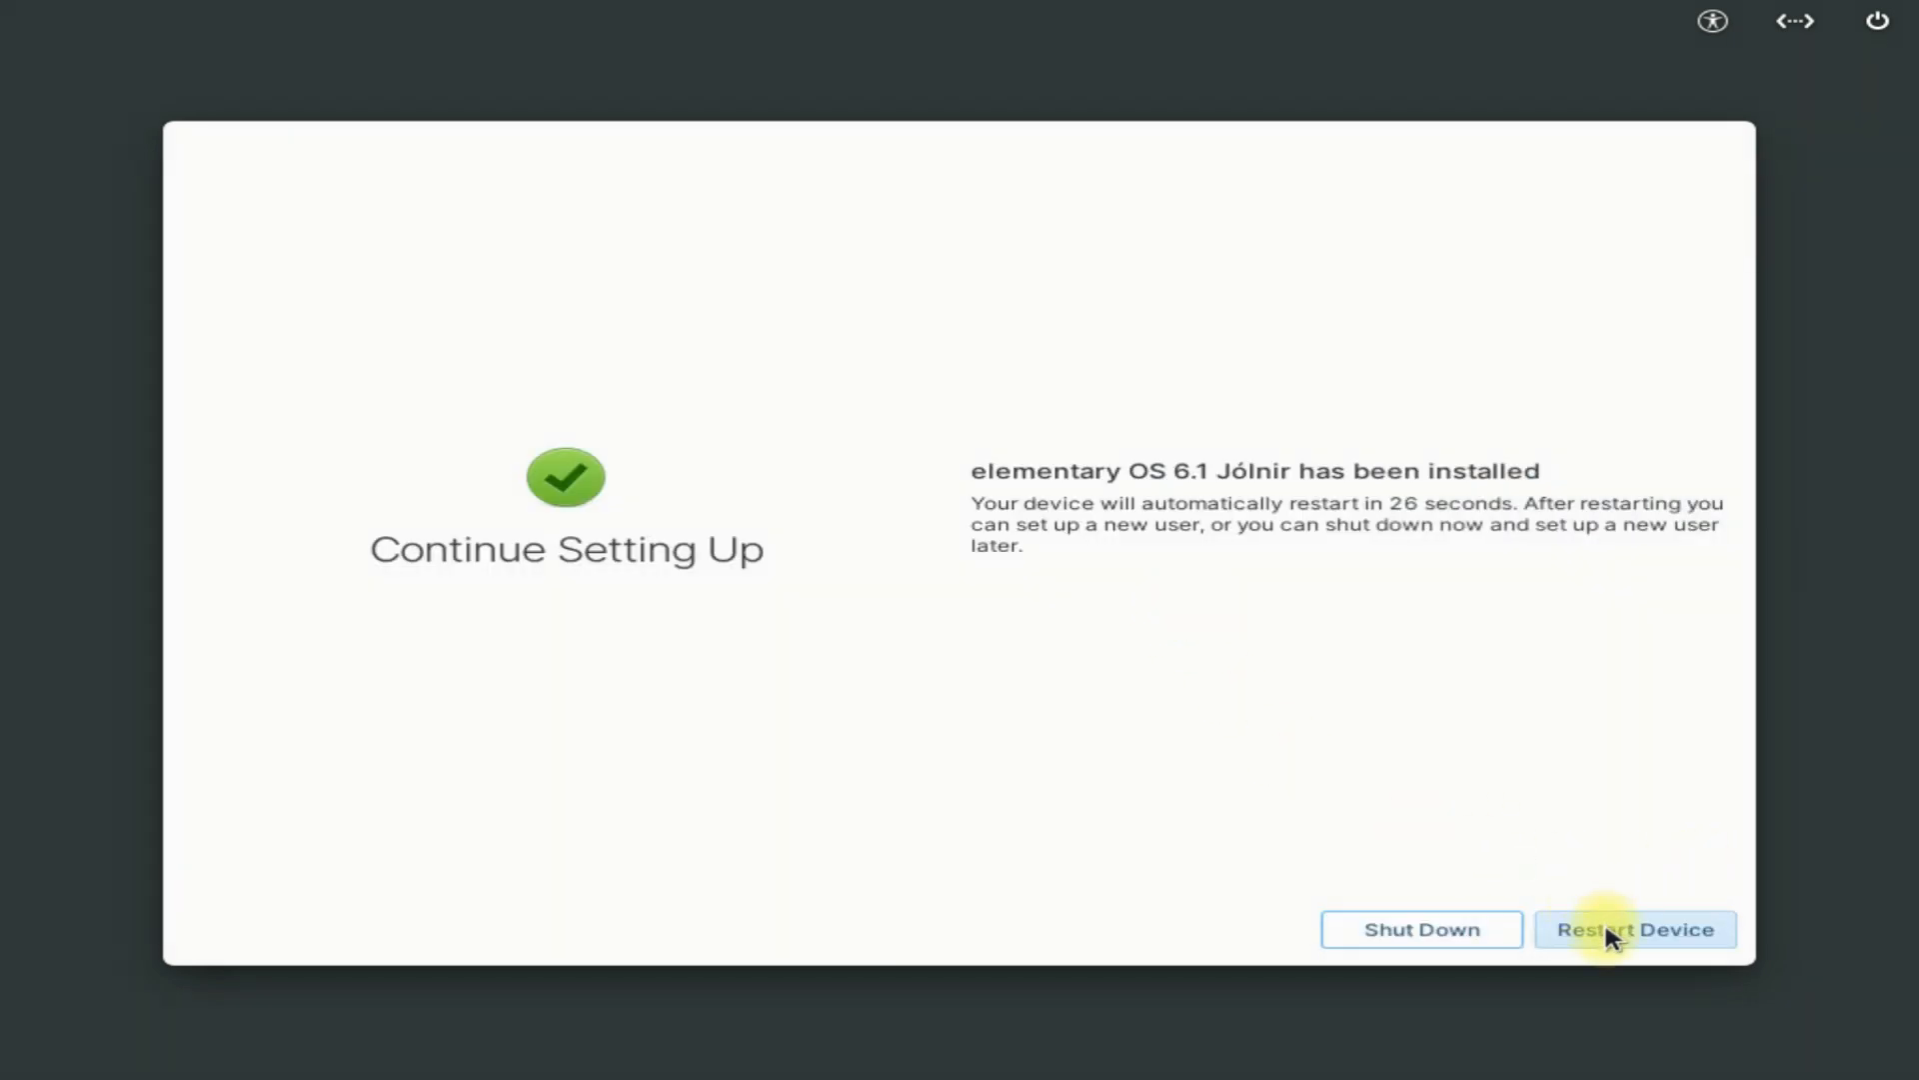
Restart the device once the elementary OS 6.1 installation completes.
left_click(1634, 929)
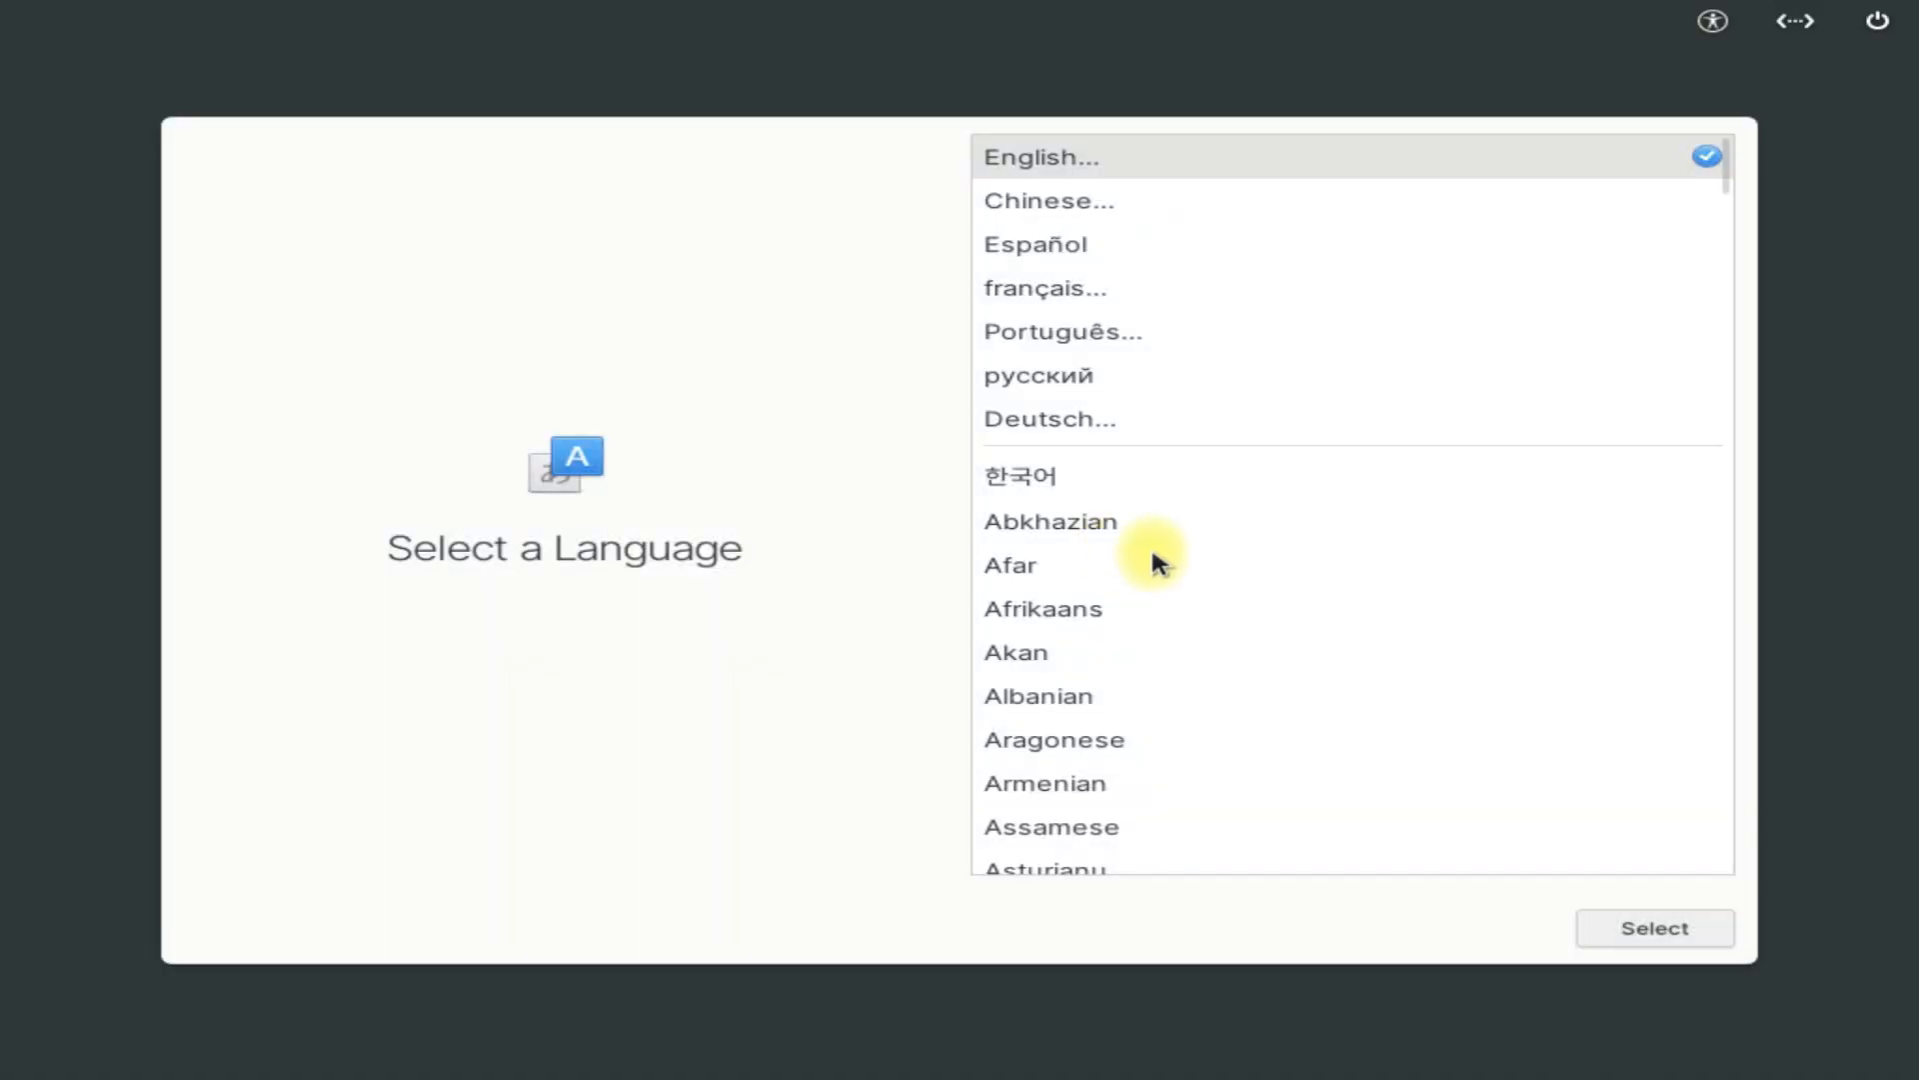
Choose English with the English (US) layout and enter device name 'elementary-OS'.
left_click(1653, 927)
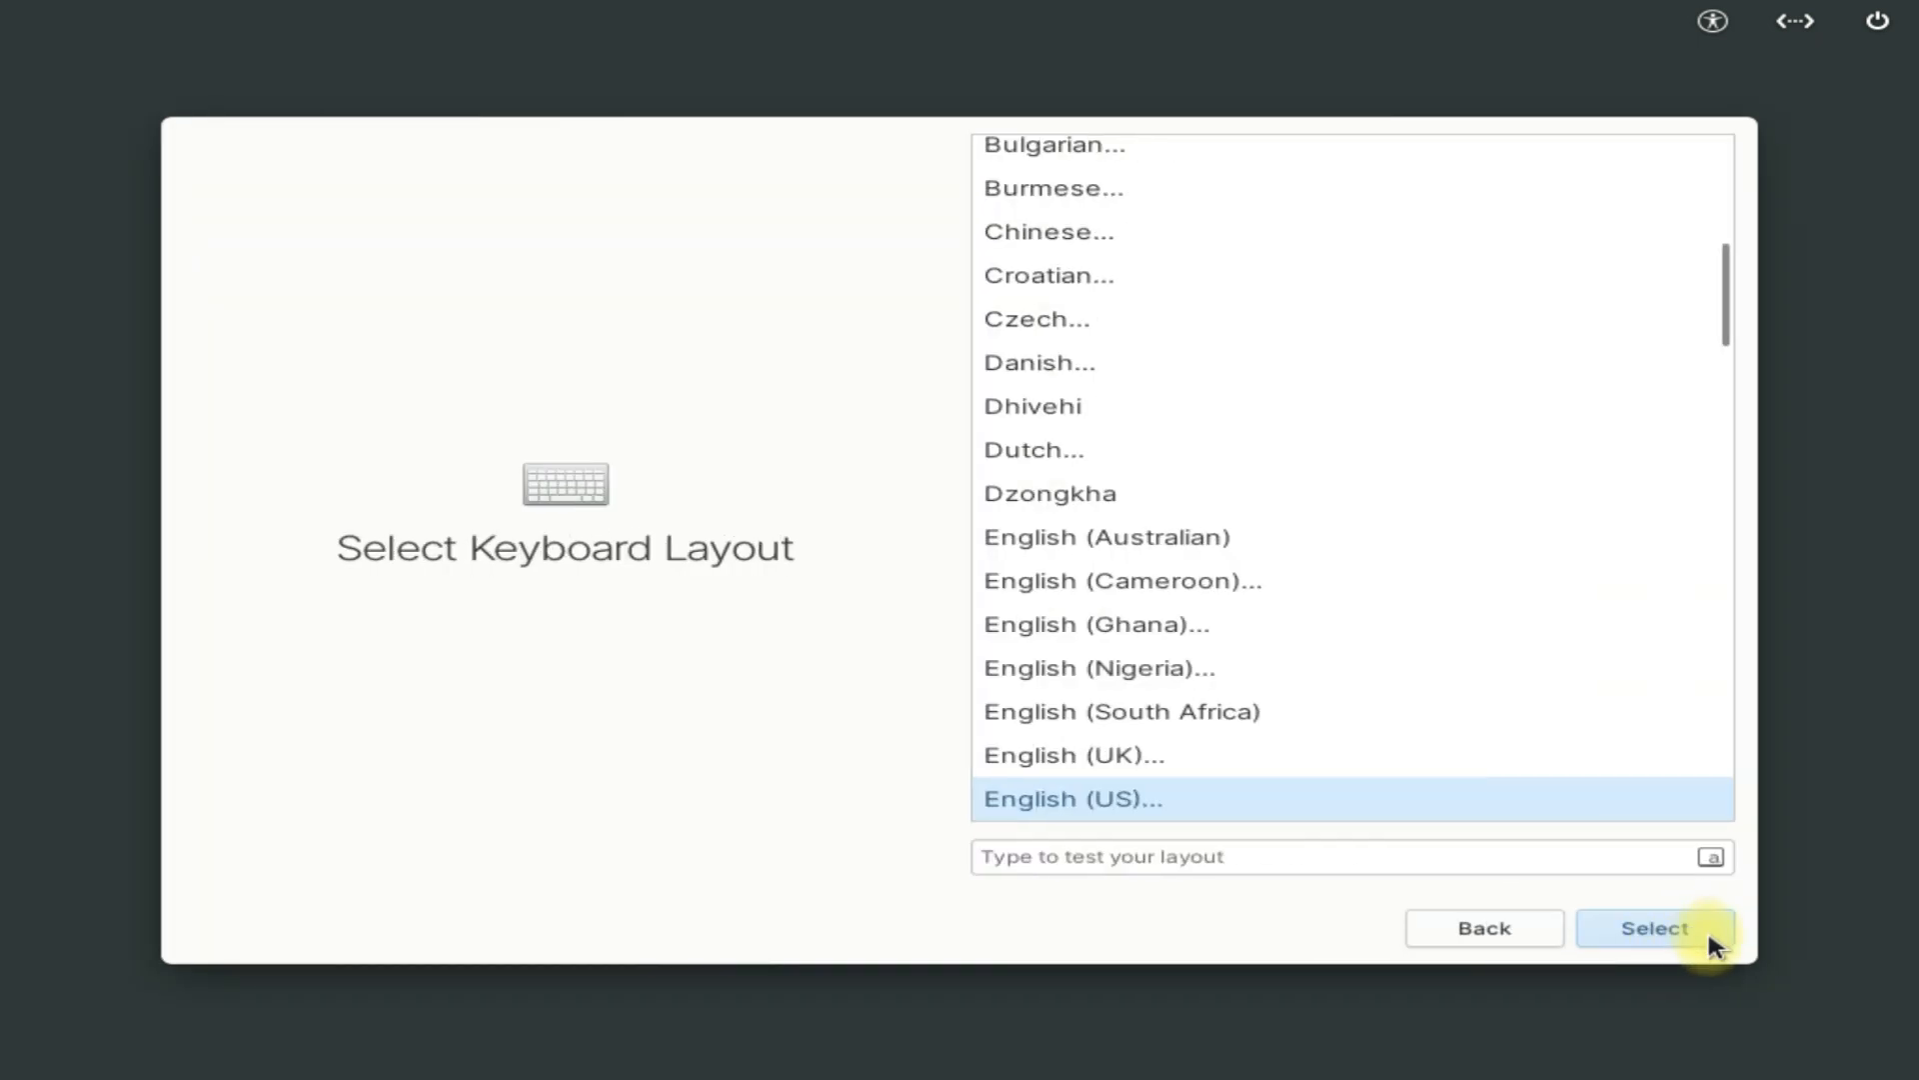
left_click(1652, 928)
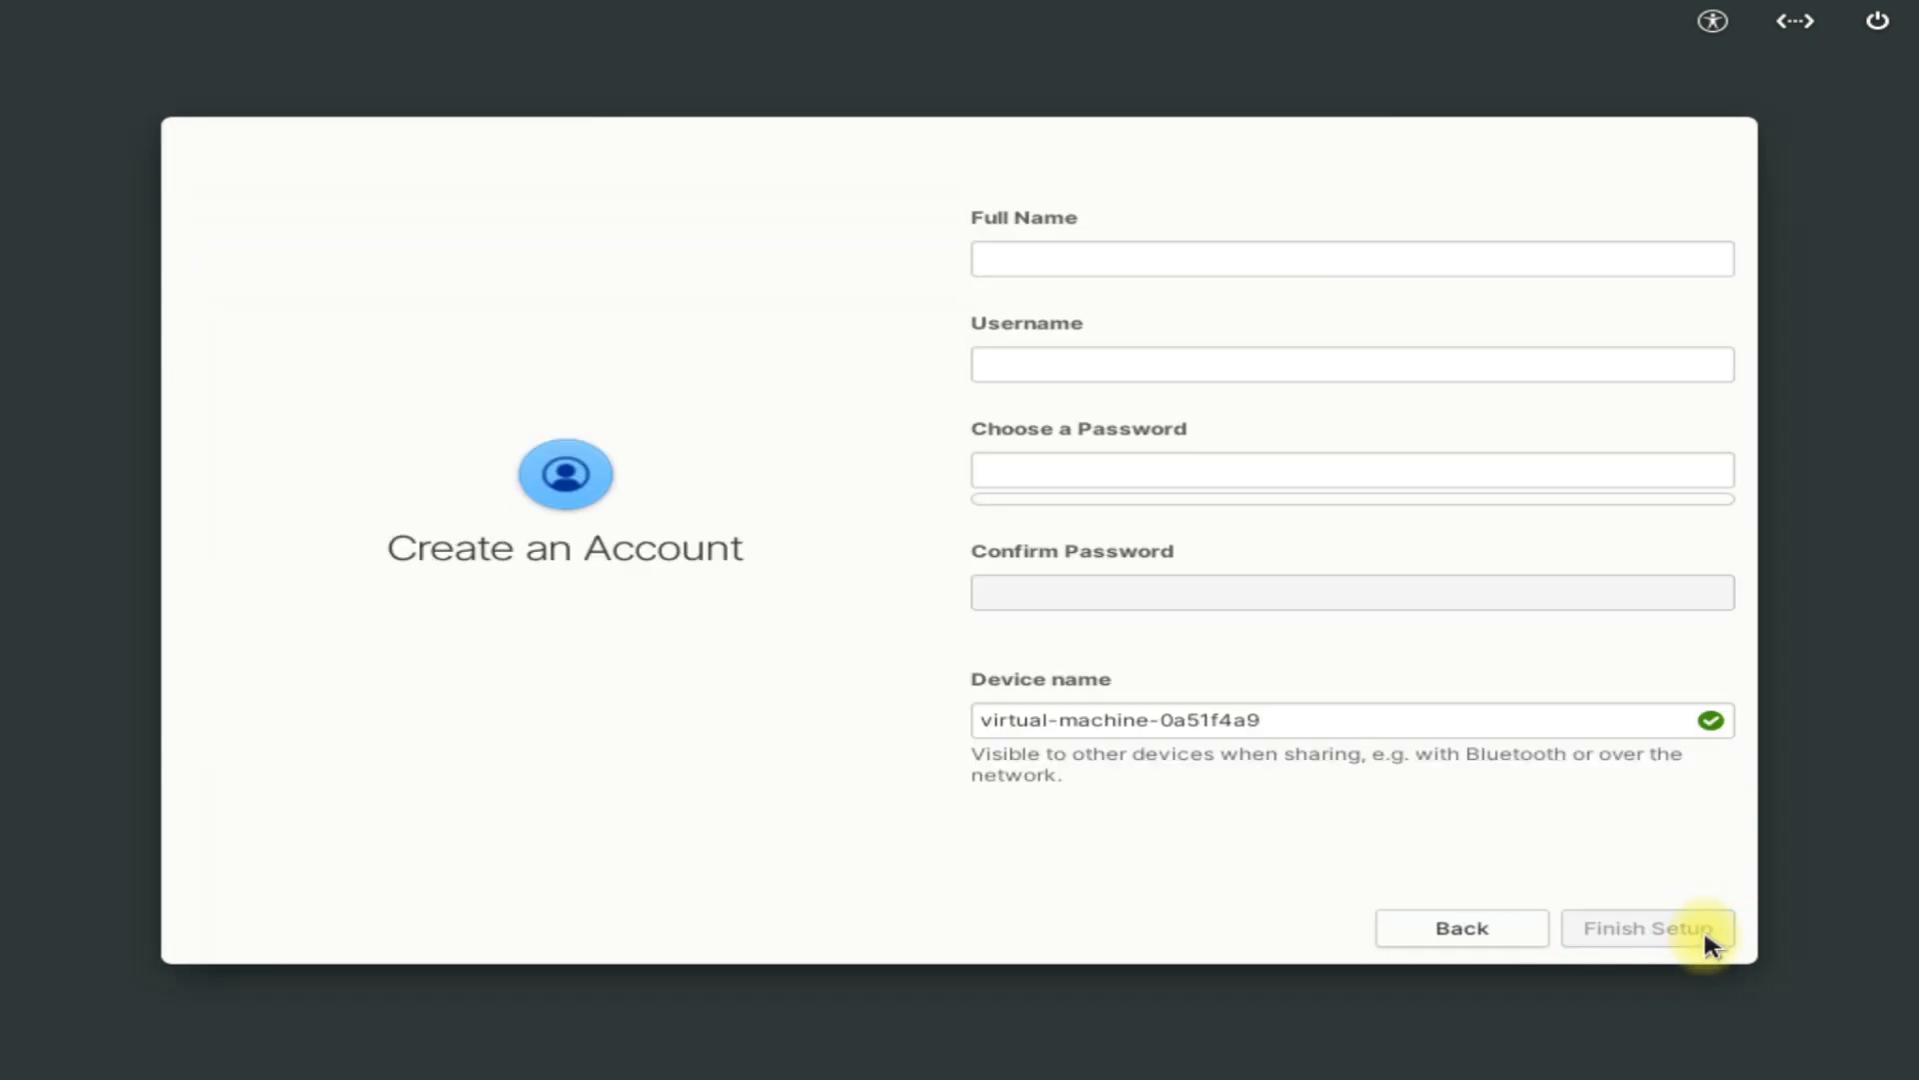
mouse_move(1091, 253)
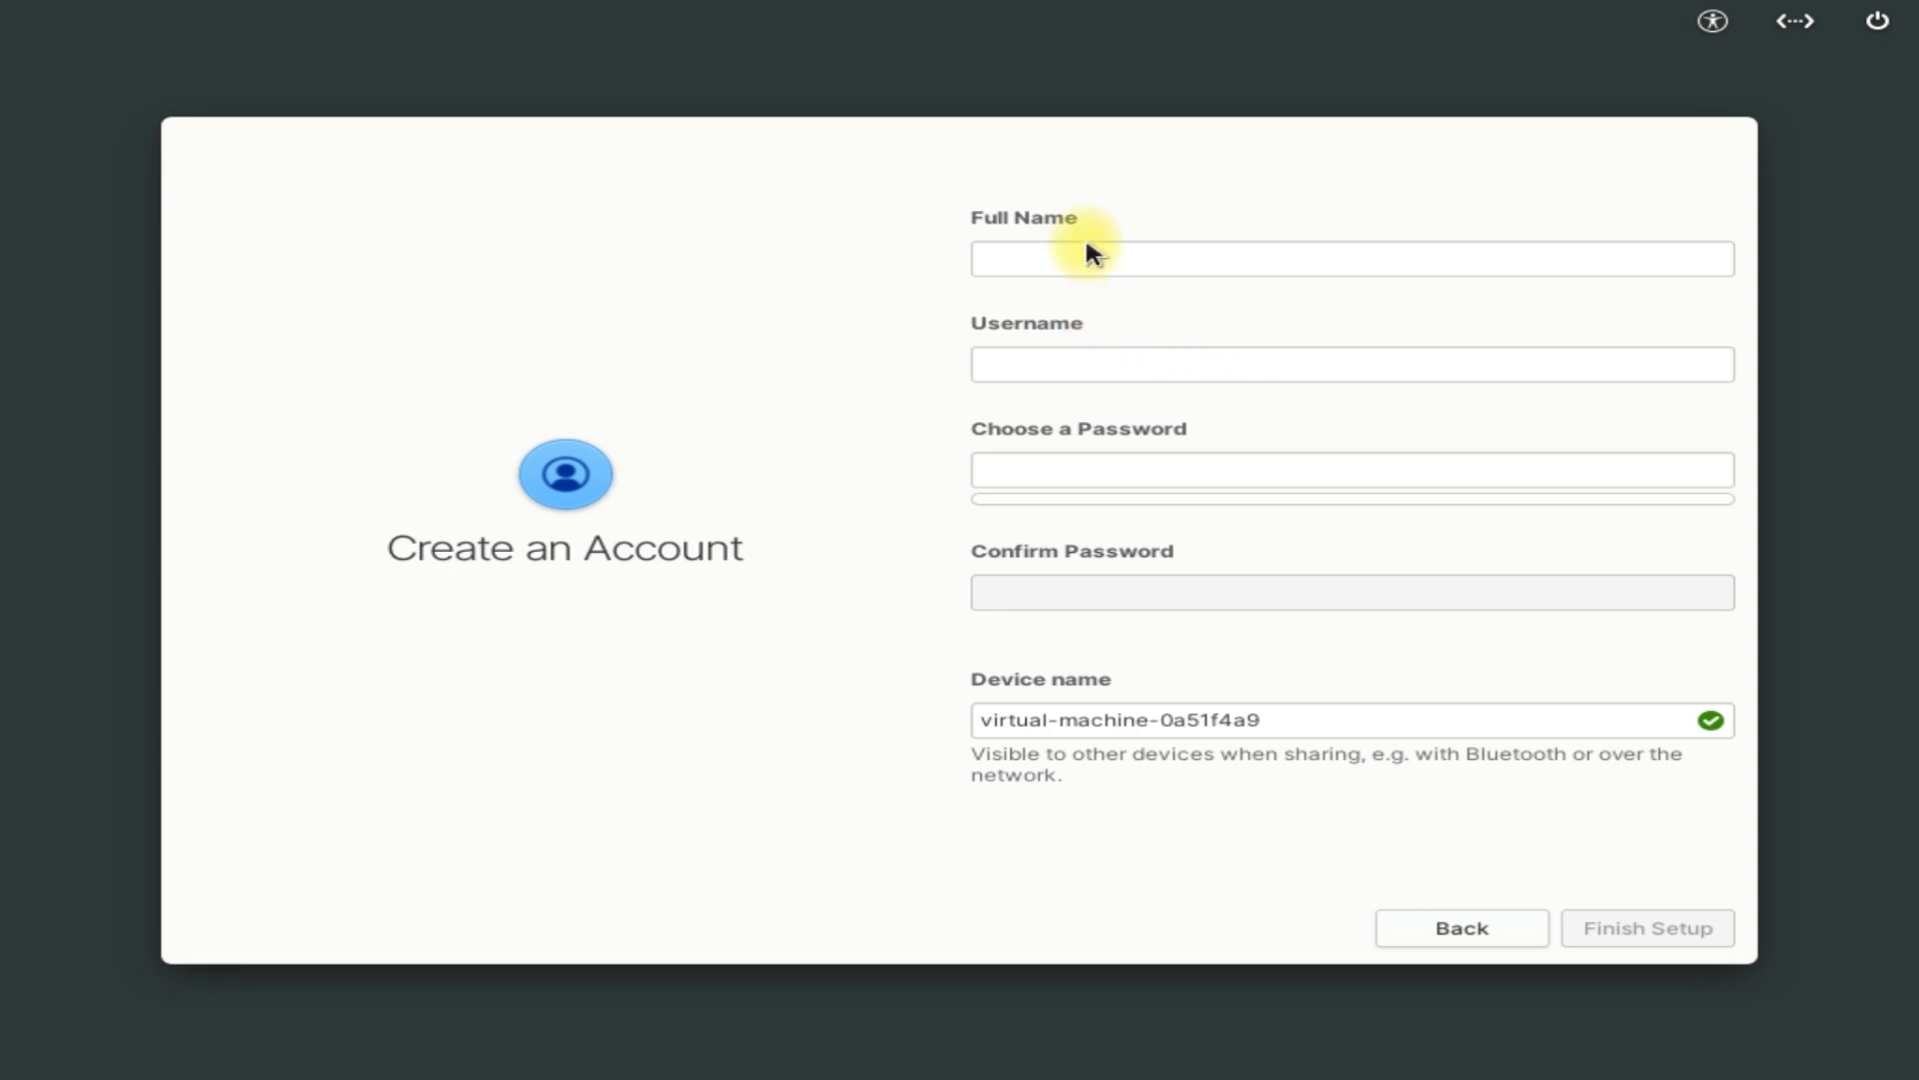
left_click(1351, 258)
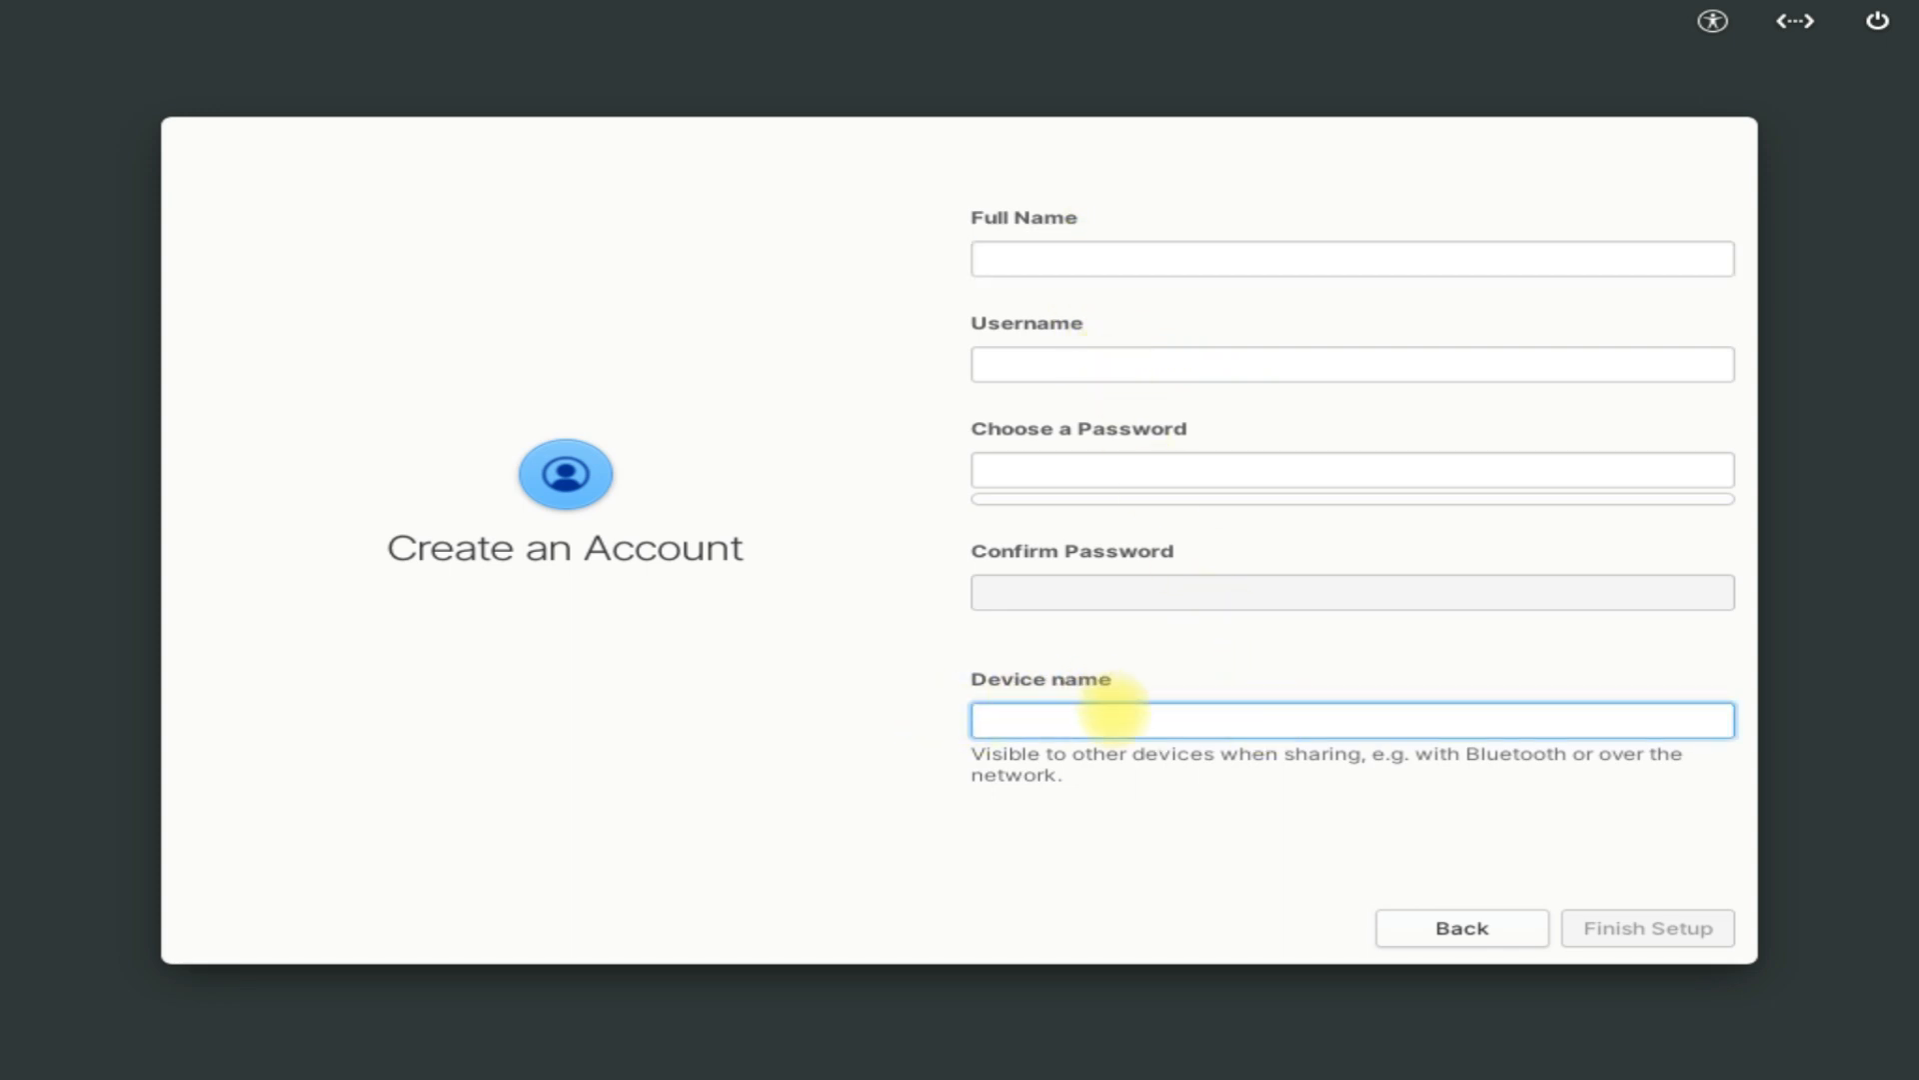
type("elementary-O")
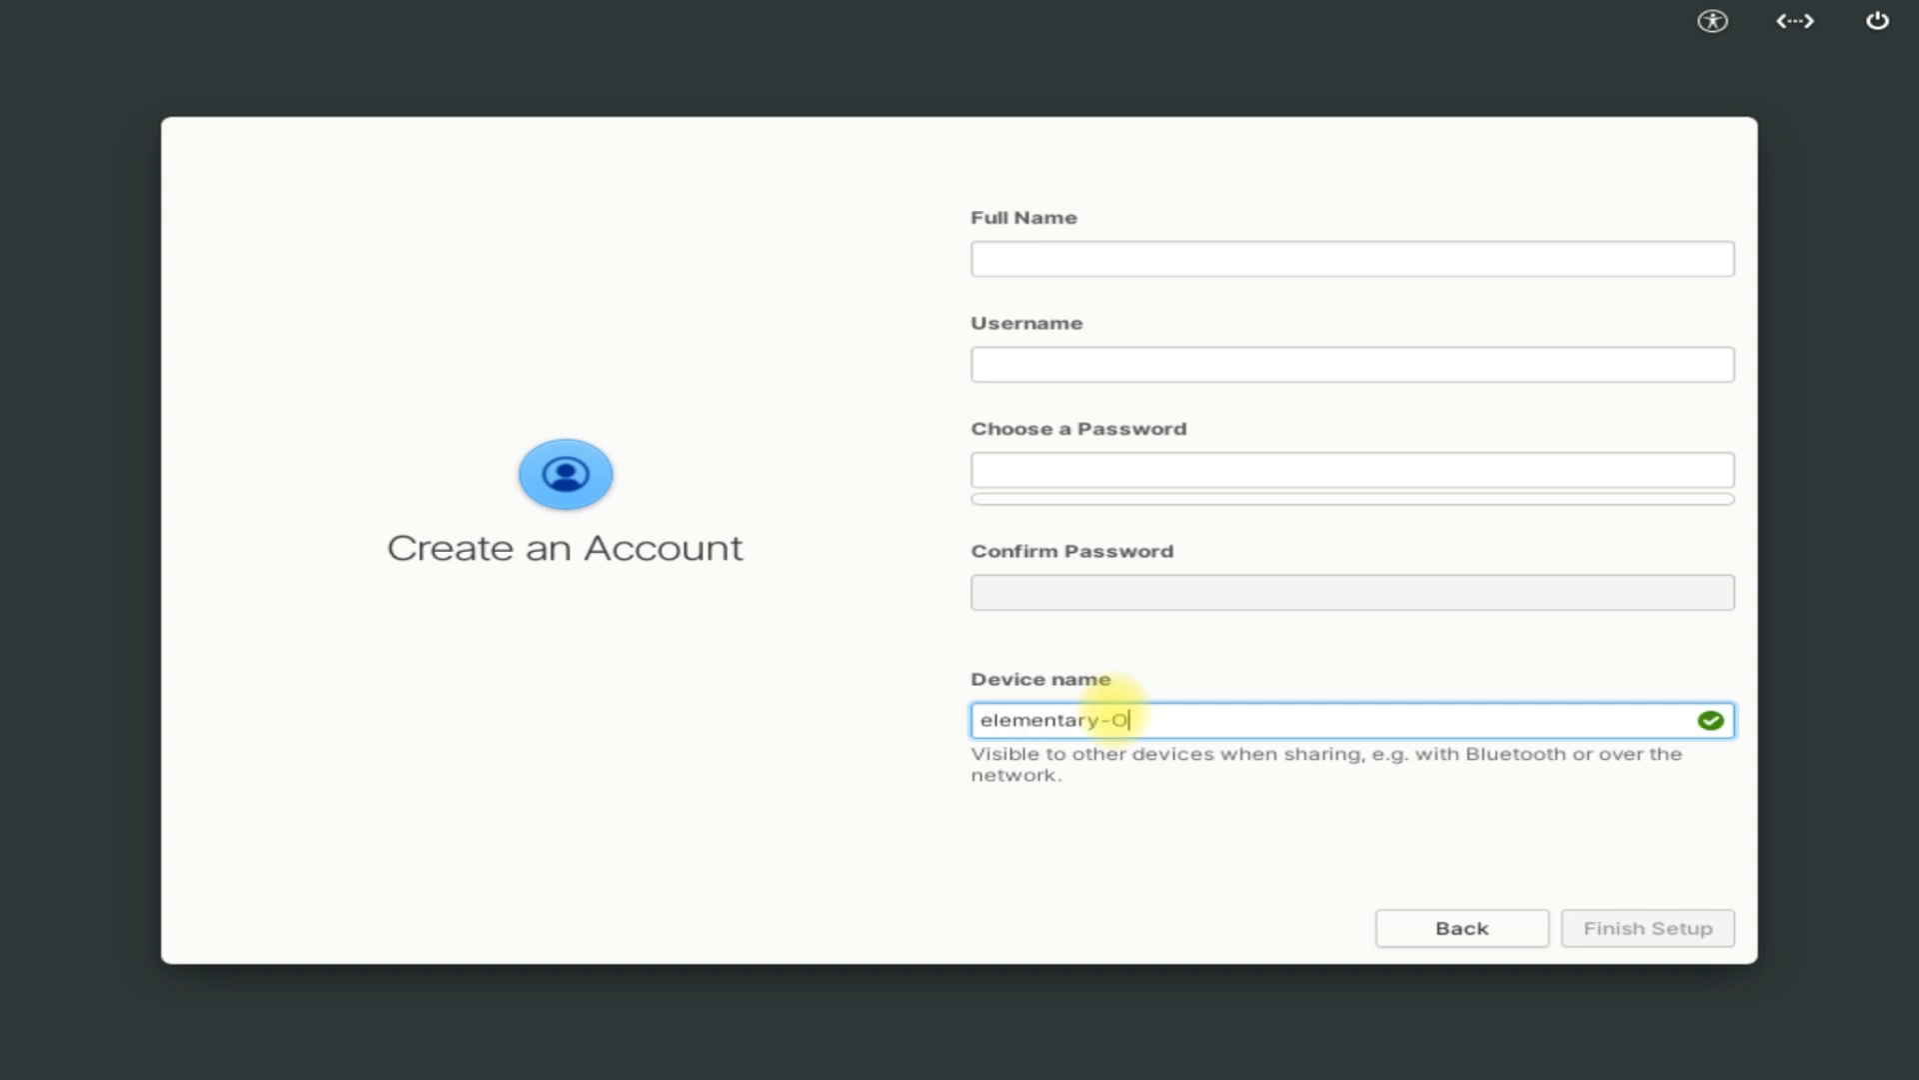
Enter full name 'techsol', finish setup, and log in with the new password.
left_click(1351, 258)
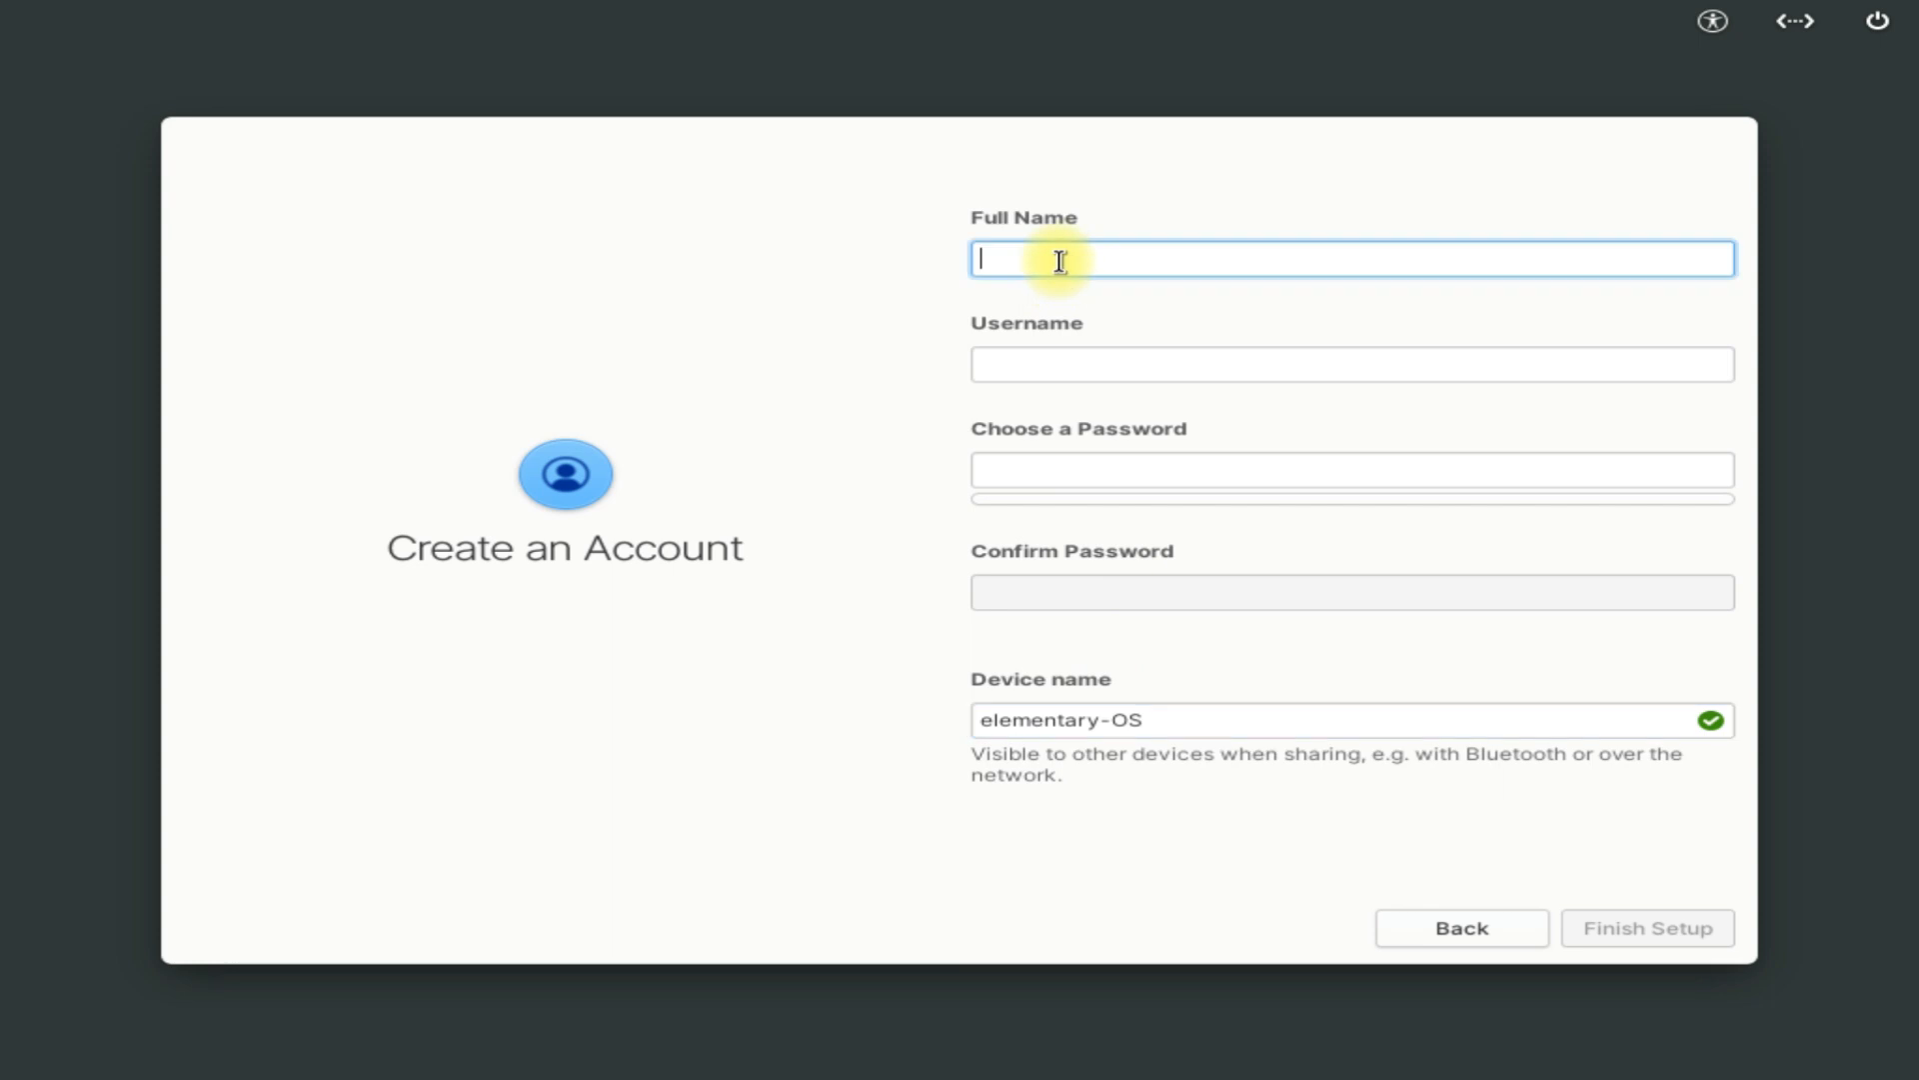
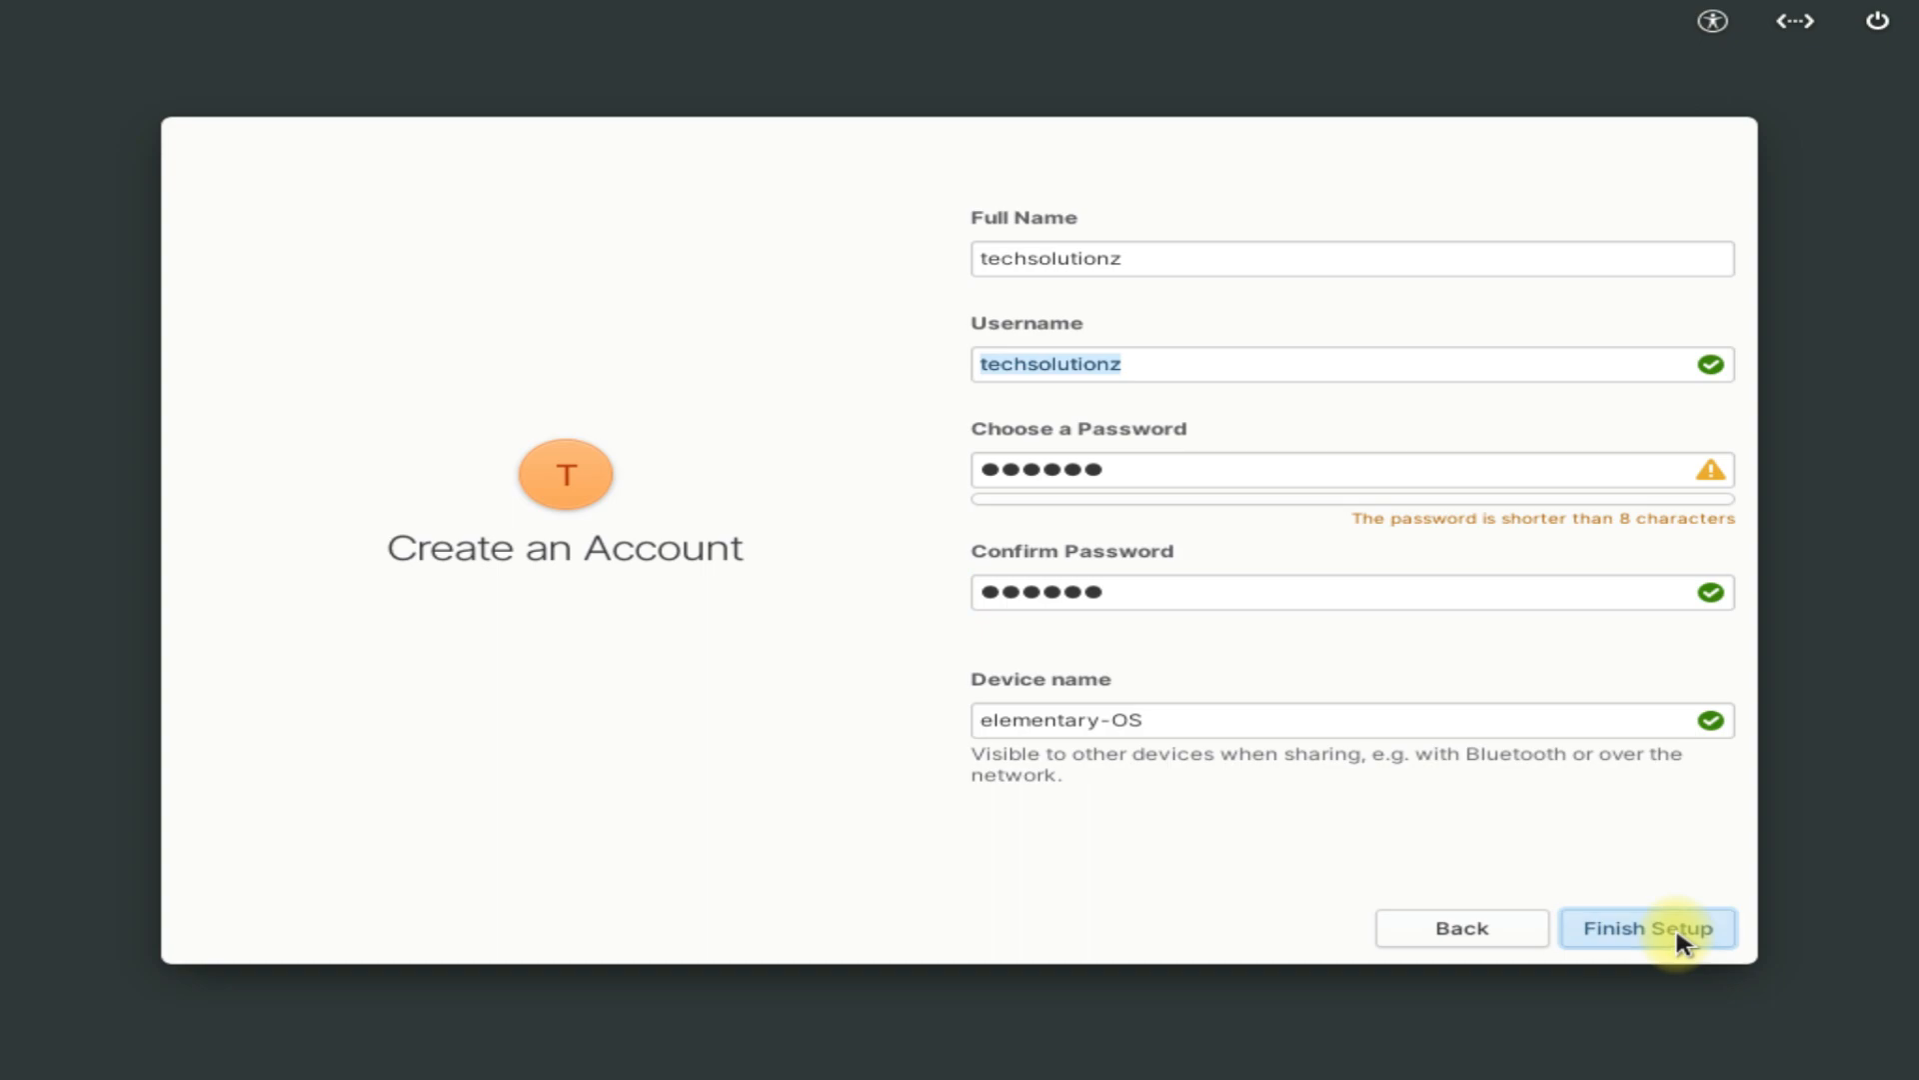
left_click(1646, 927)
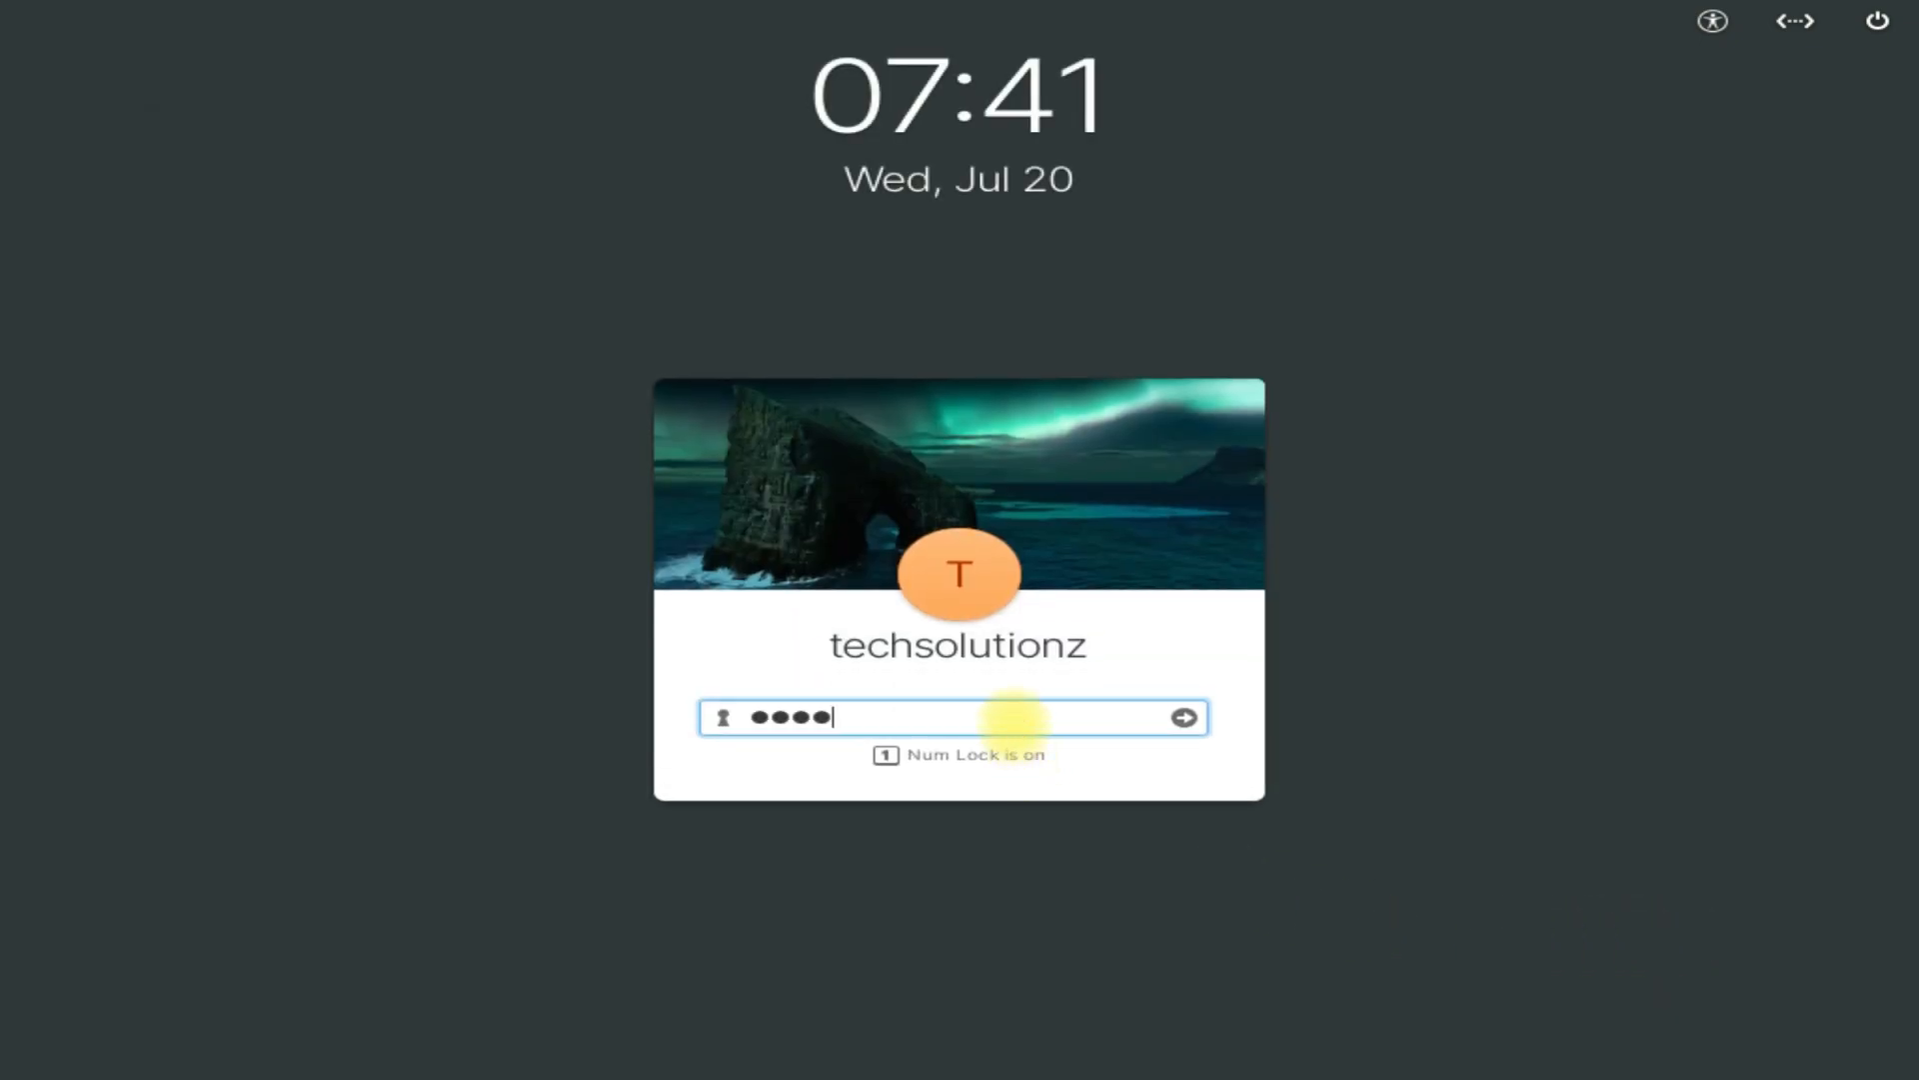
left_click(1182, 718)
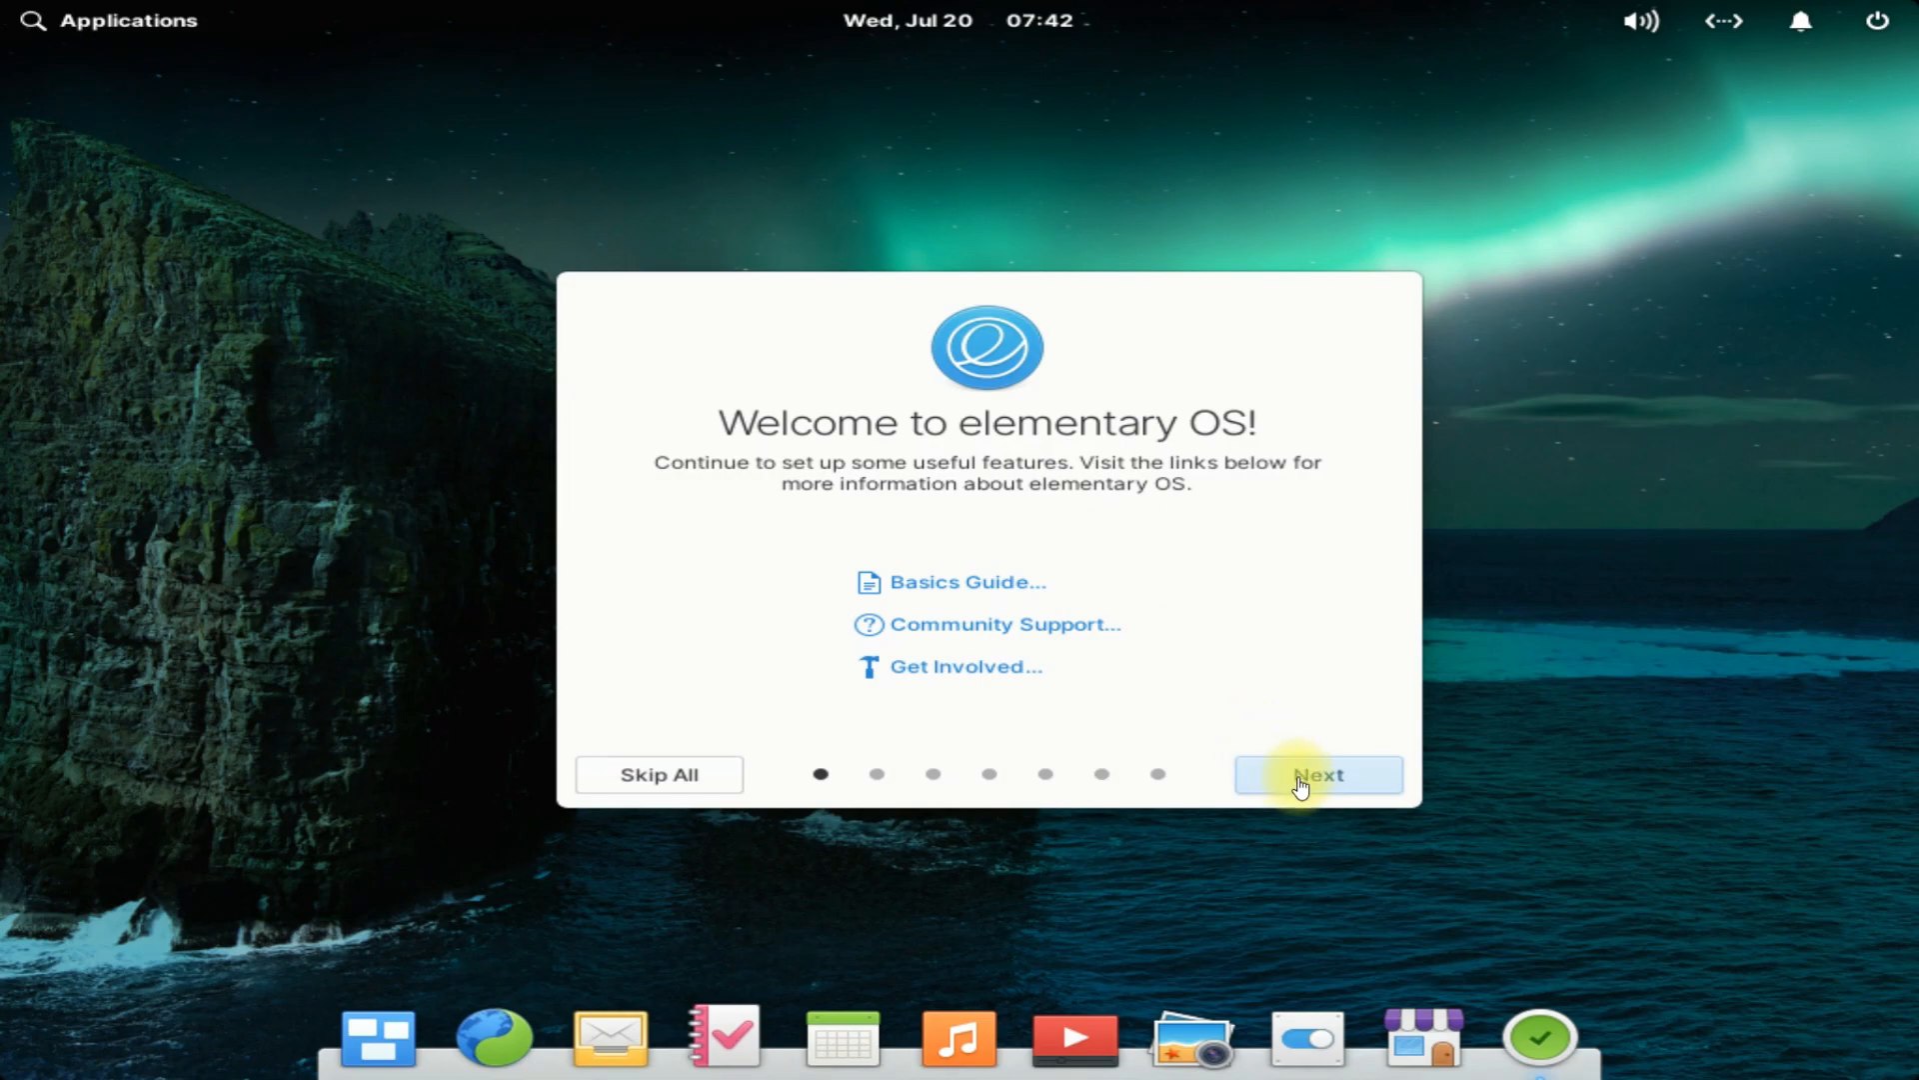
Advance three welcome pages, past Night Light, to the AppCenter 'Get Some Apps' page.
left_click(1319, 773)
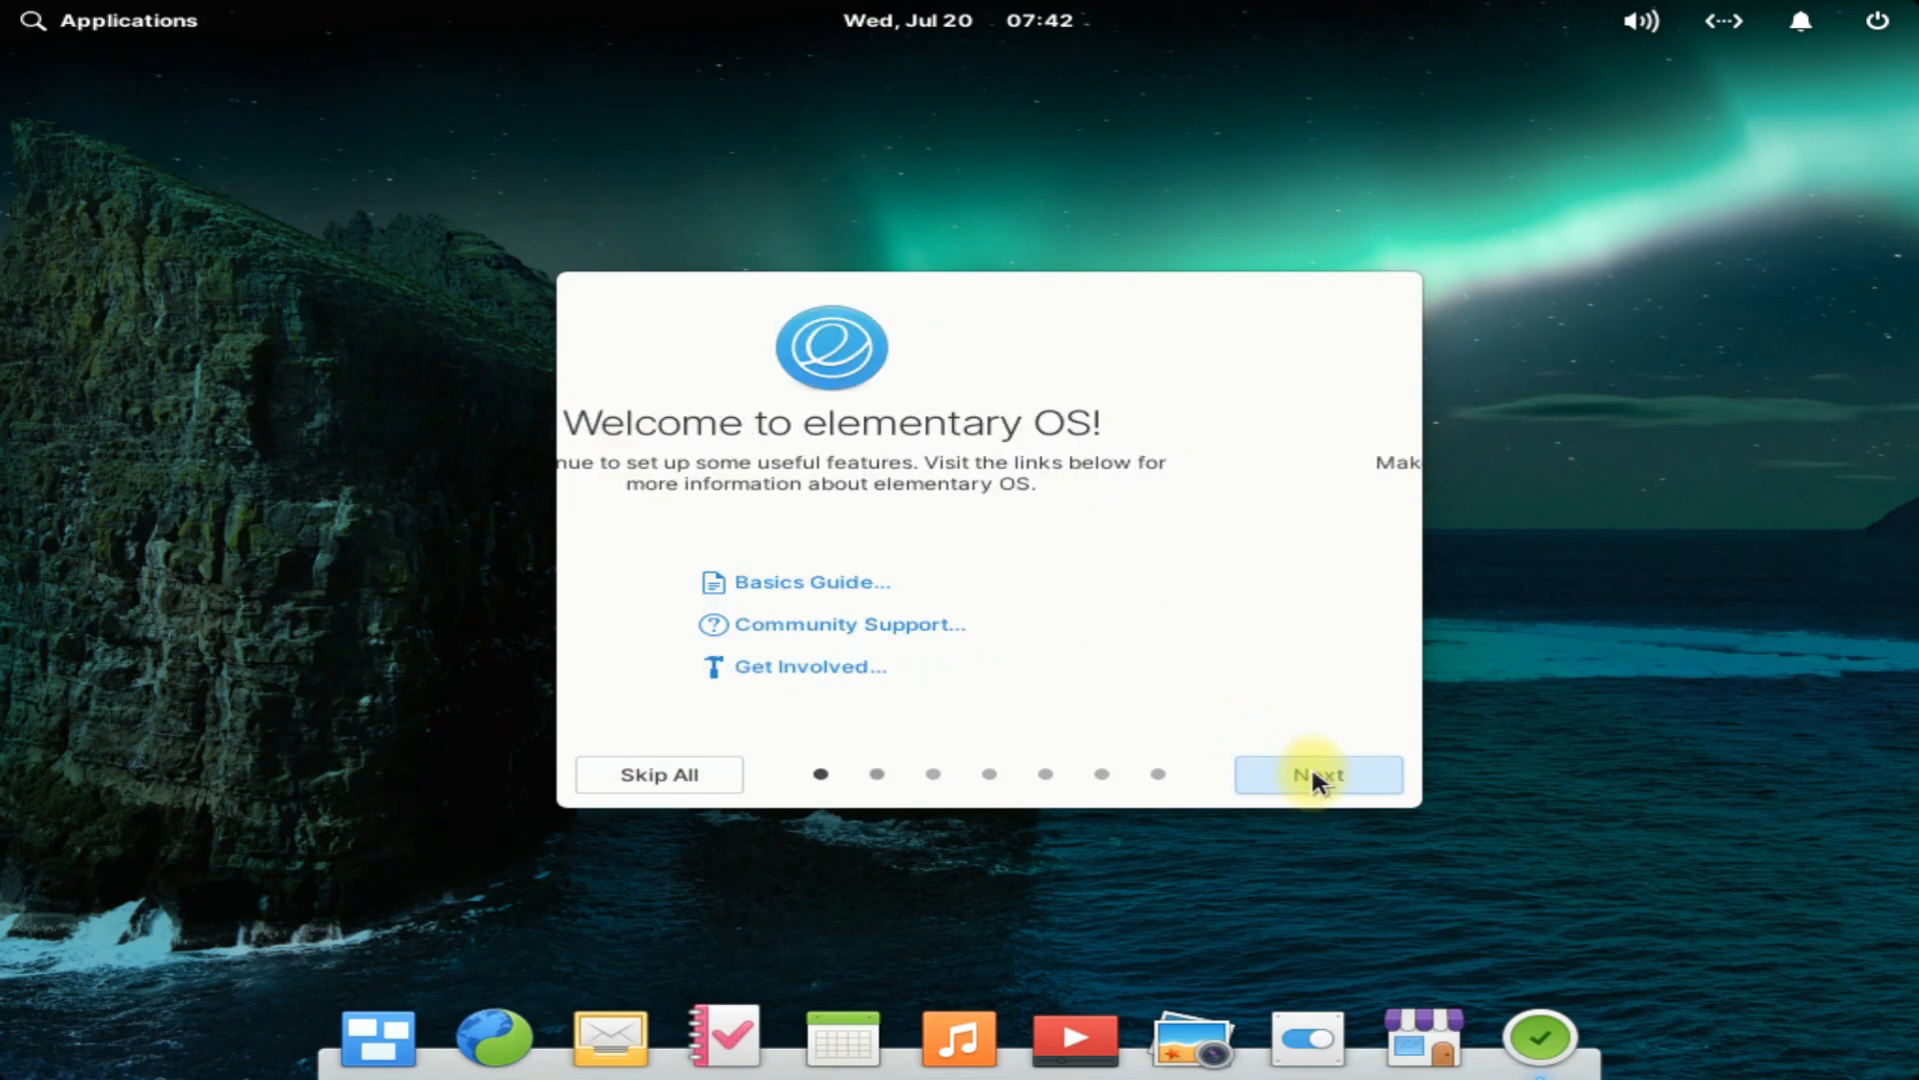
left_click(1317, 775)
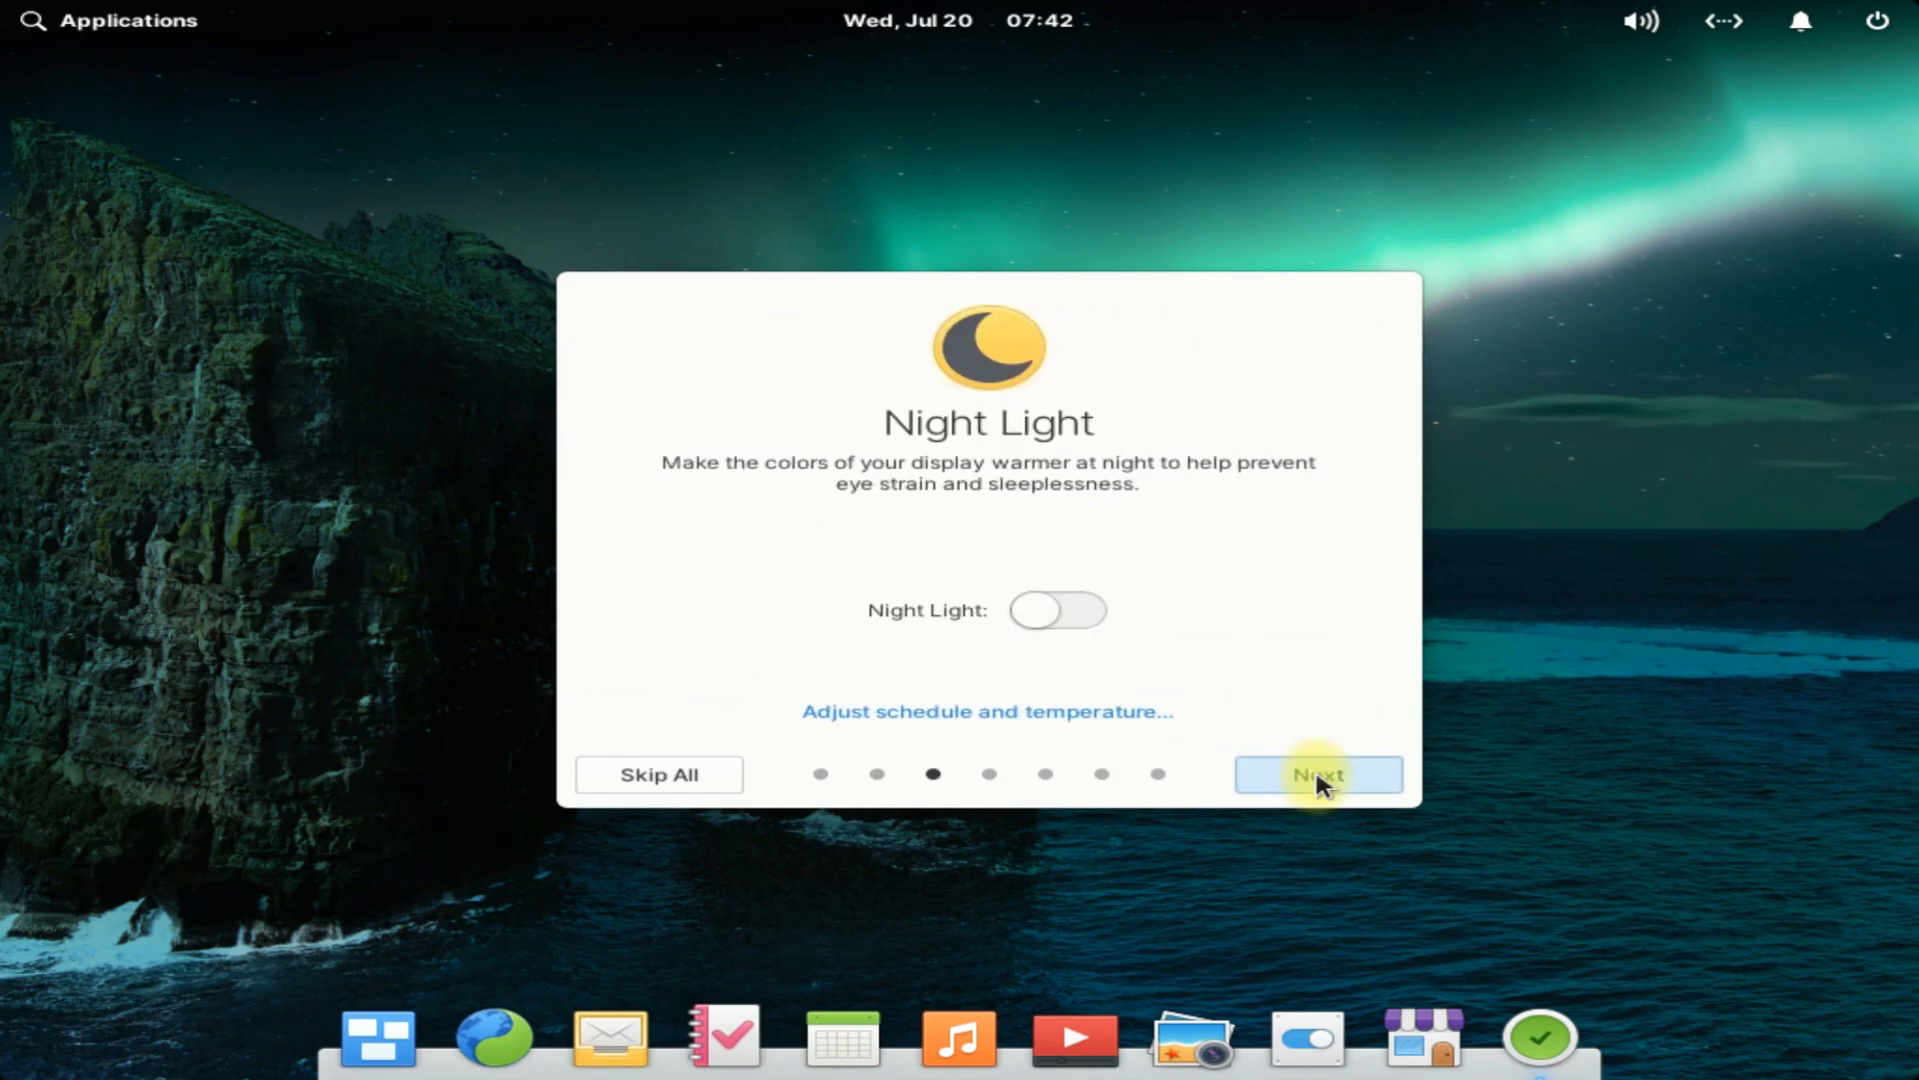
left_click(1318, 774)
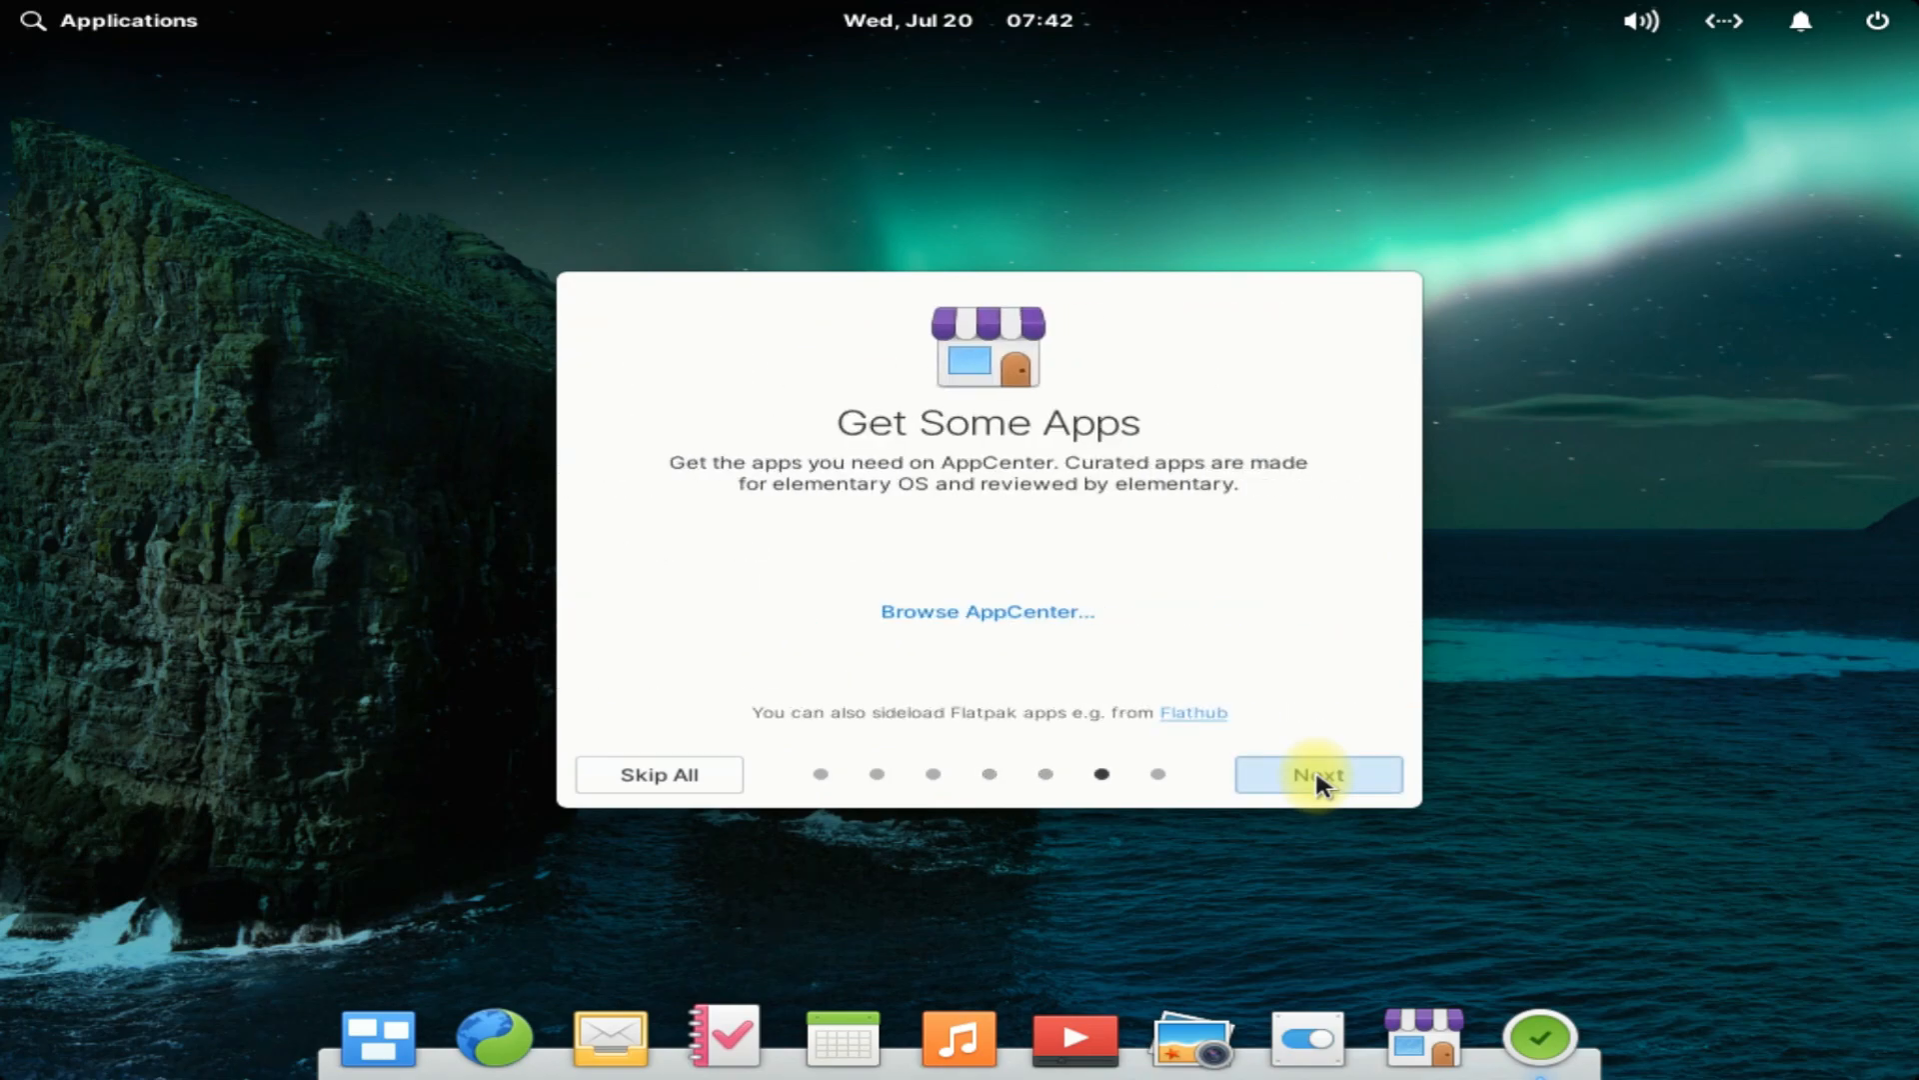